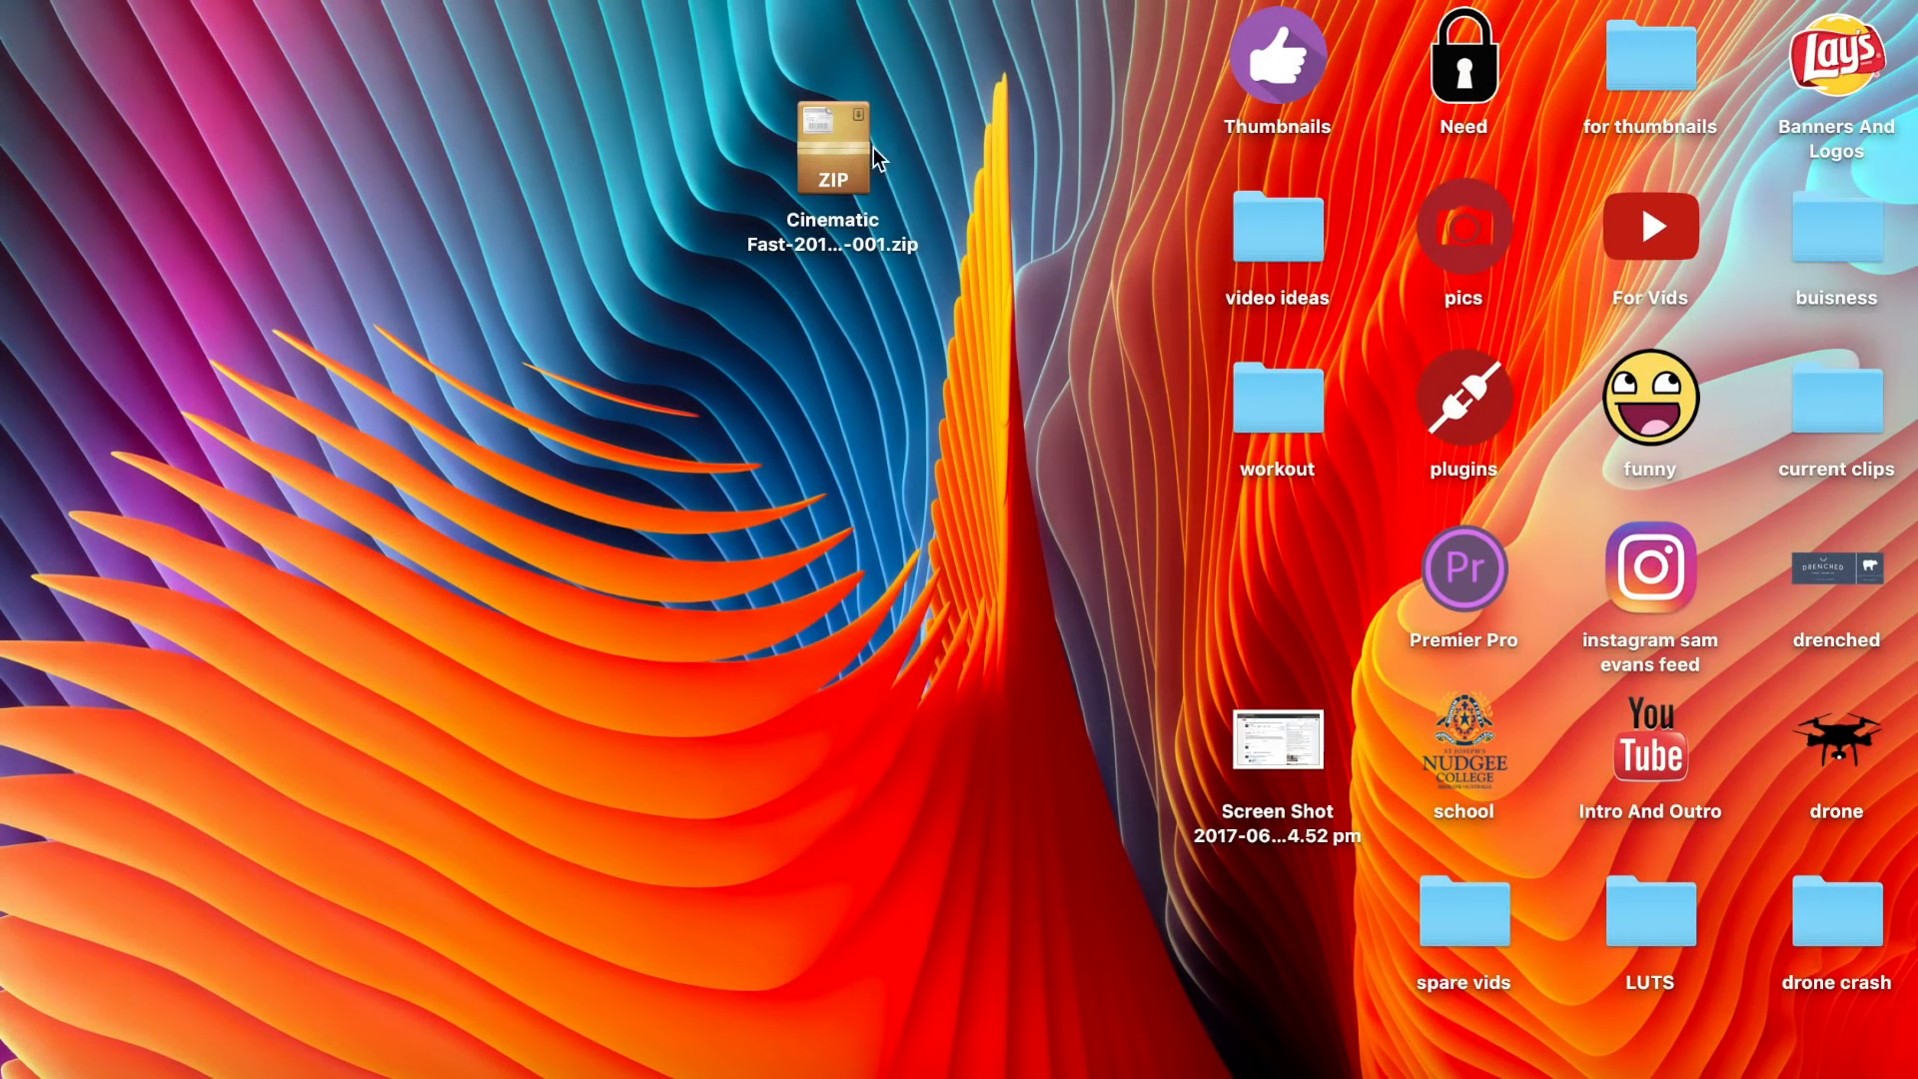
mouse_move(831, 196)
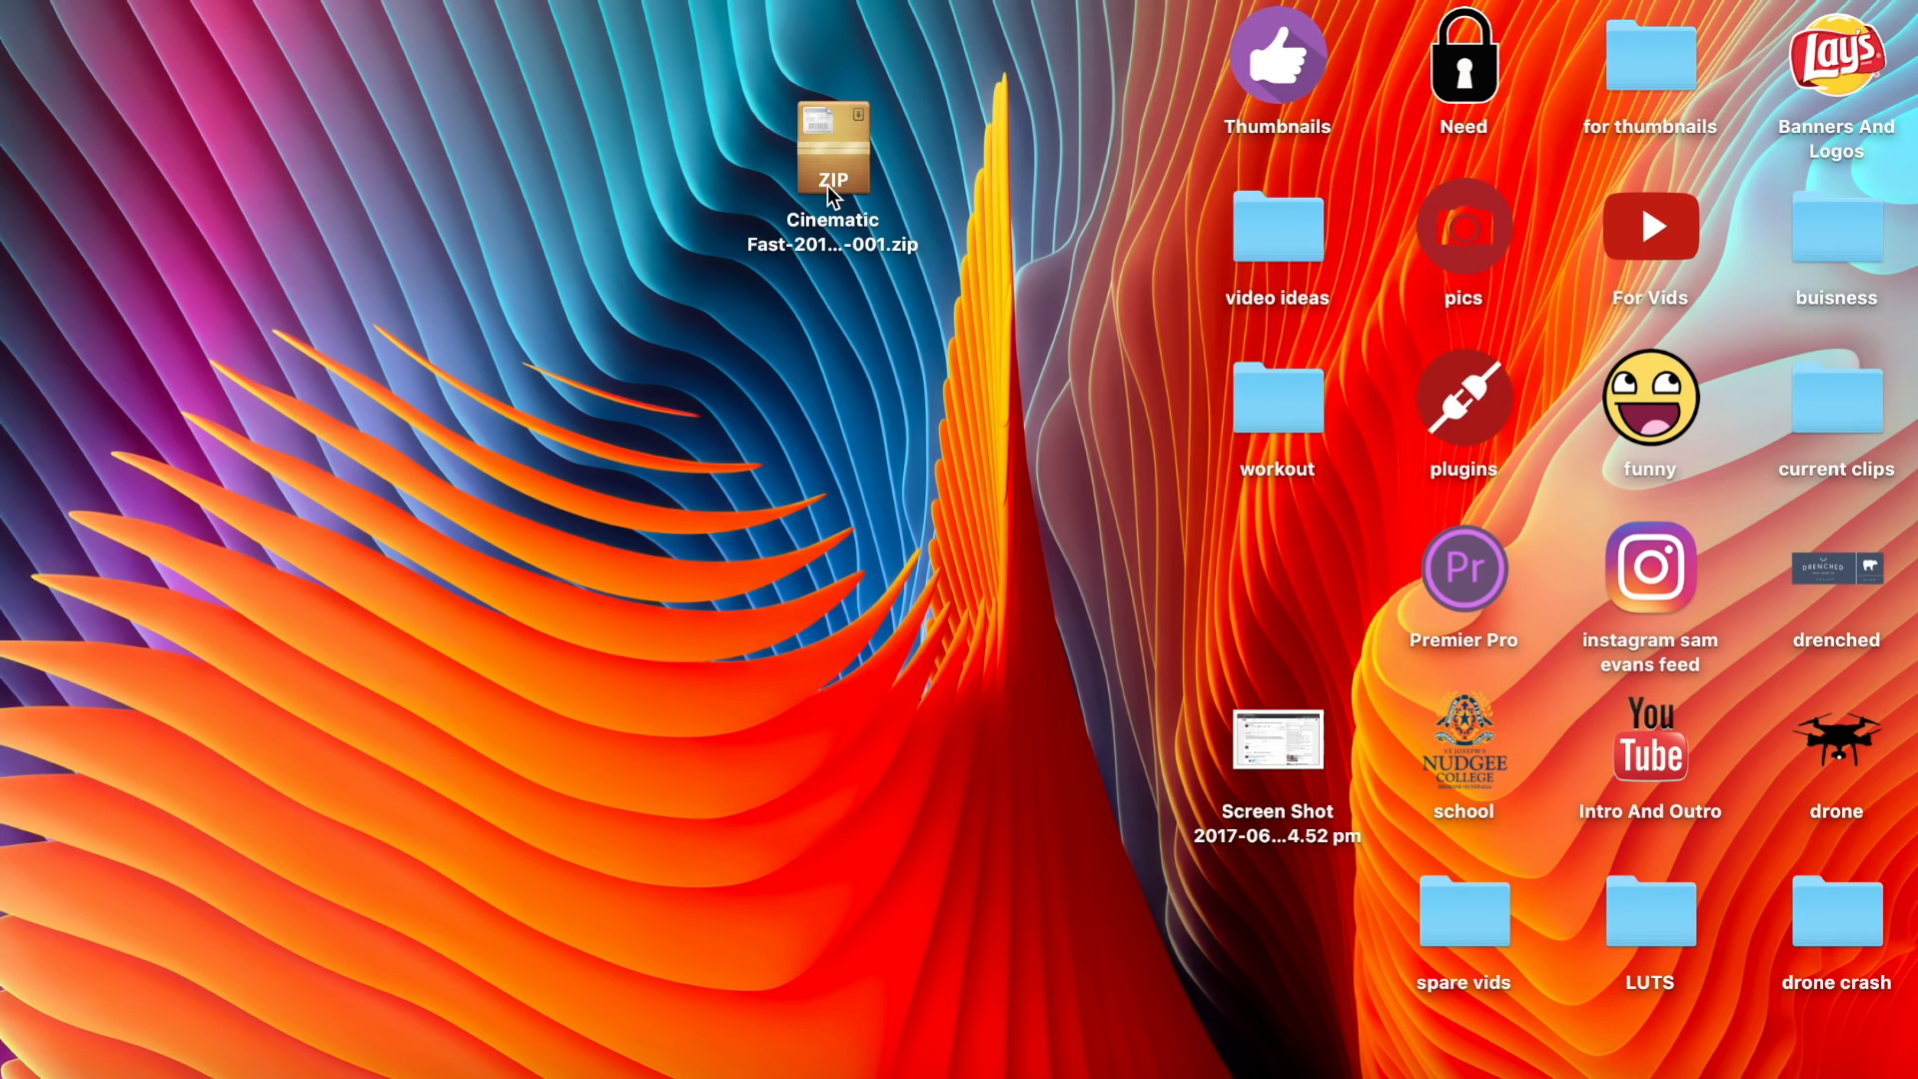
mouse_move(728, 927)
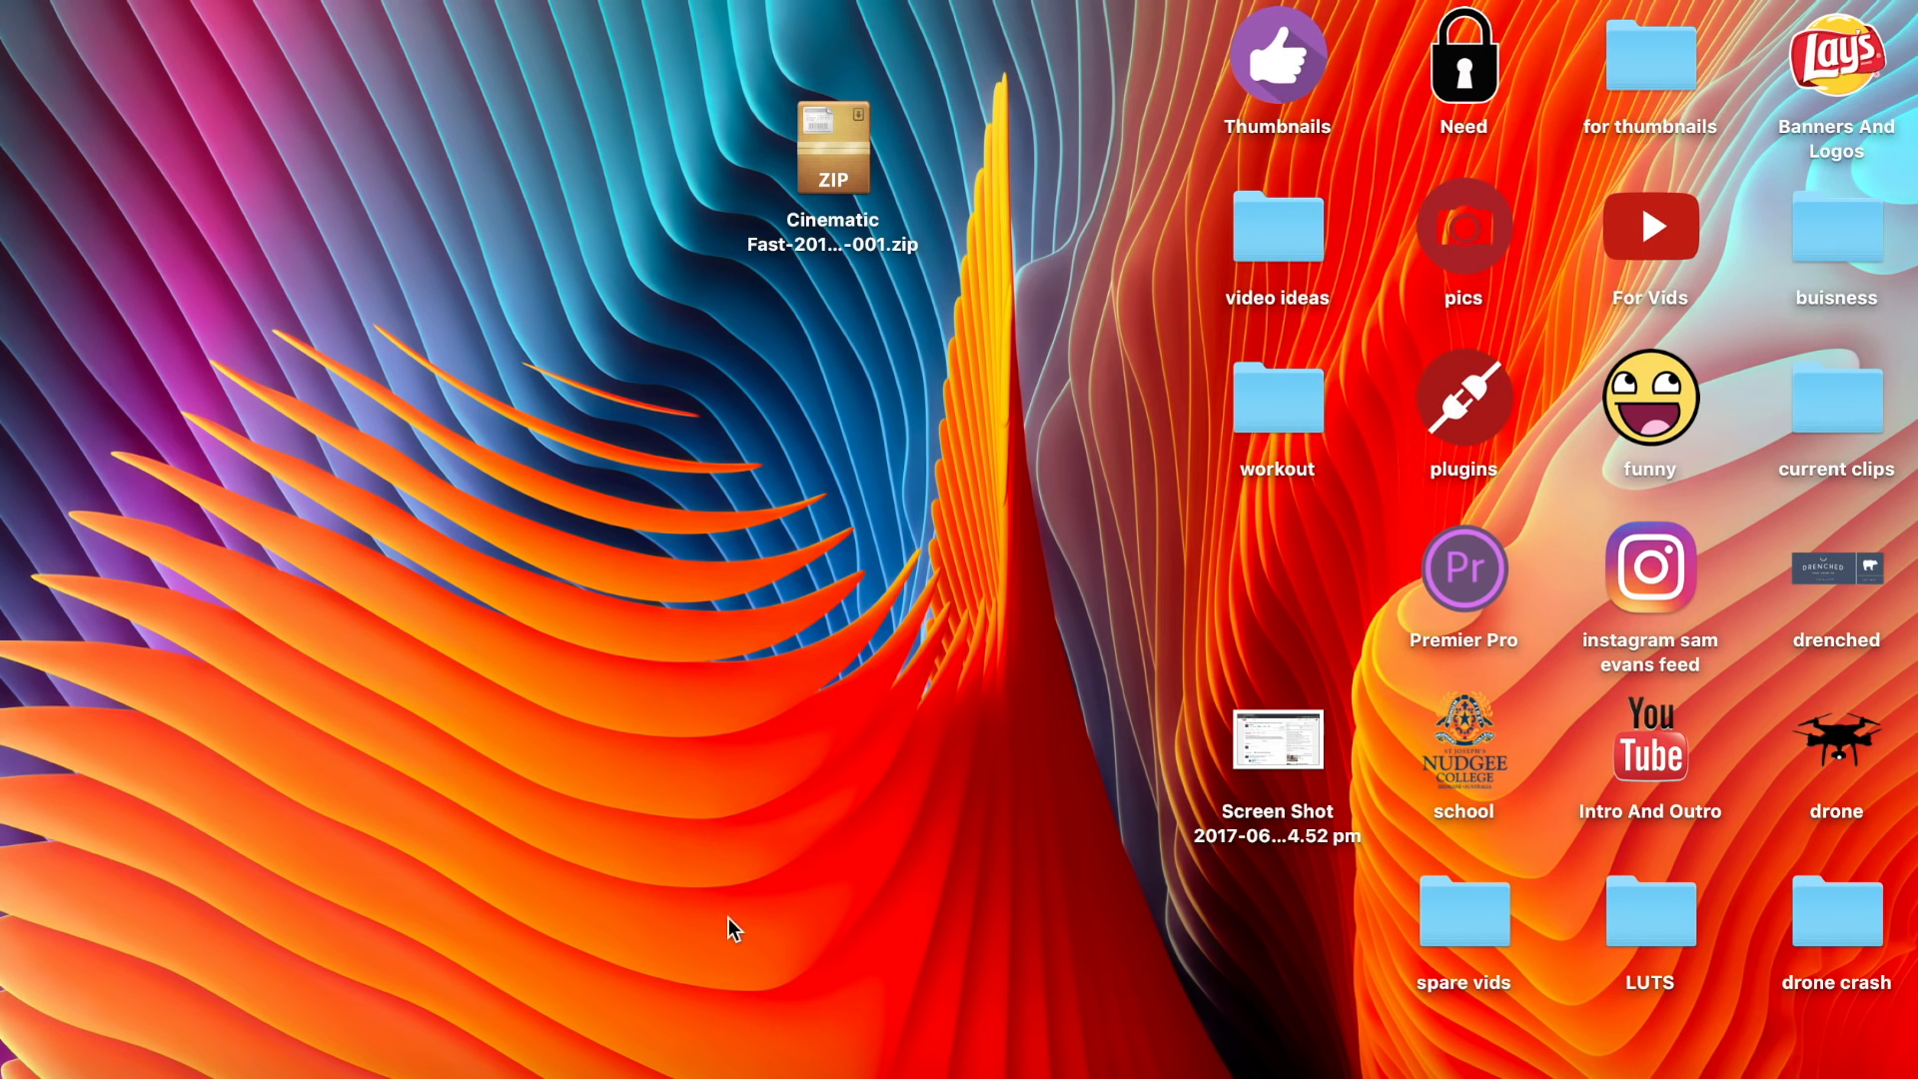
mouse_move(853, 356)
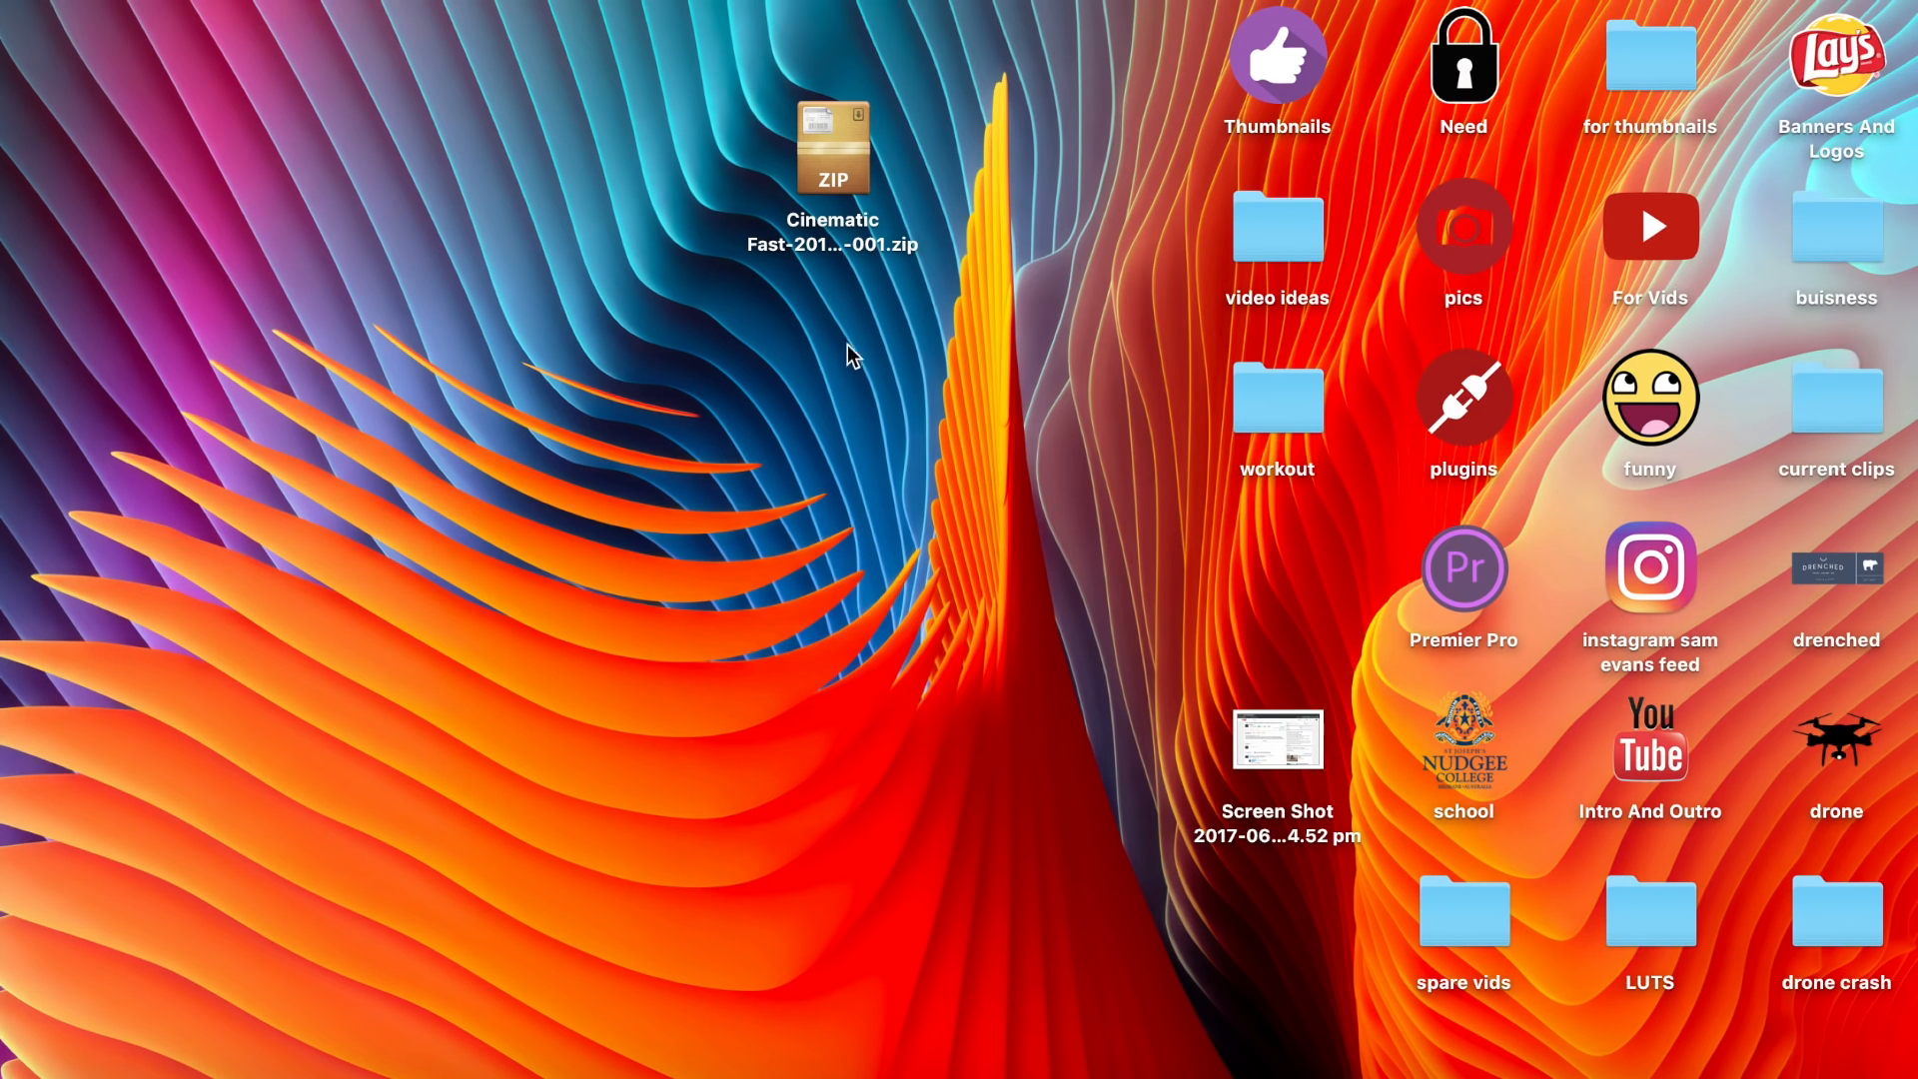
mouse_move(647, 190)
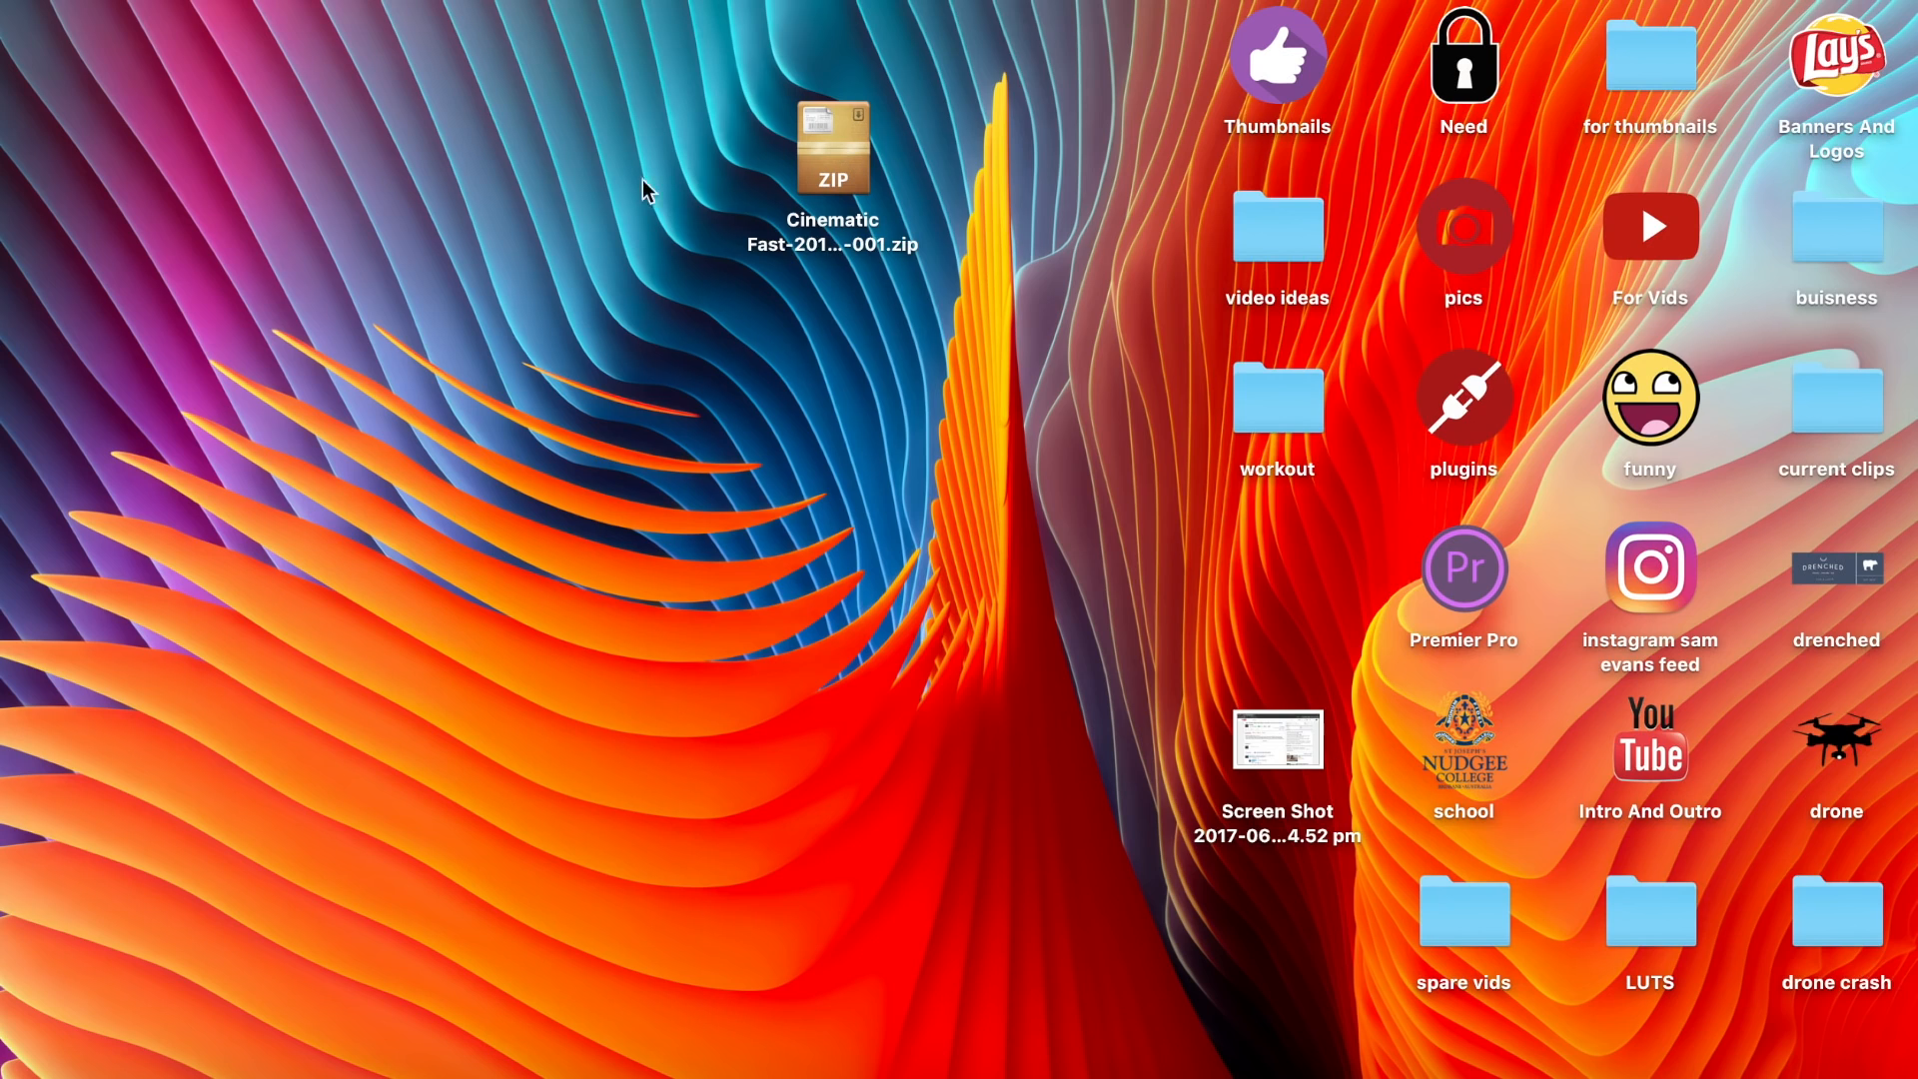
Step: Extract the Cinematic Fast zip and place the new folder just below the archive
click(831, 145)
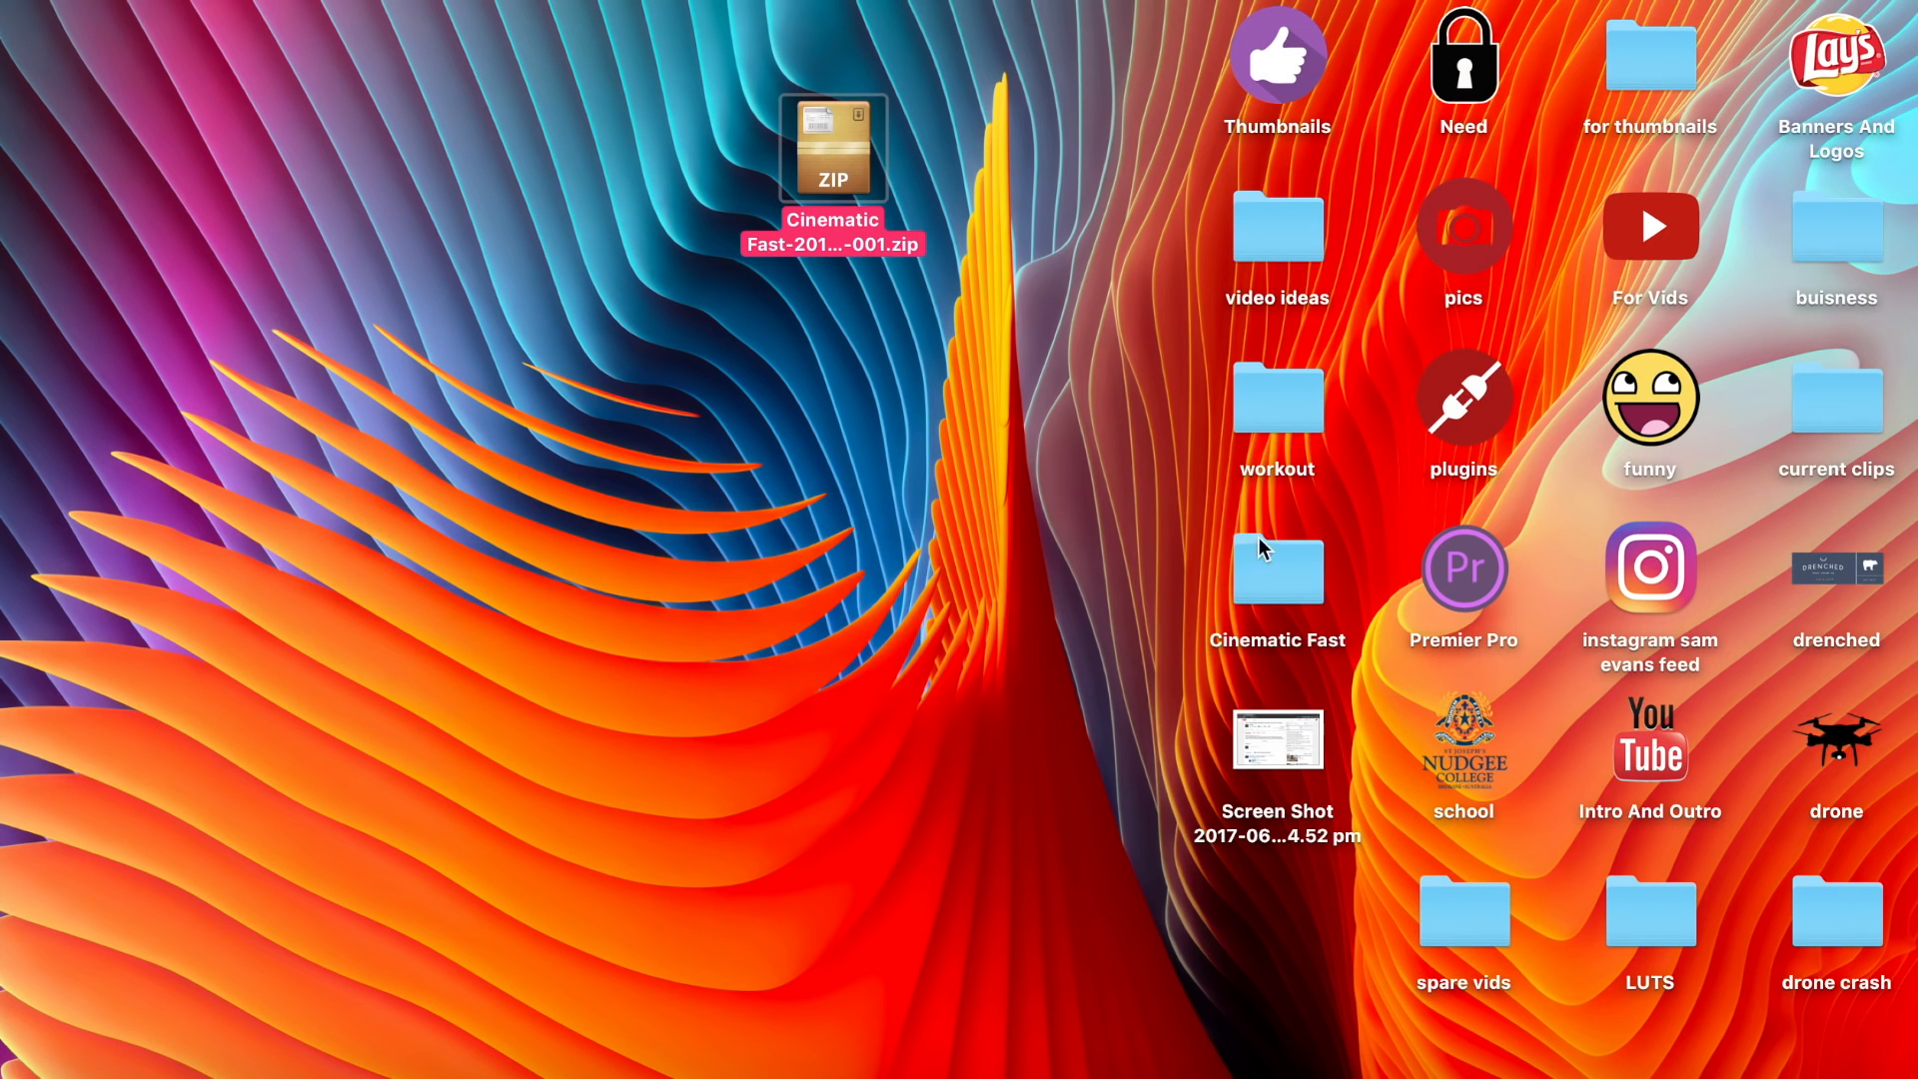
drag(1276, 572, 847, 454)
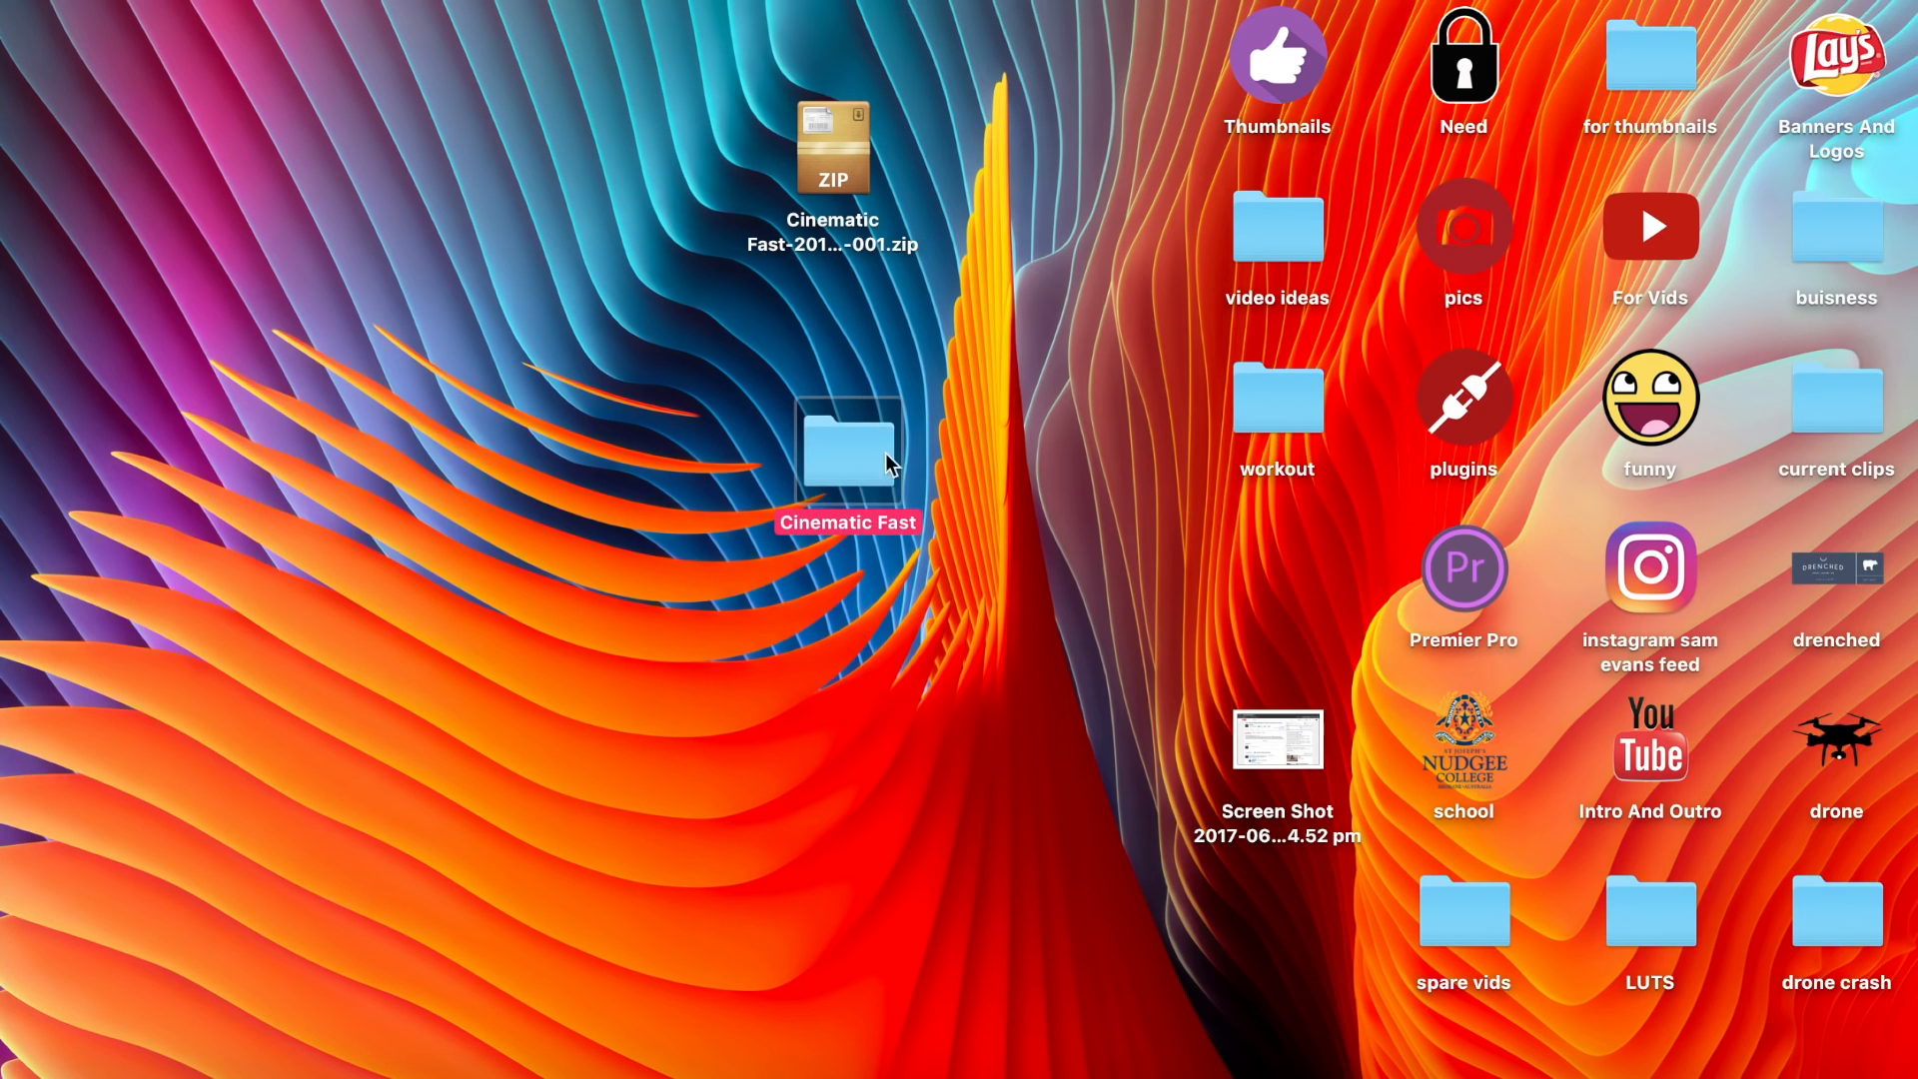
mouse_move(891, 553)
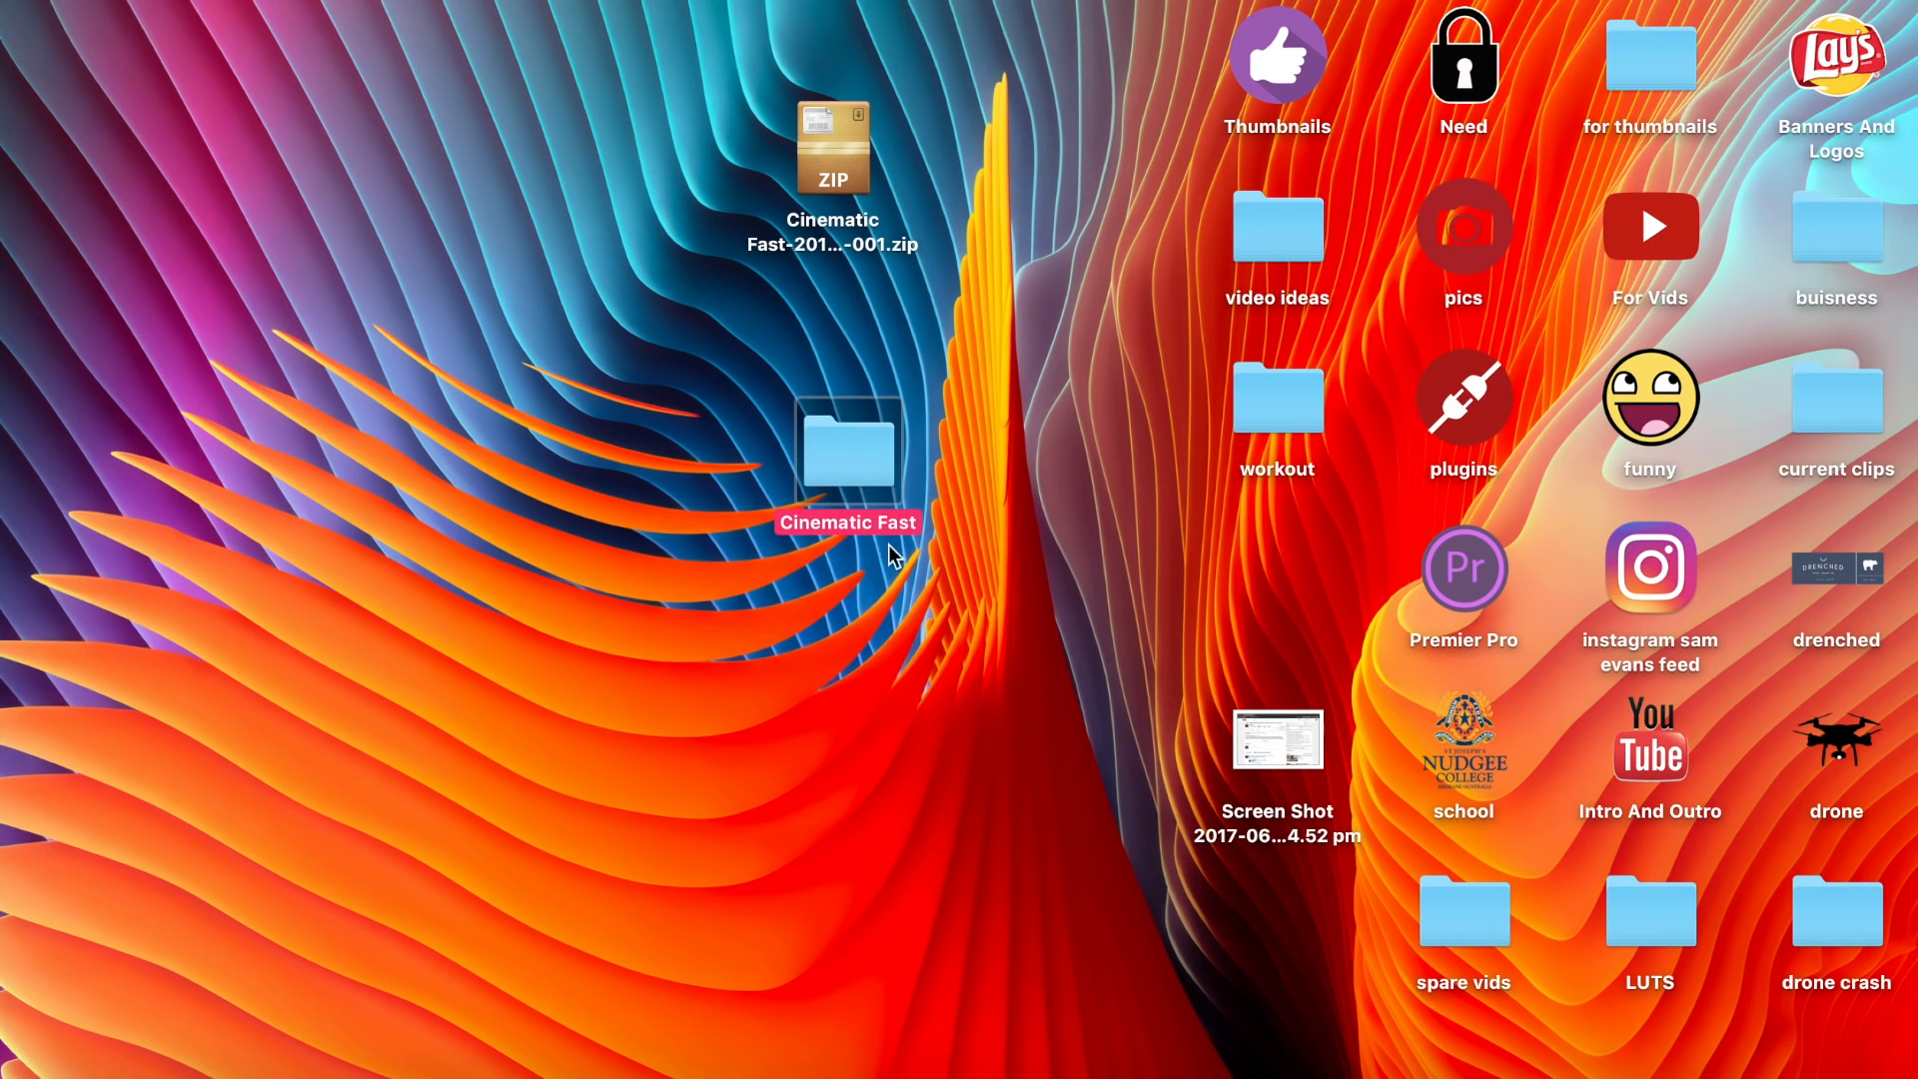
double_click(847, 449)
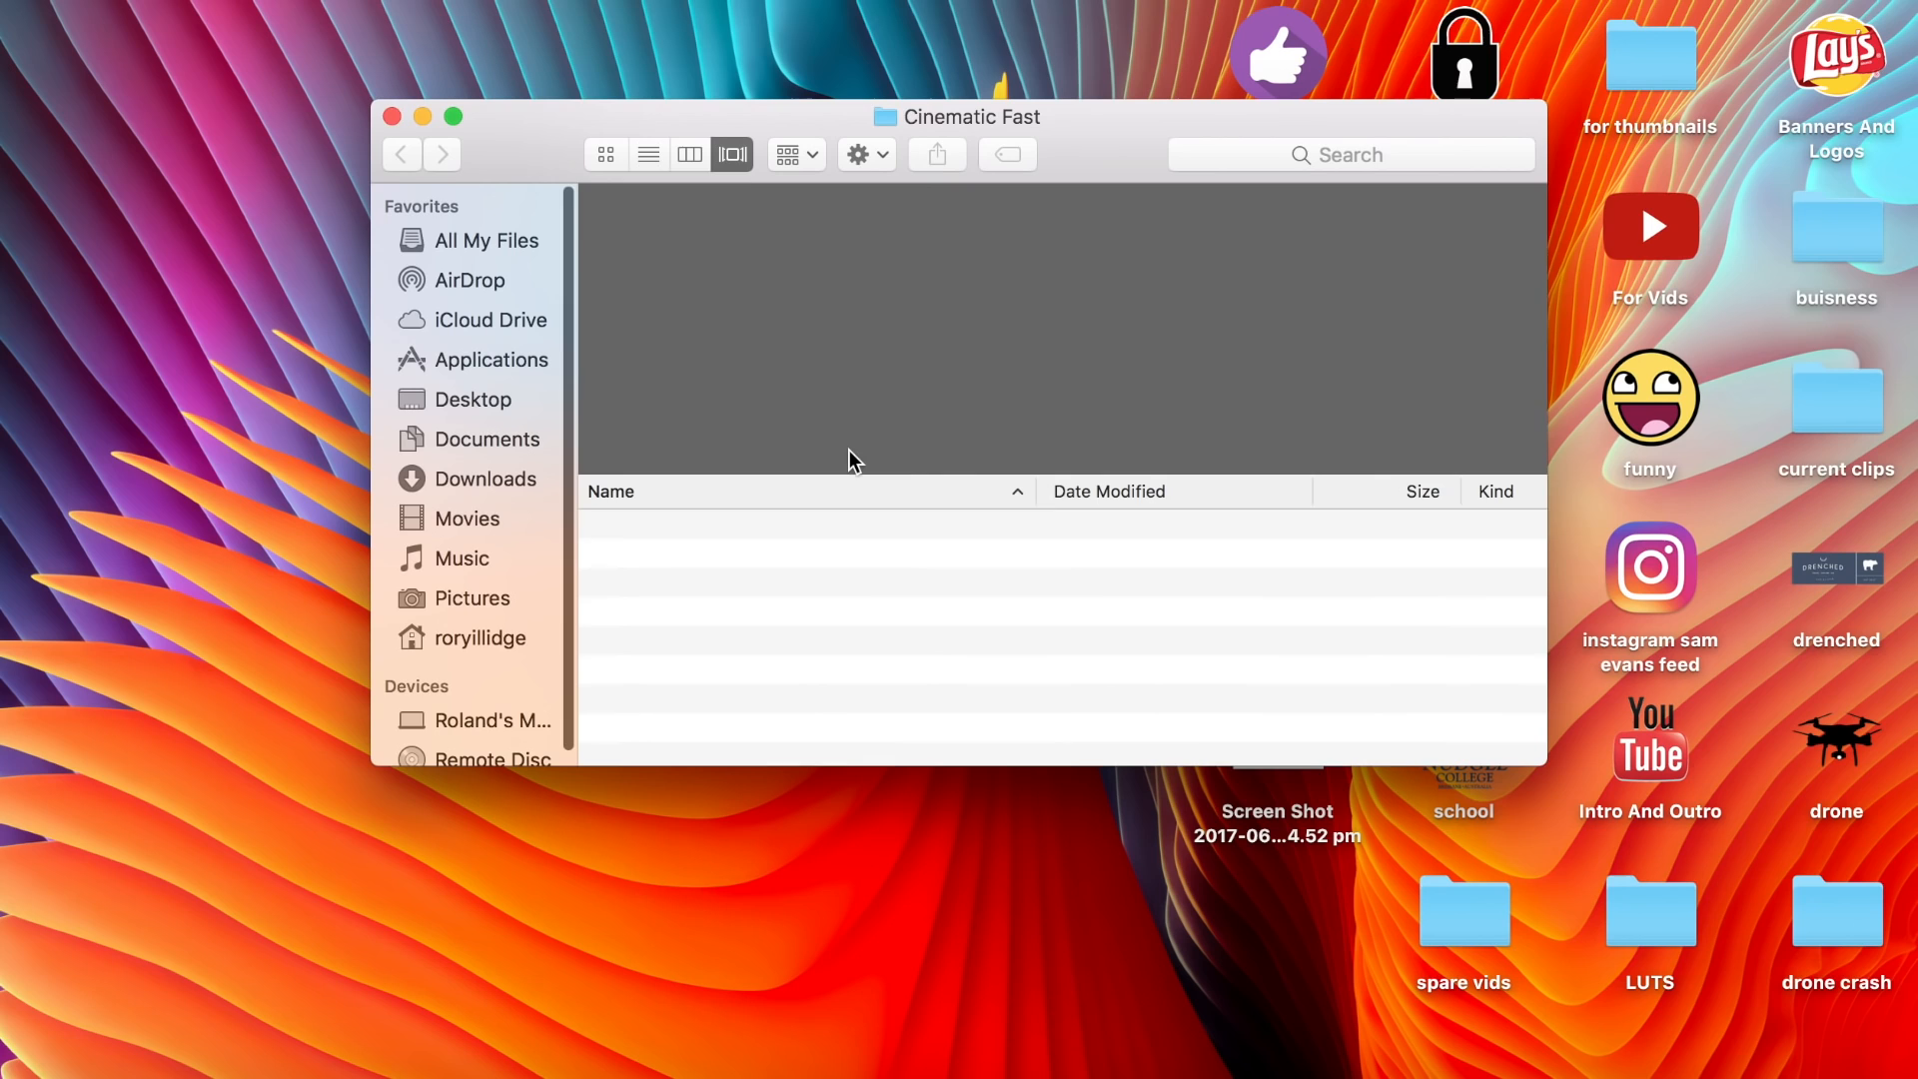
click(771, 527)
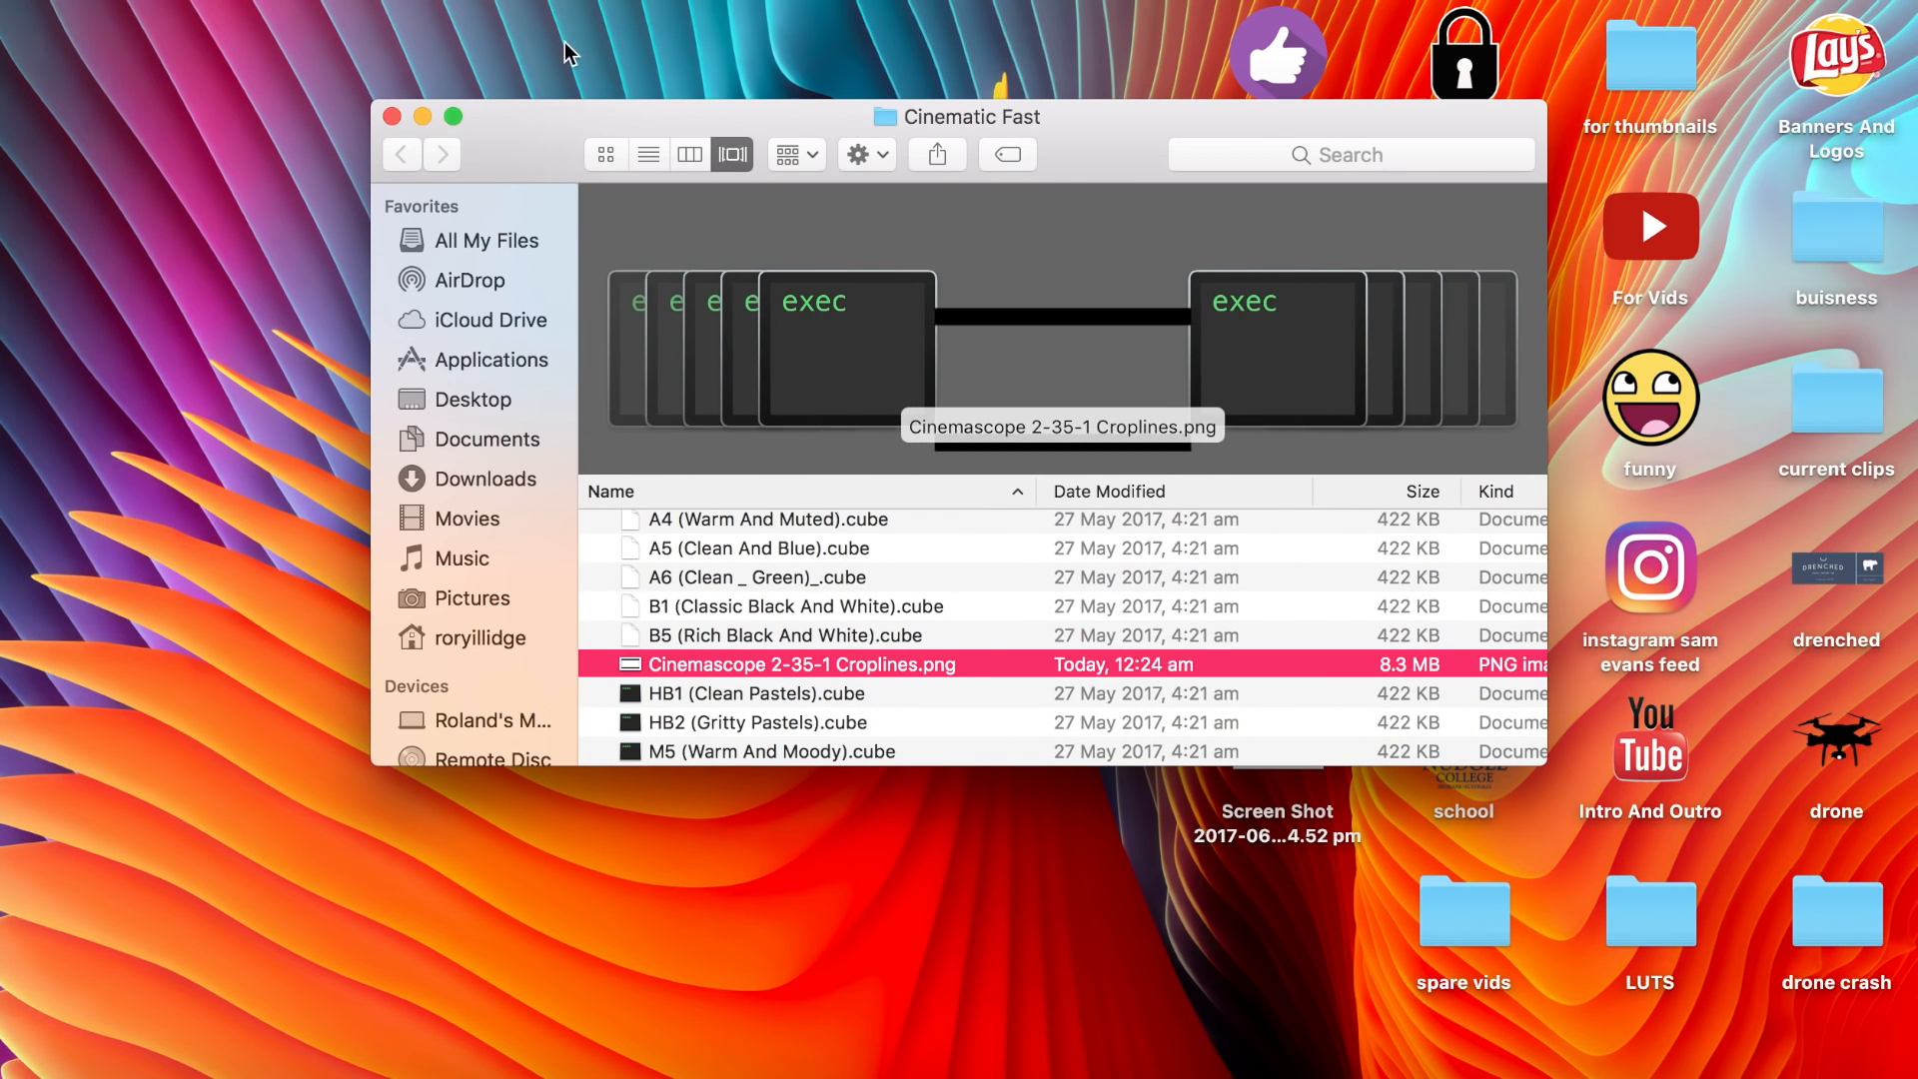
click(391, 116)
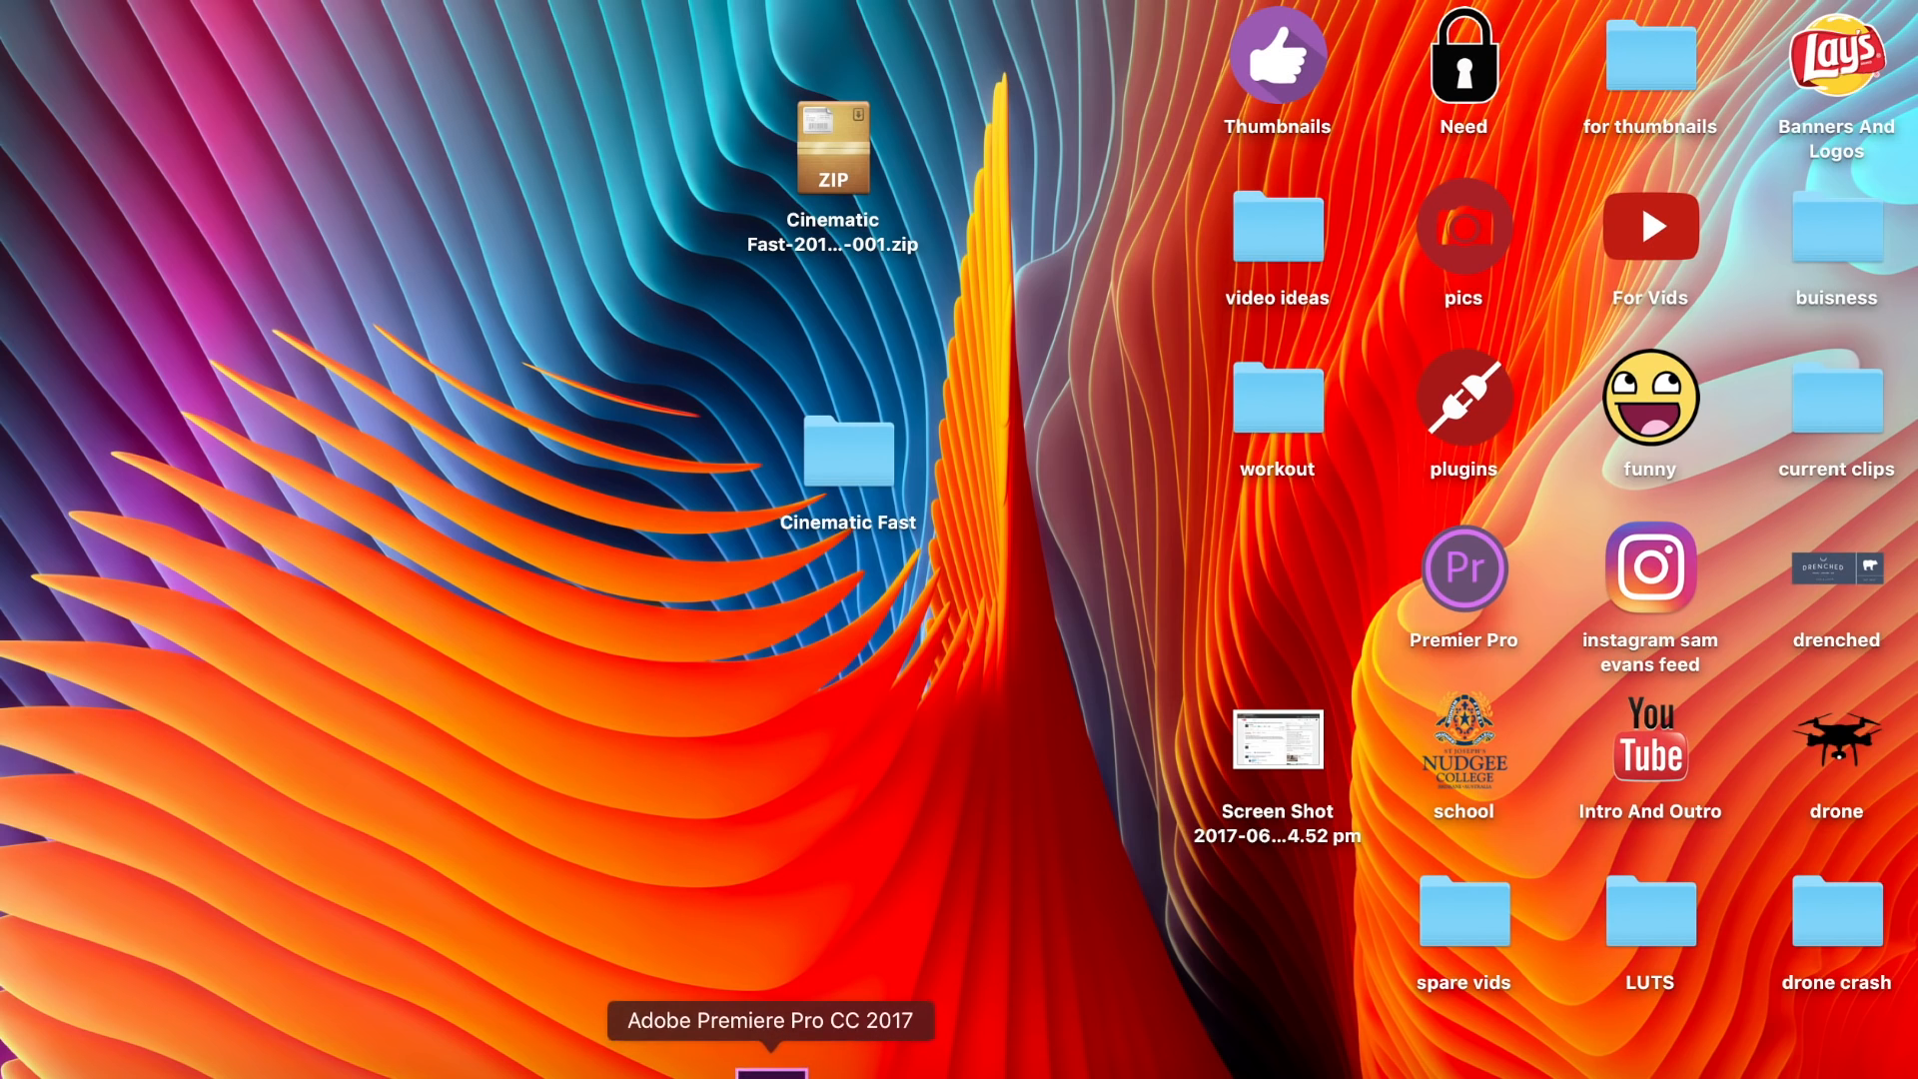
Step: Launch Premiere Pro and create a new project named Cinematic Fast
click(769, 1074)
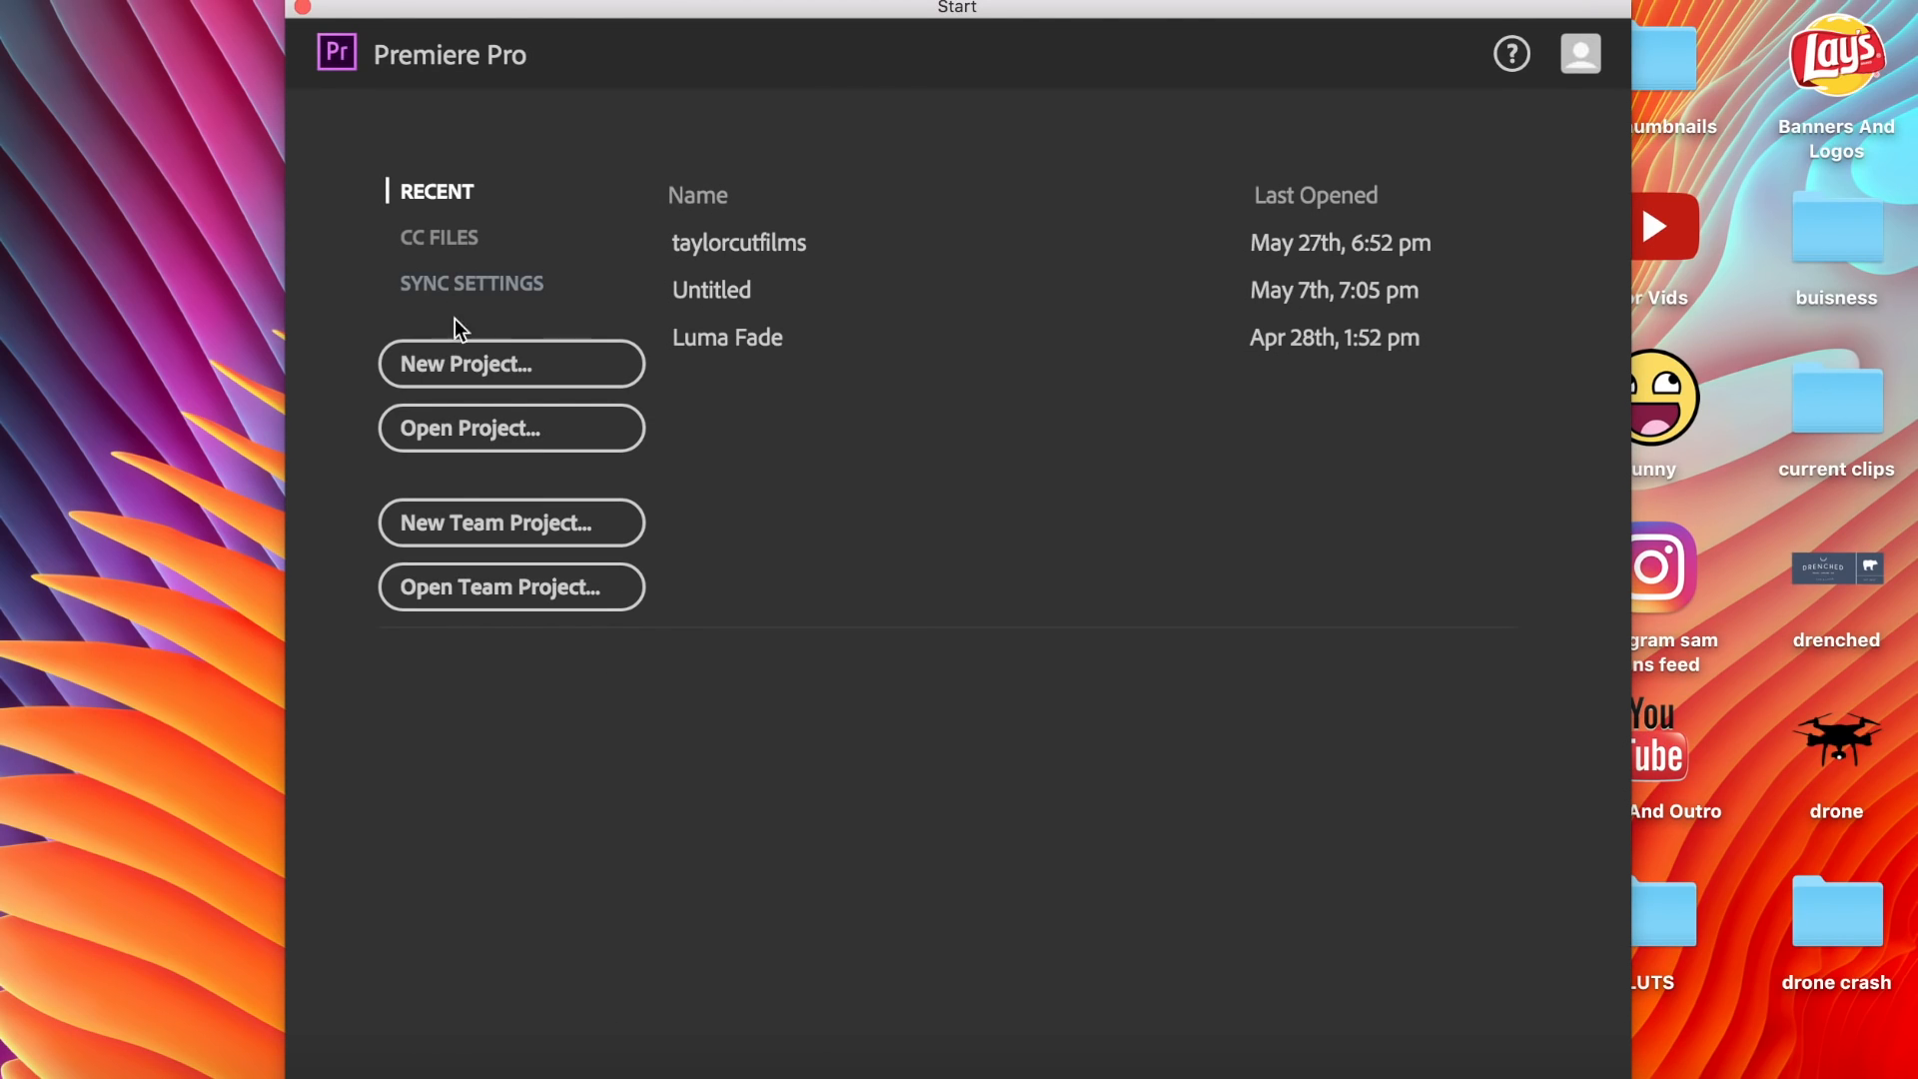
mouse_move(509, 368)
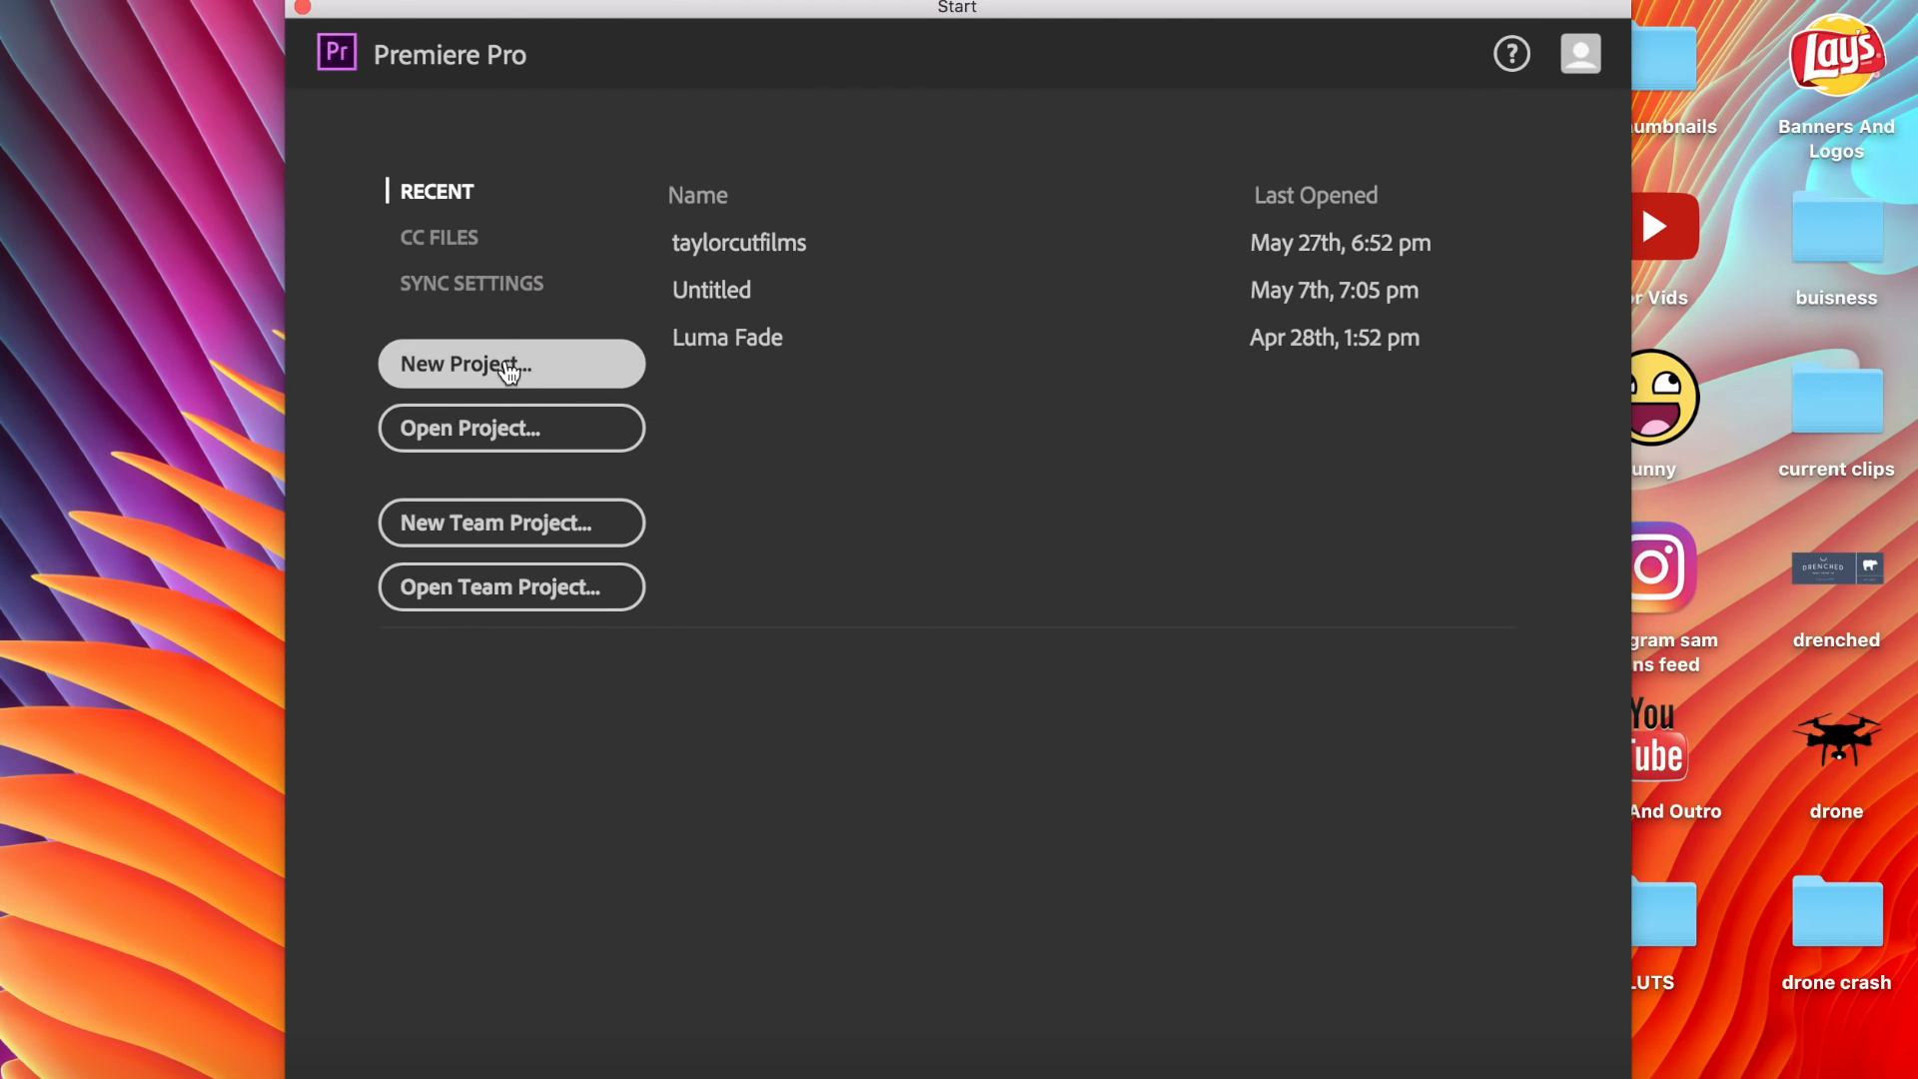
click(509, 363)
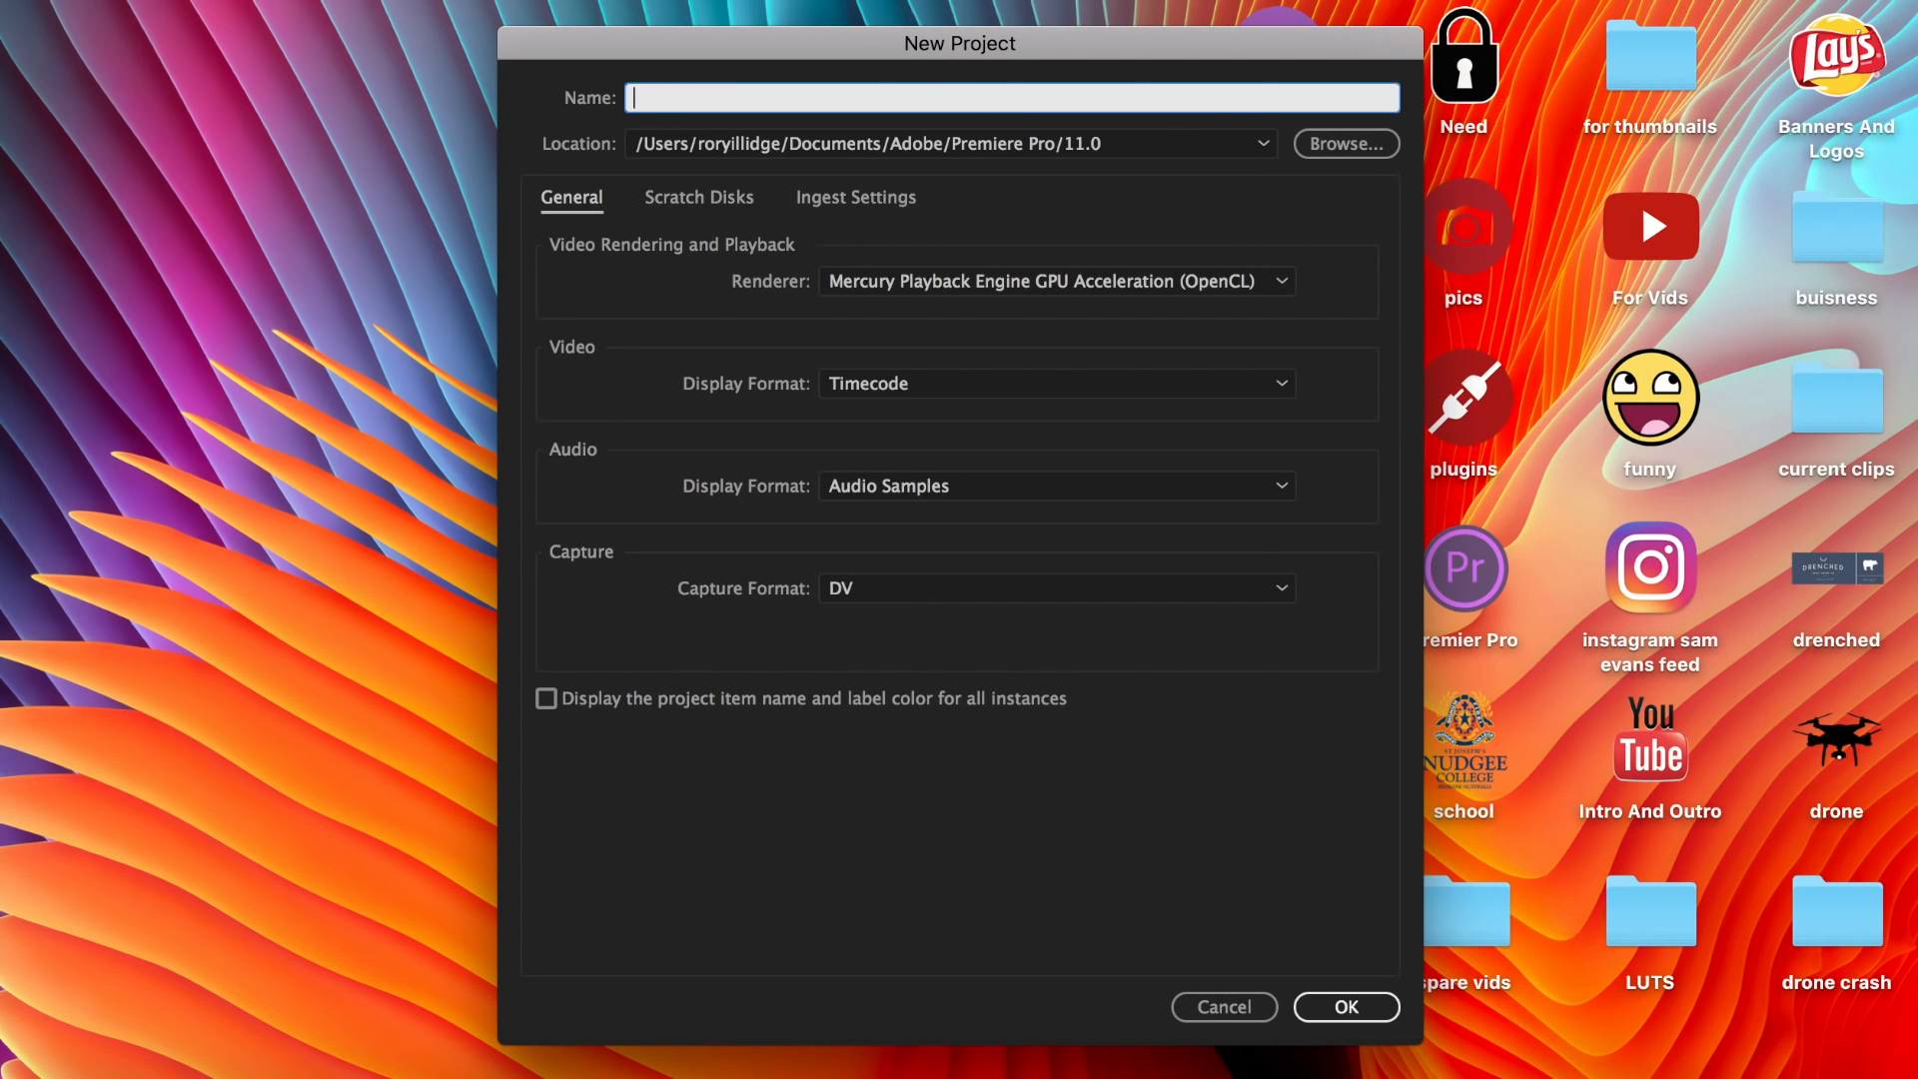
text(Cinematic Fast)
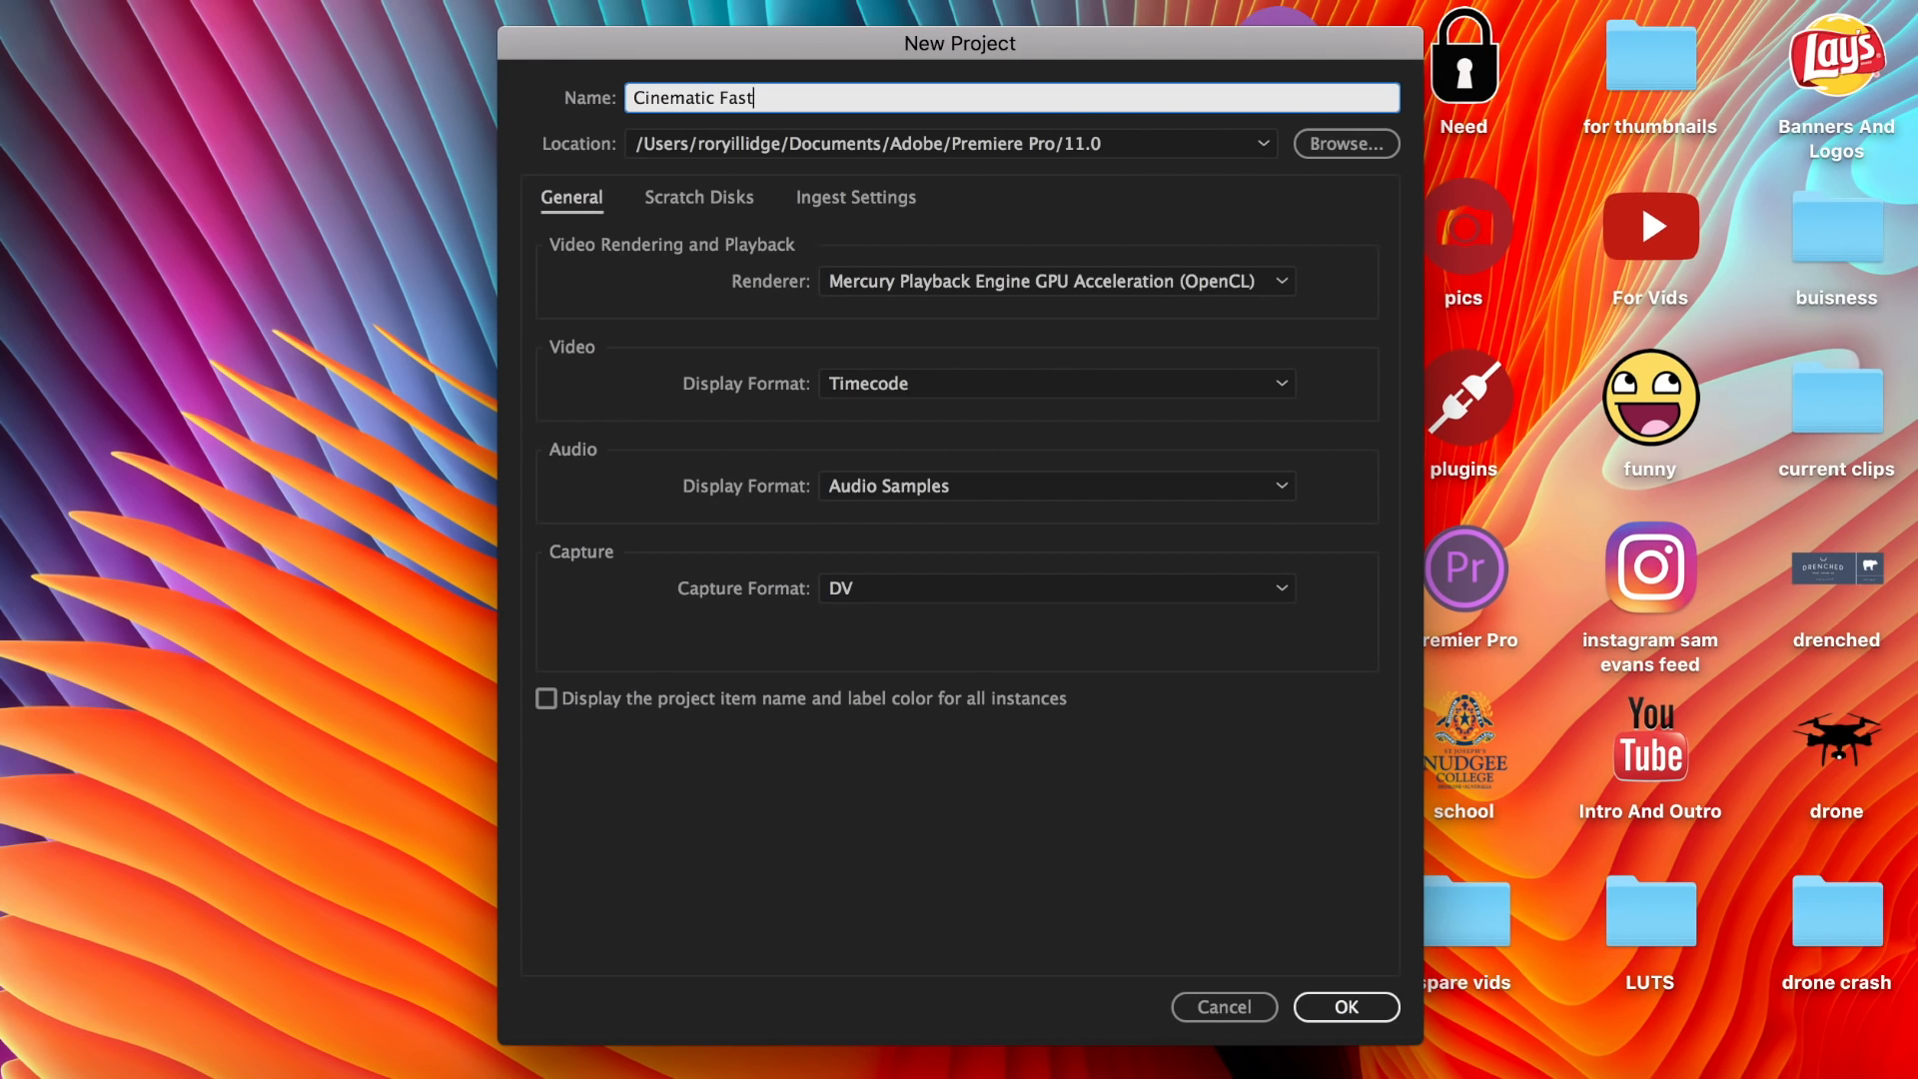
click(1344, 1007)
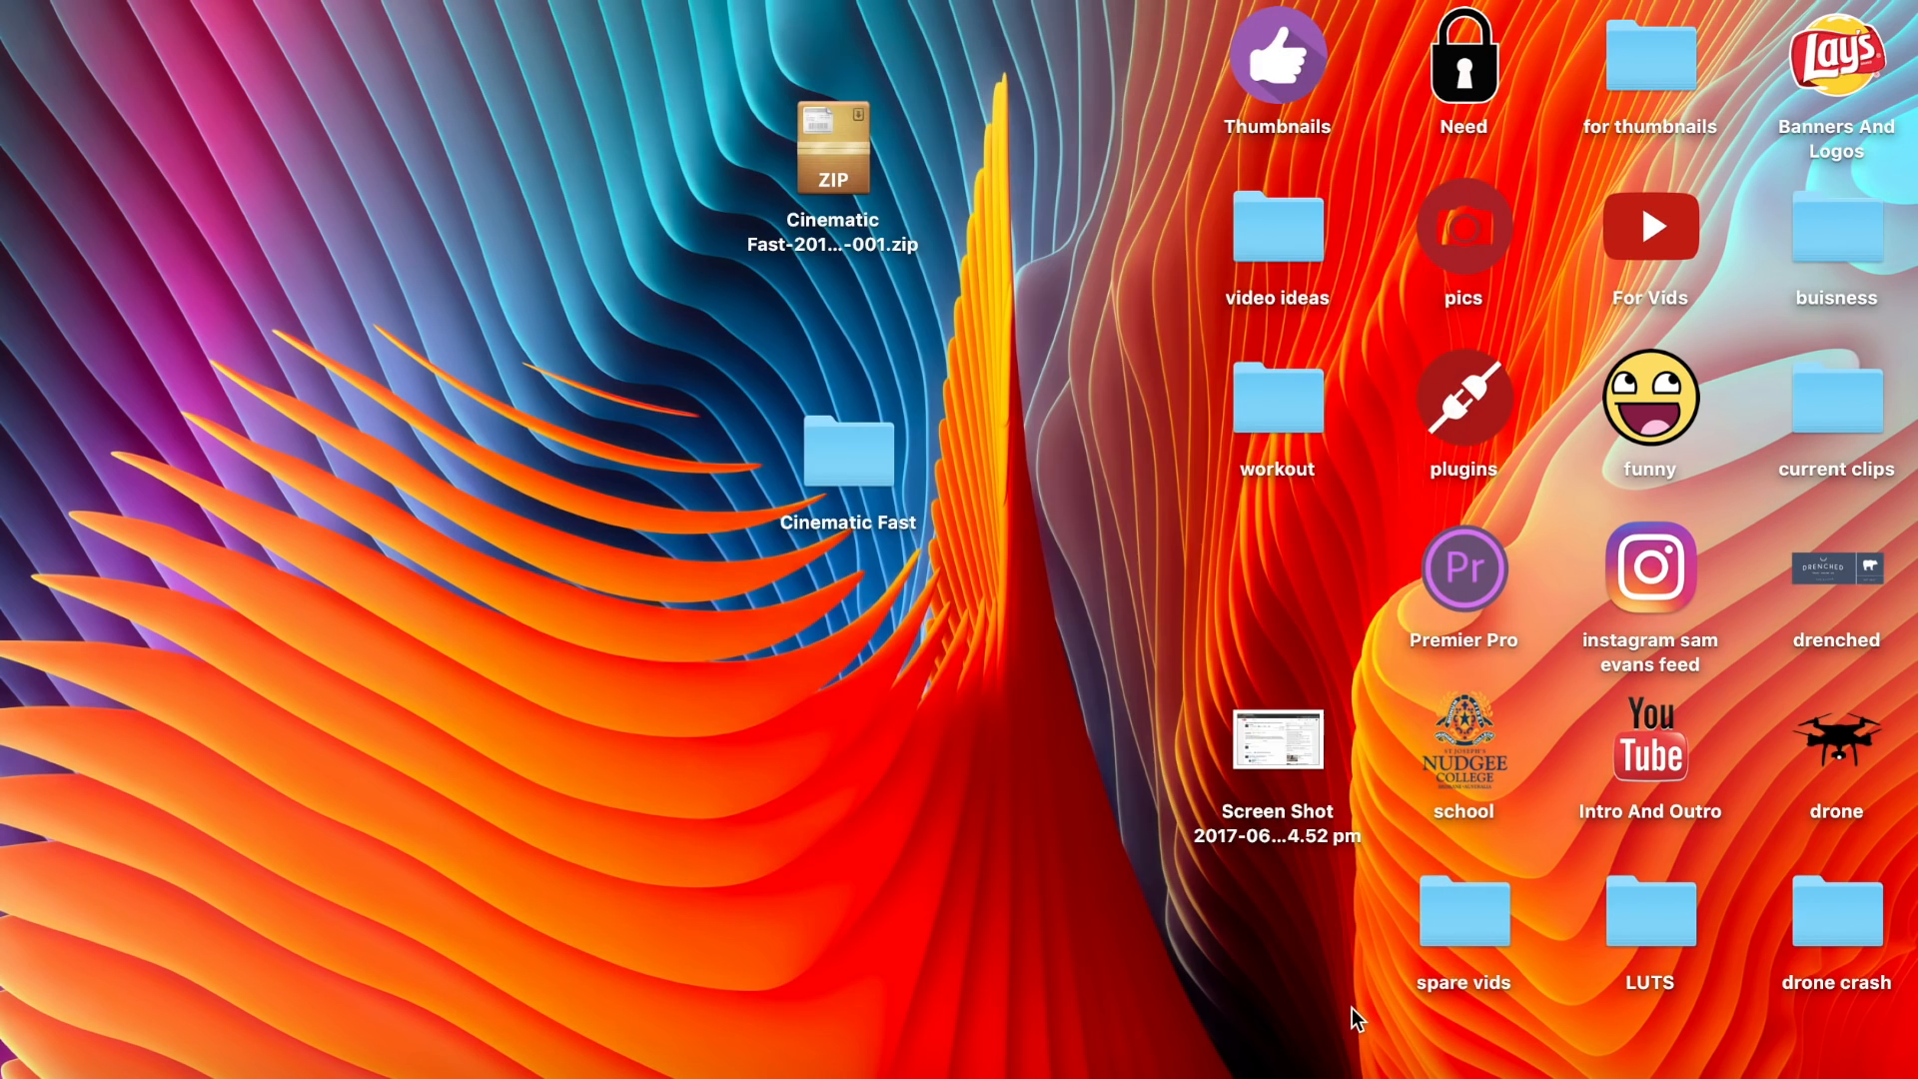
Step: Import the Local Trail Sesh #3 clip and switch to the Assembly workspace
double_click(1463, 565)
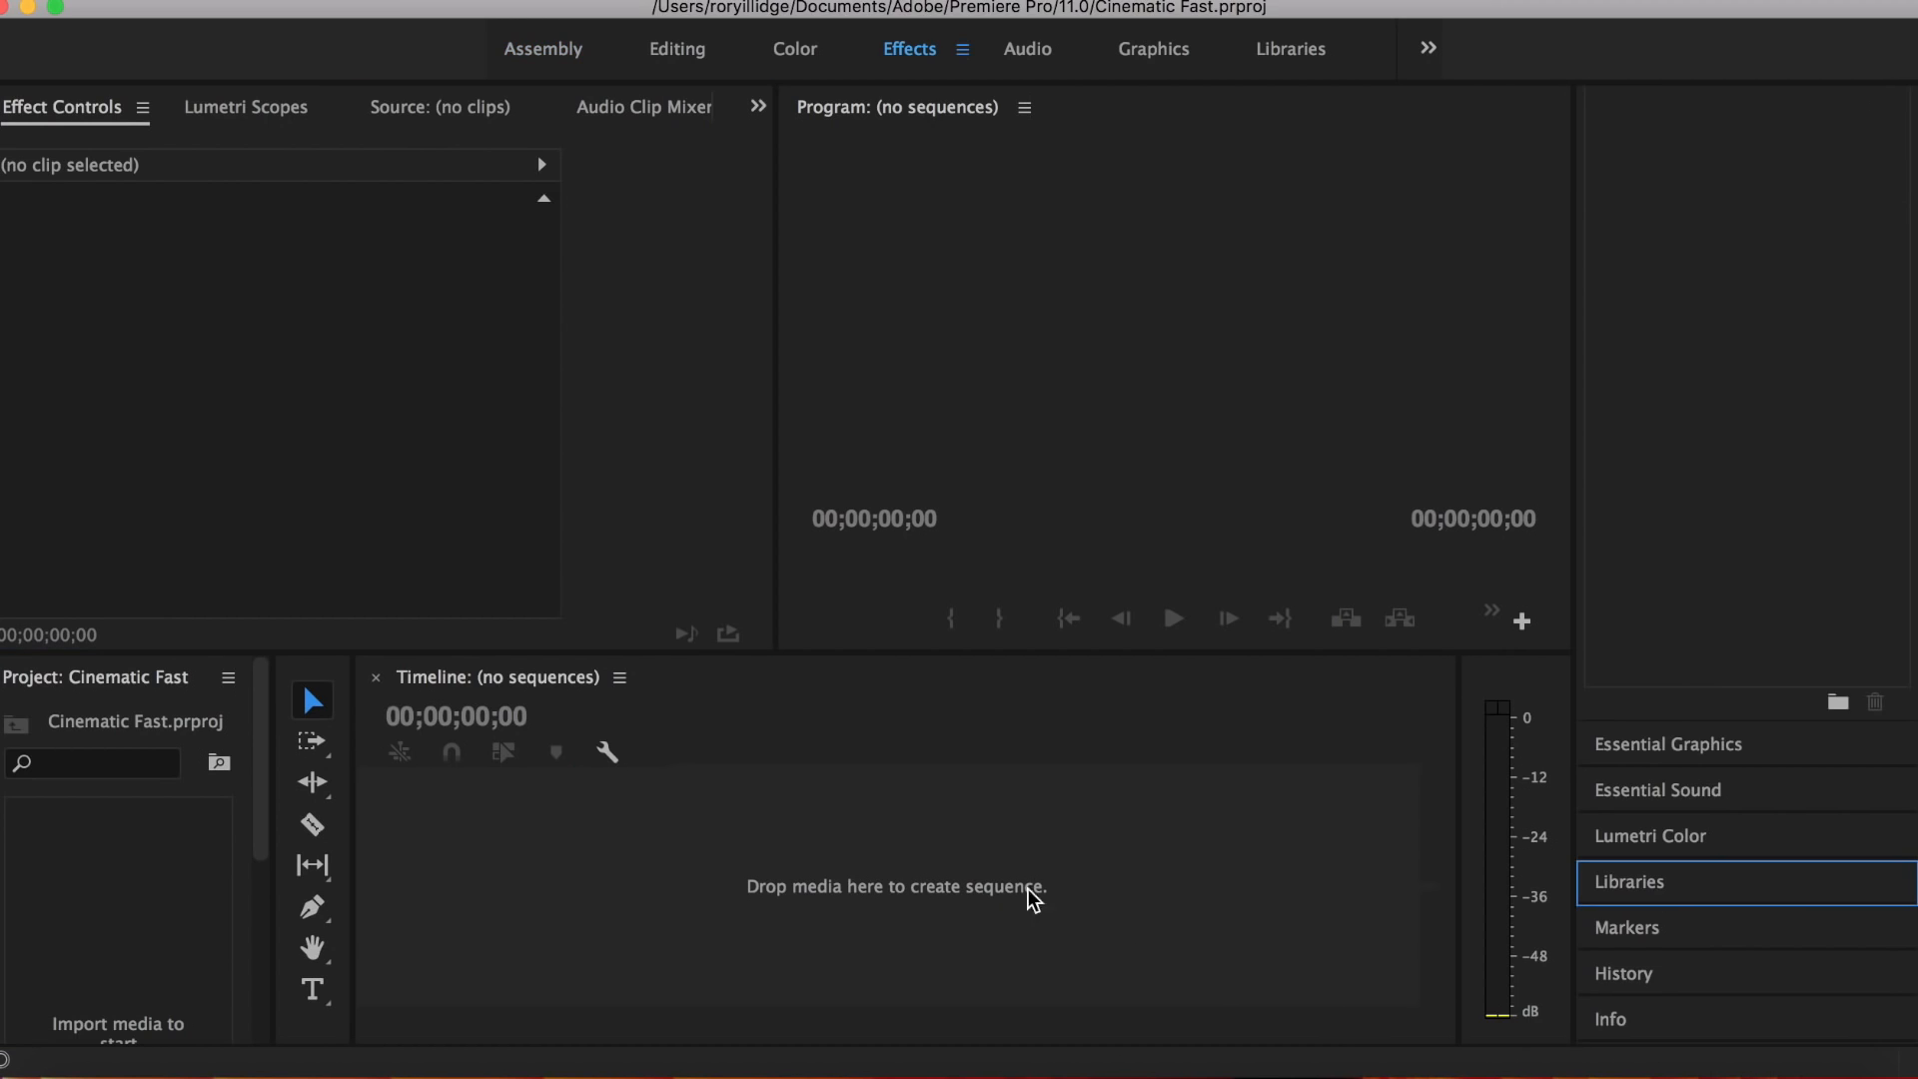
mouse_move(564, 58)
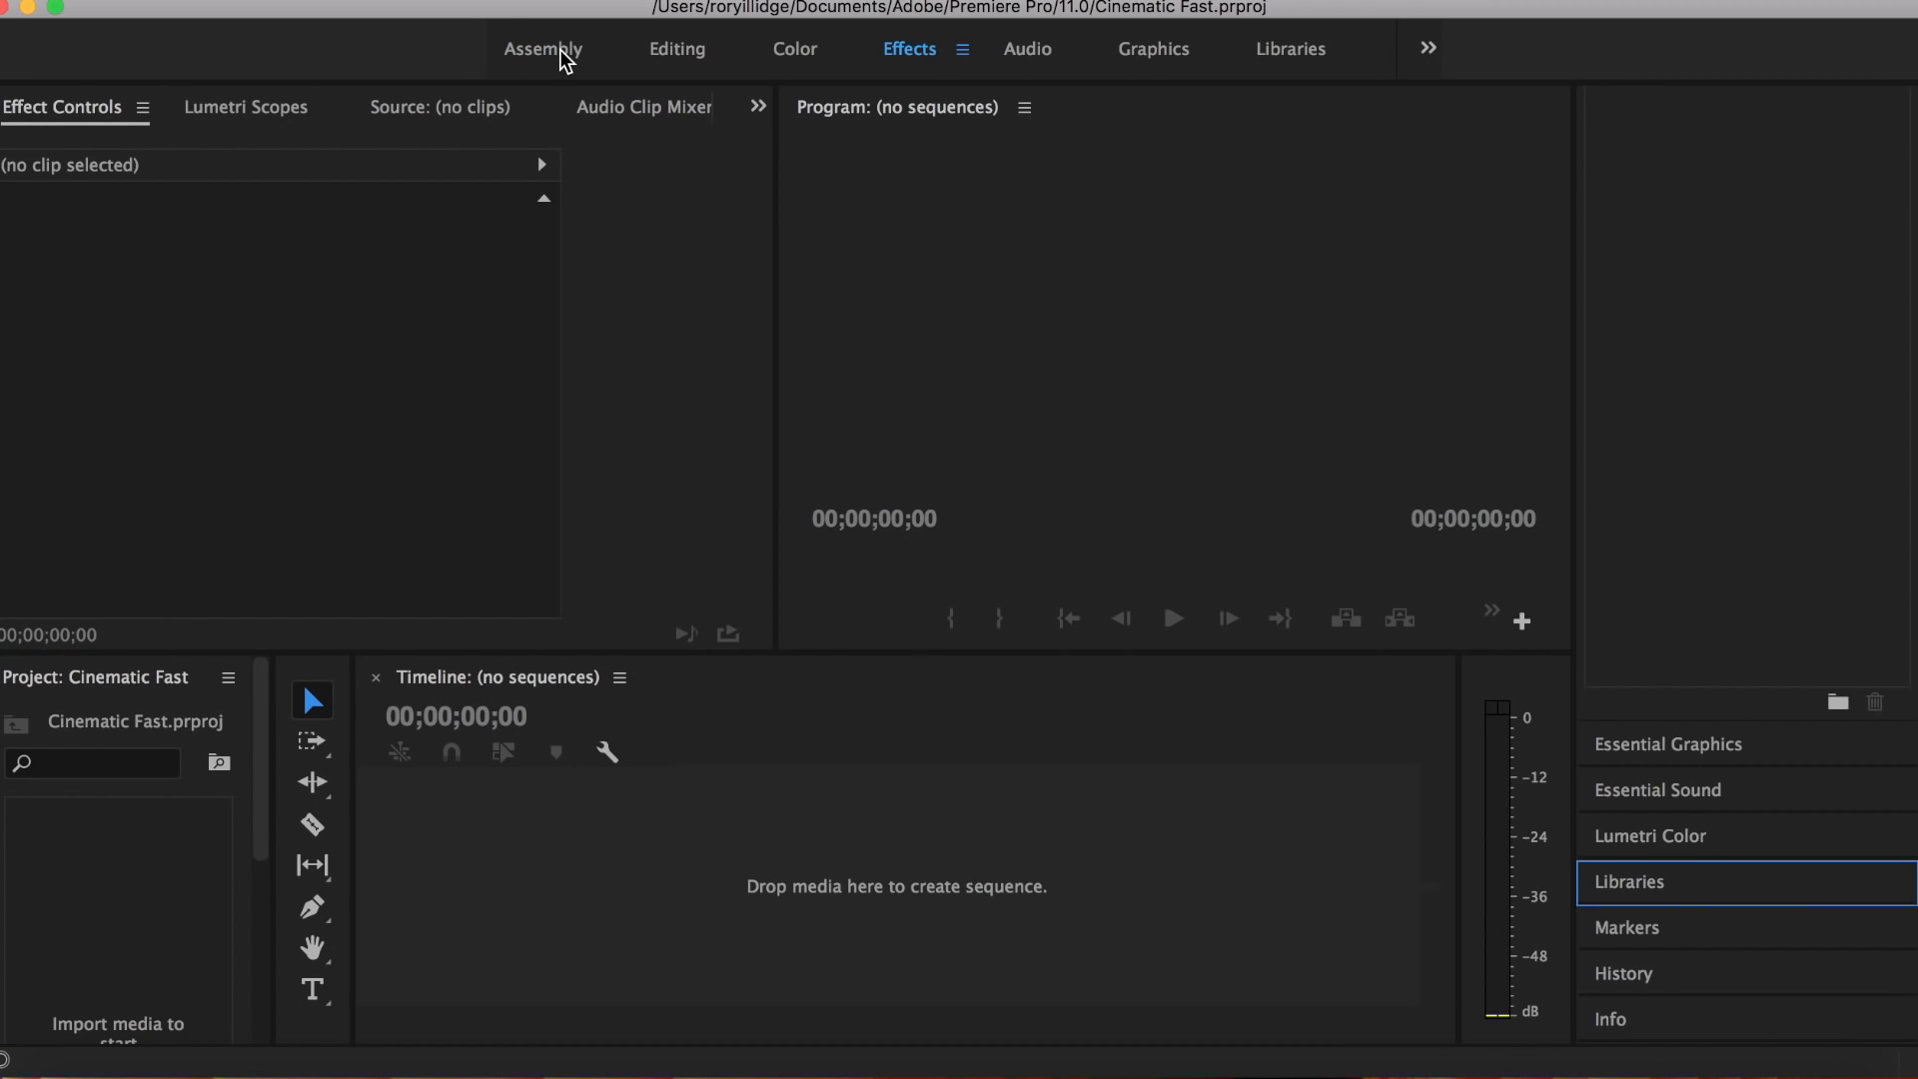
click(541, 48)
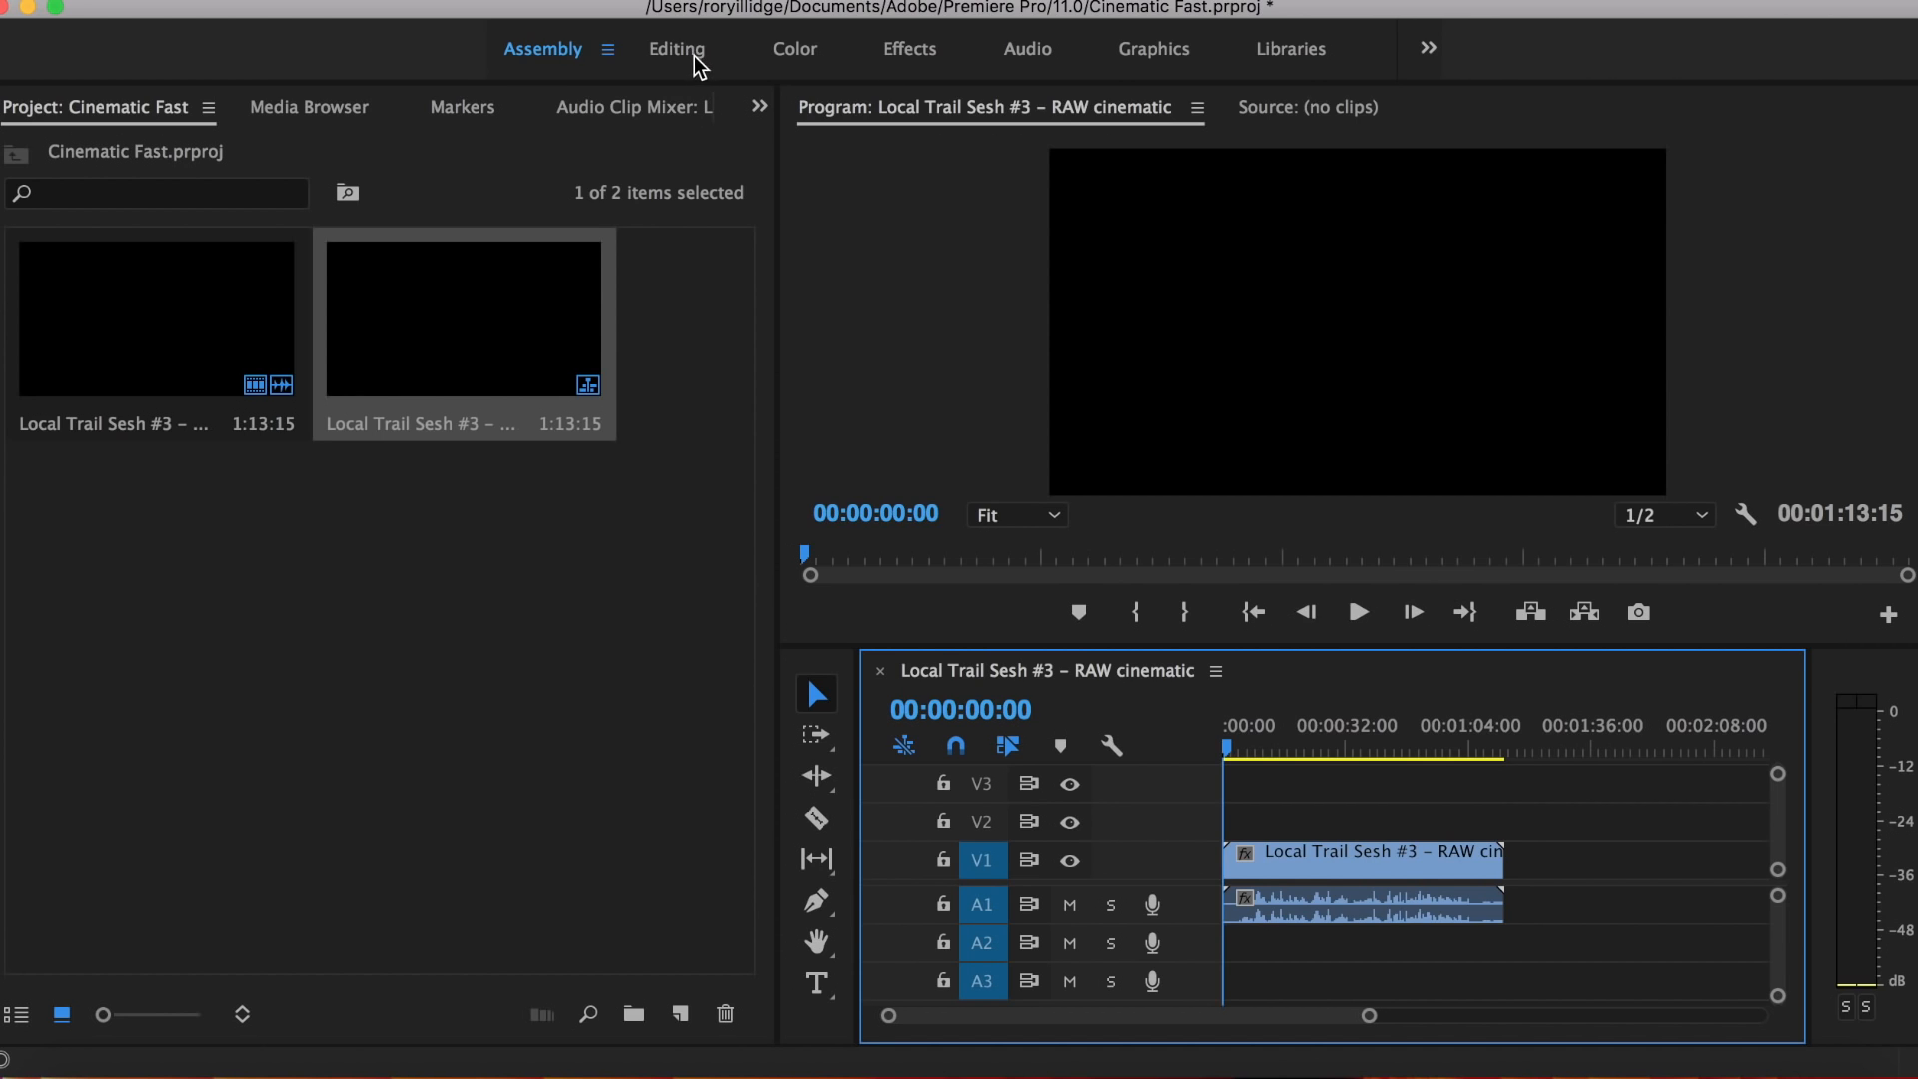
mouse_move(911, 52)
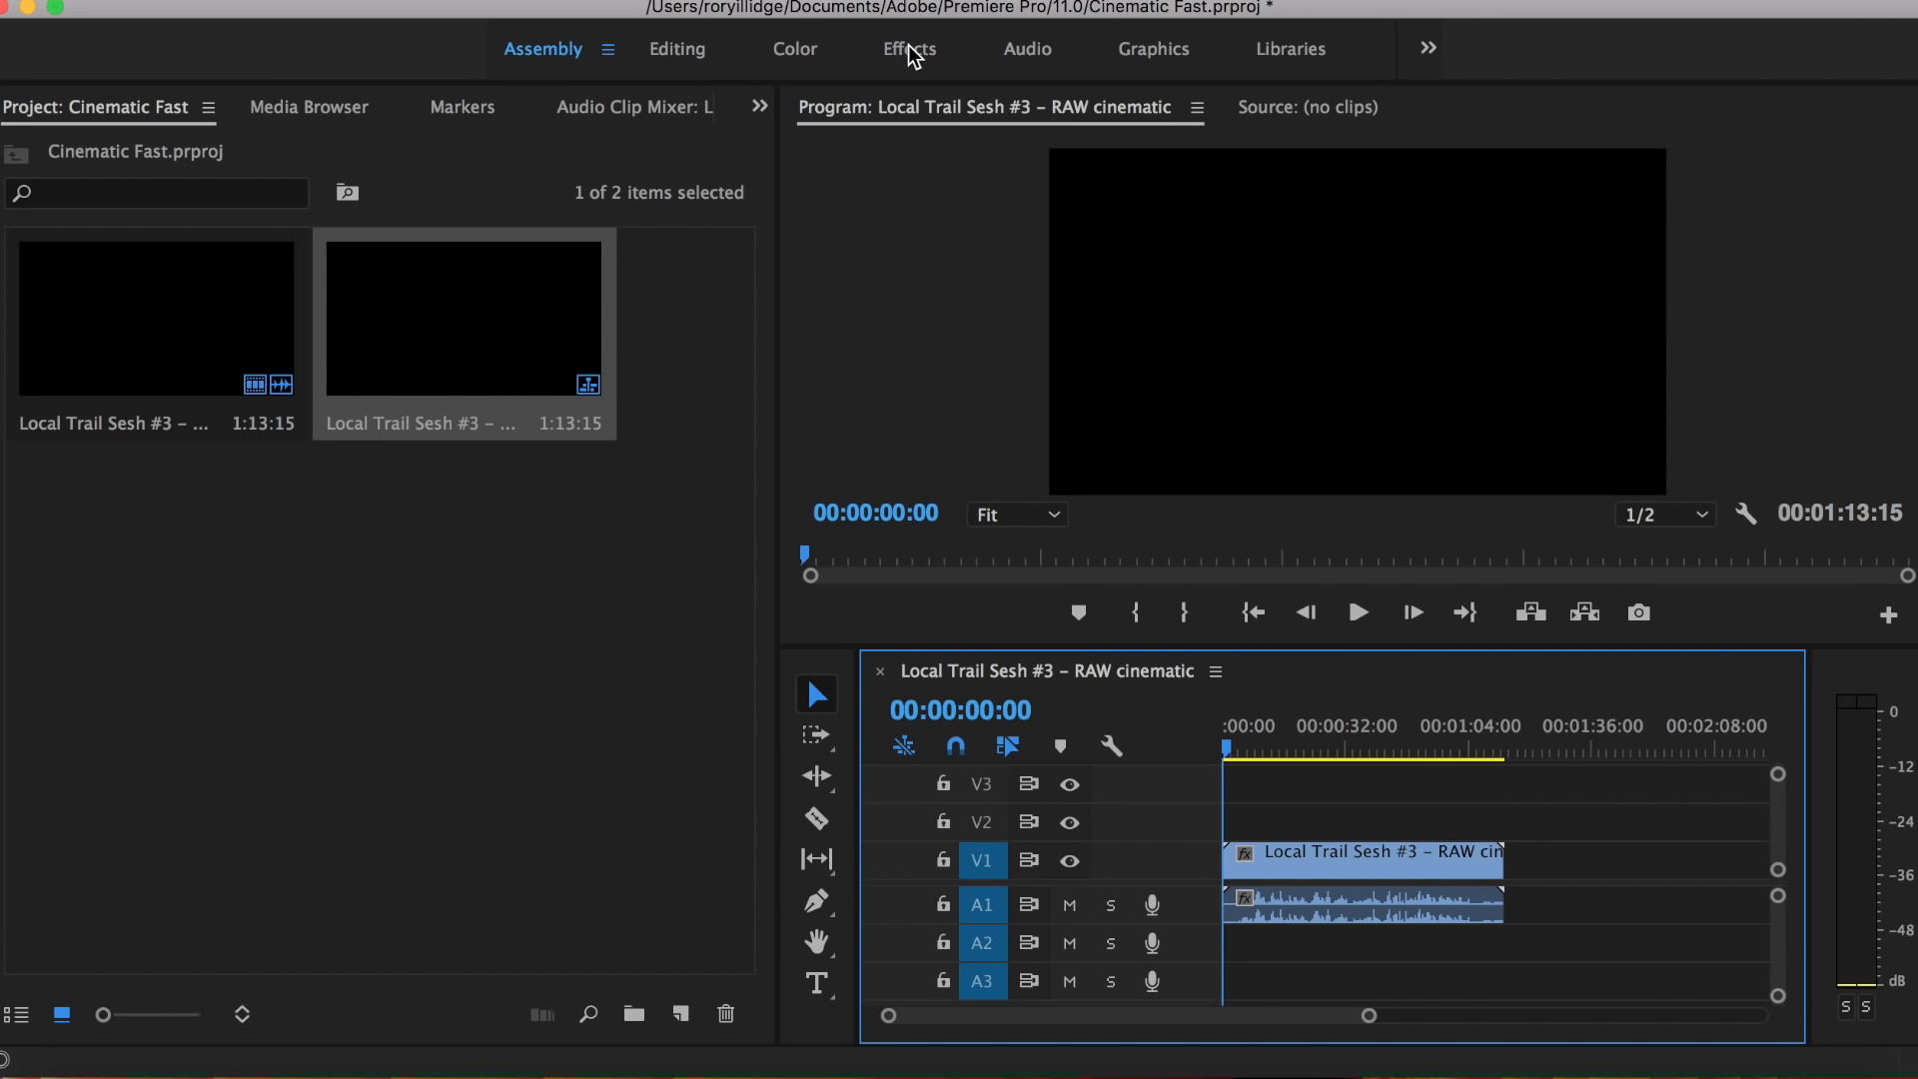
Step: In the Effects workspace, apply Lumetri Color from Color Correction to the trail clip
click(906, 48)
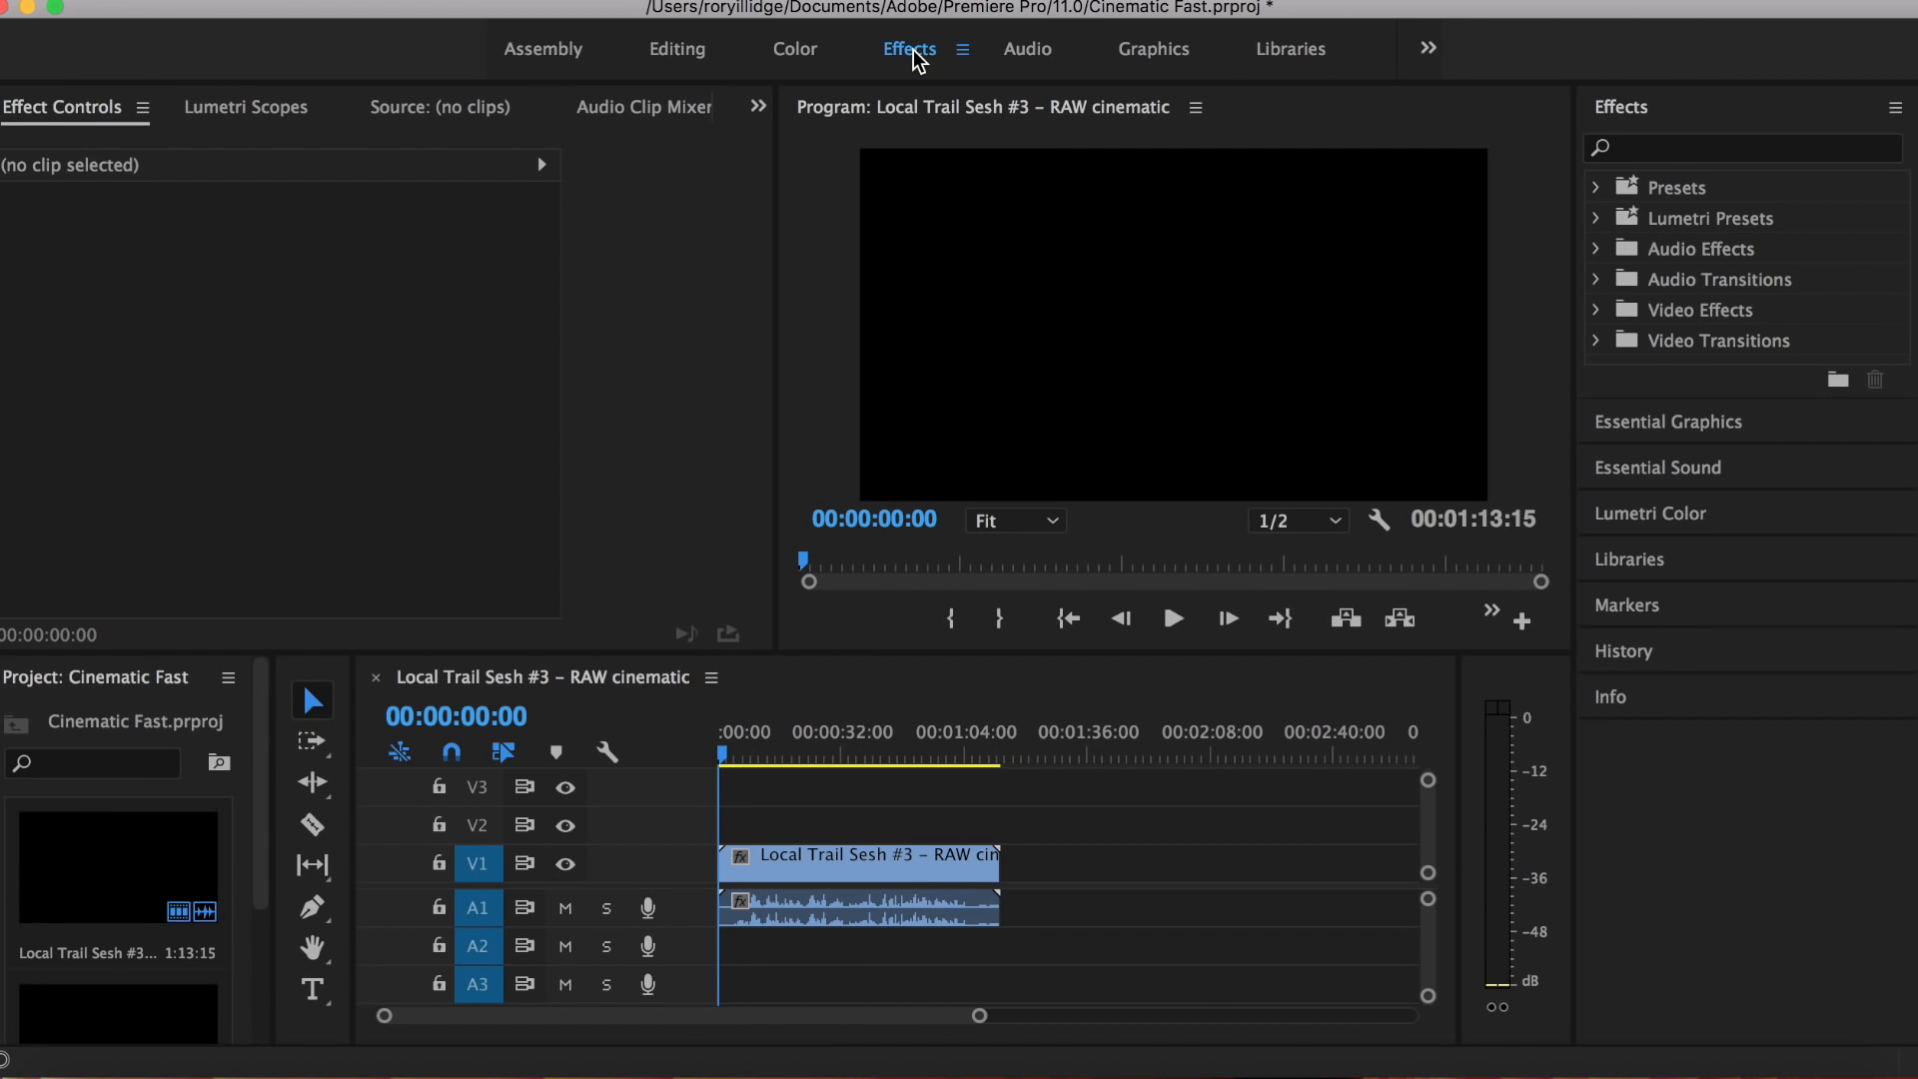
click(797, 755)
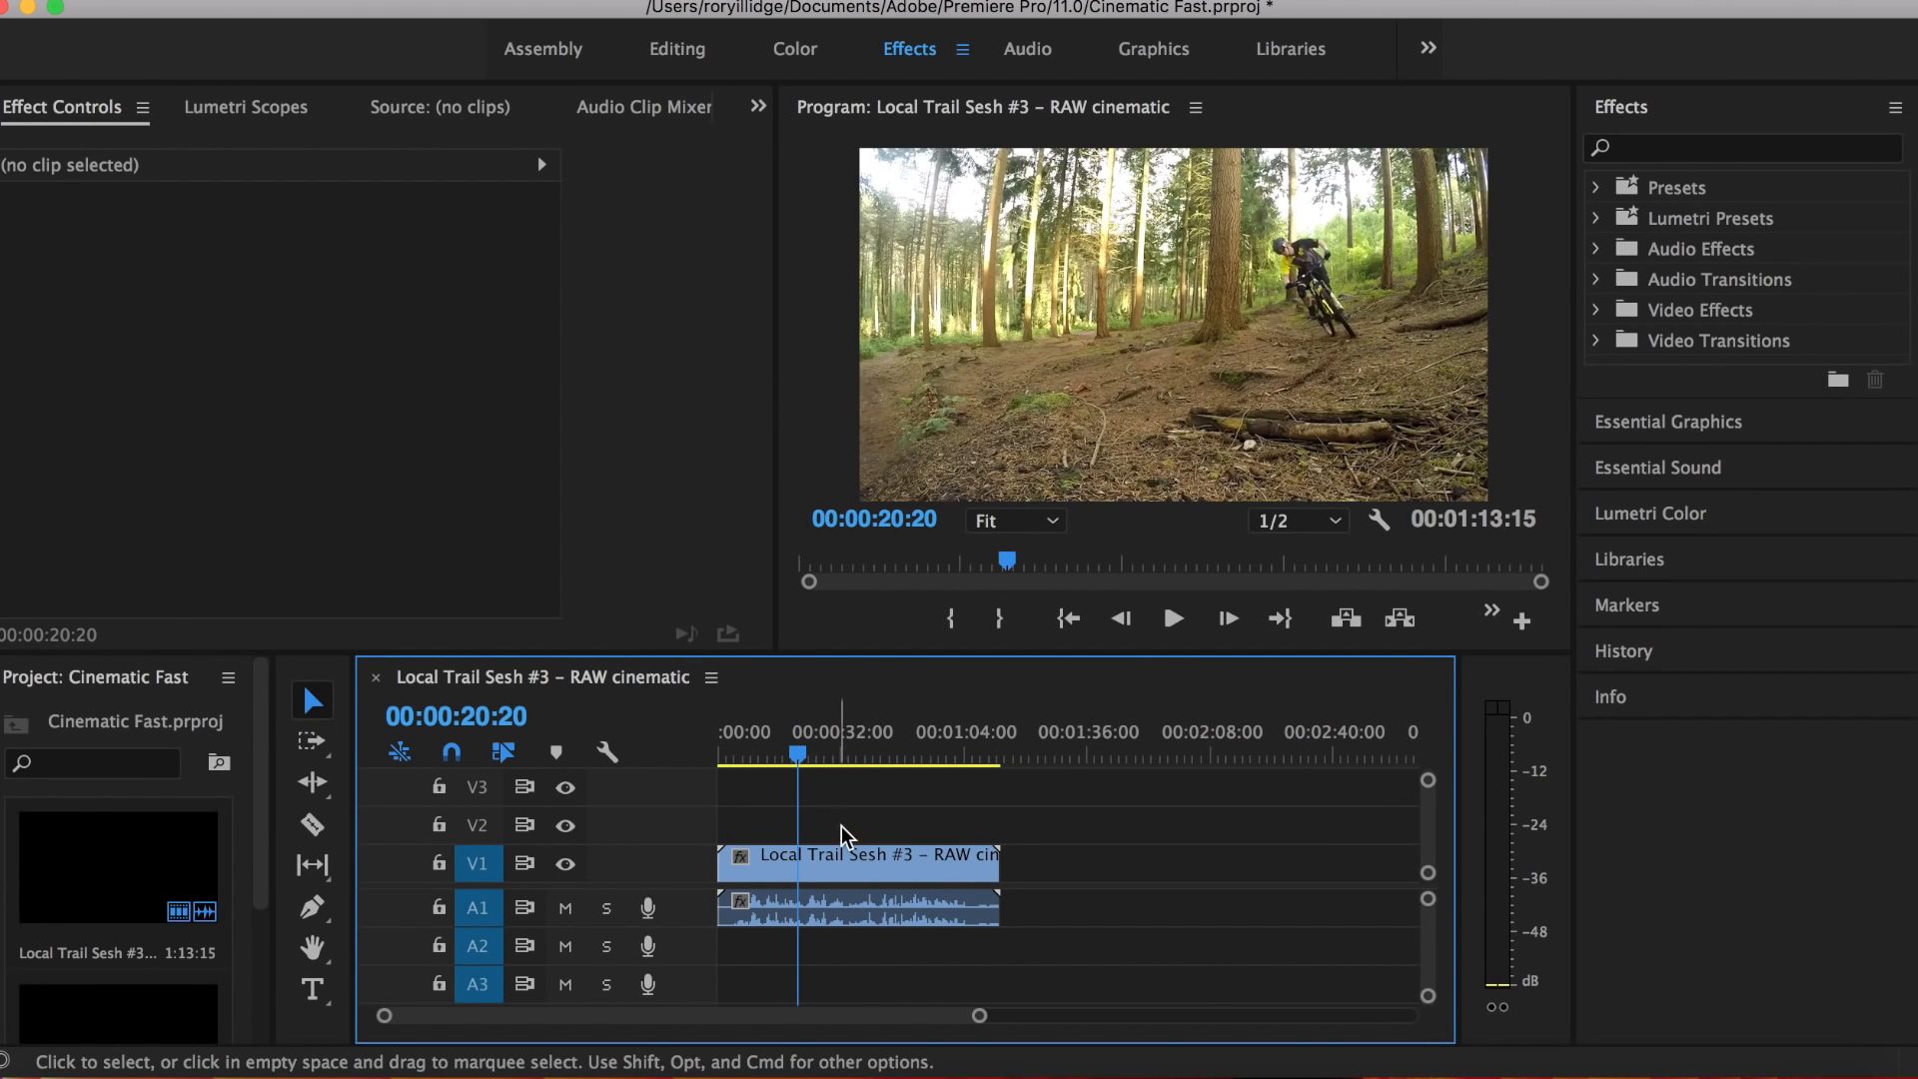
click(857, 853)
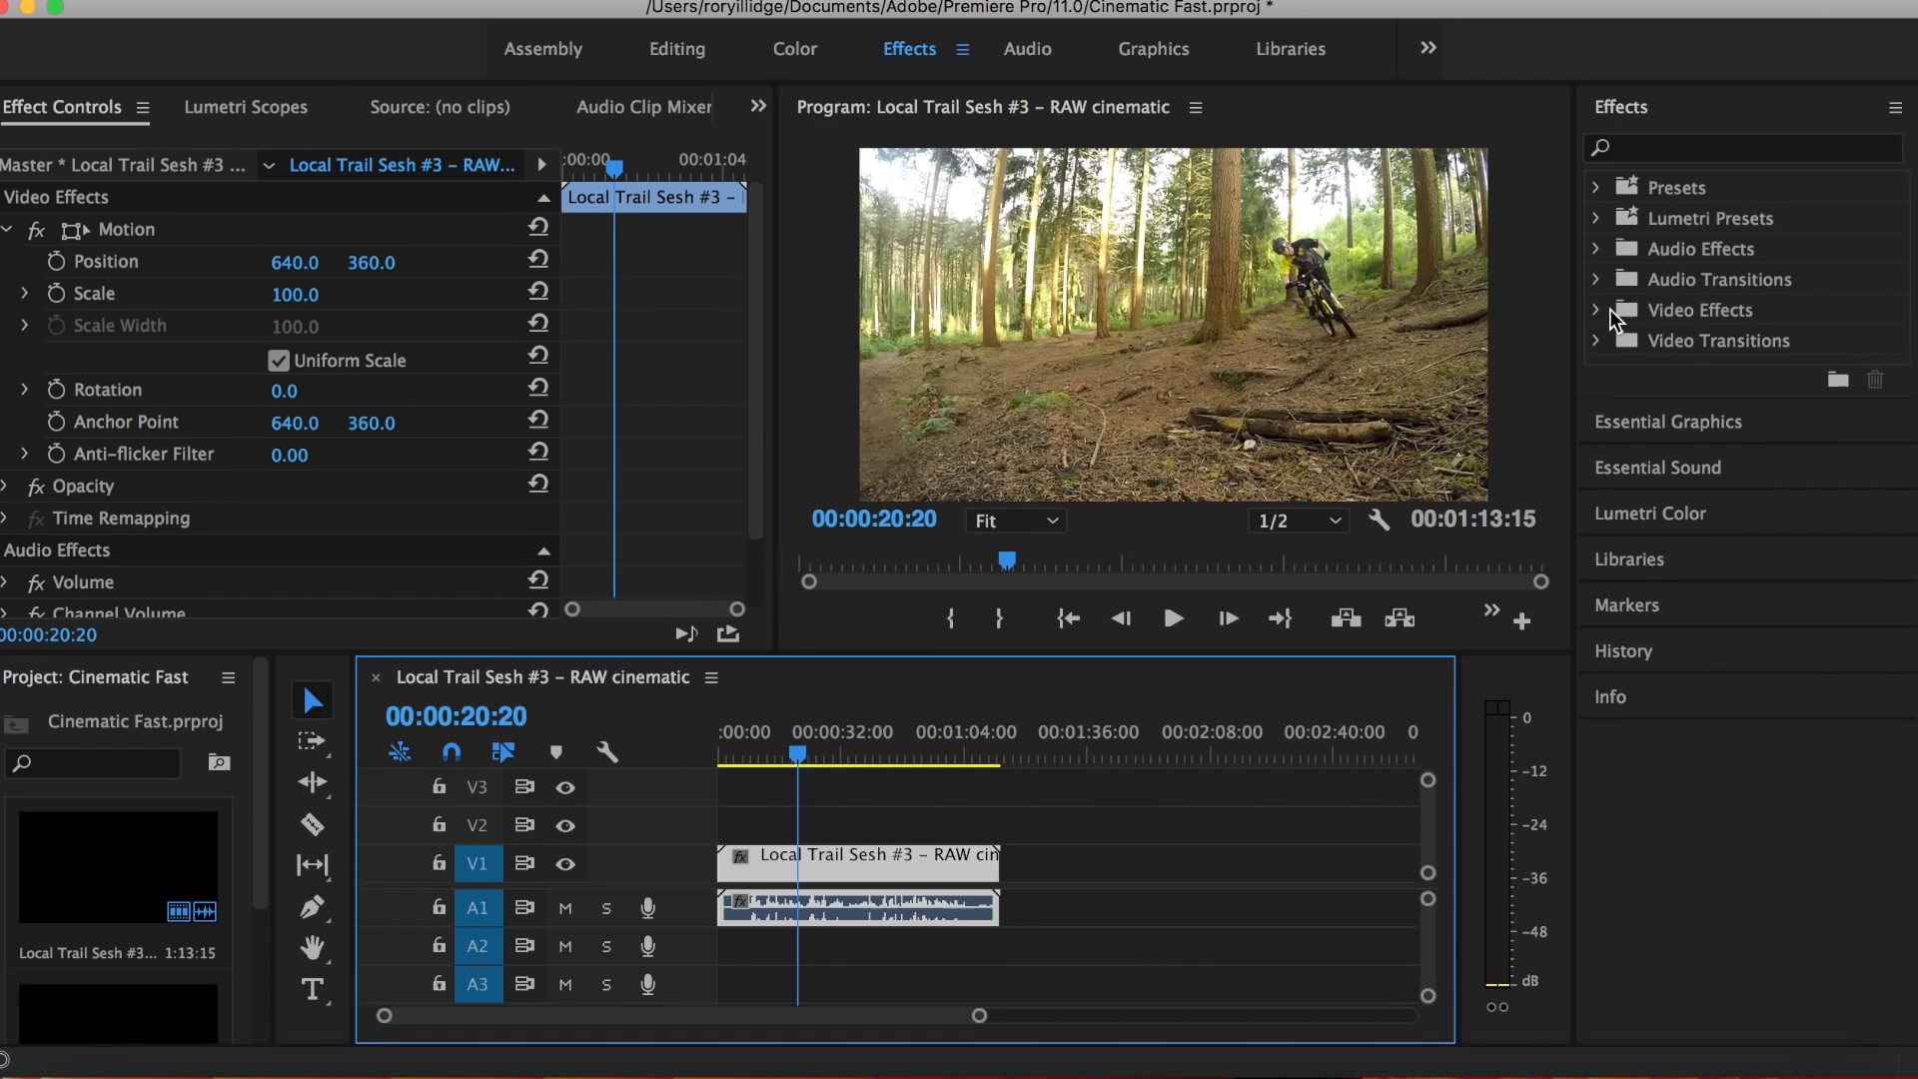
click(1596, 309)
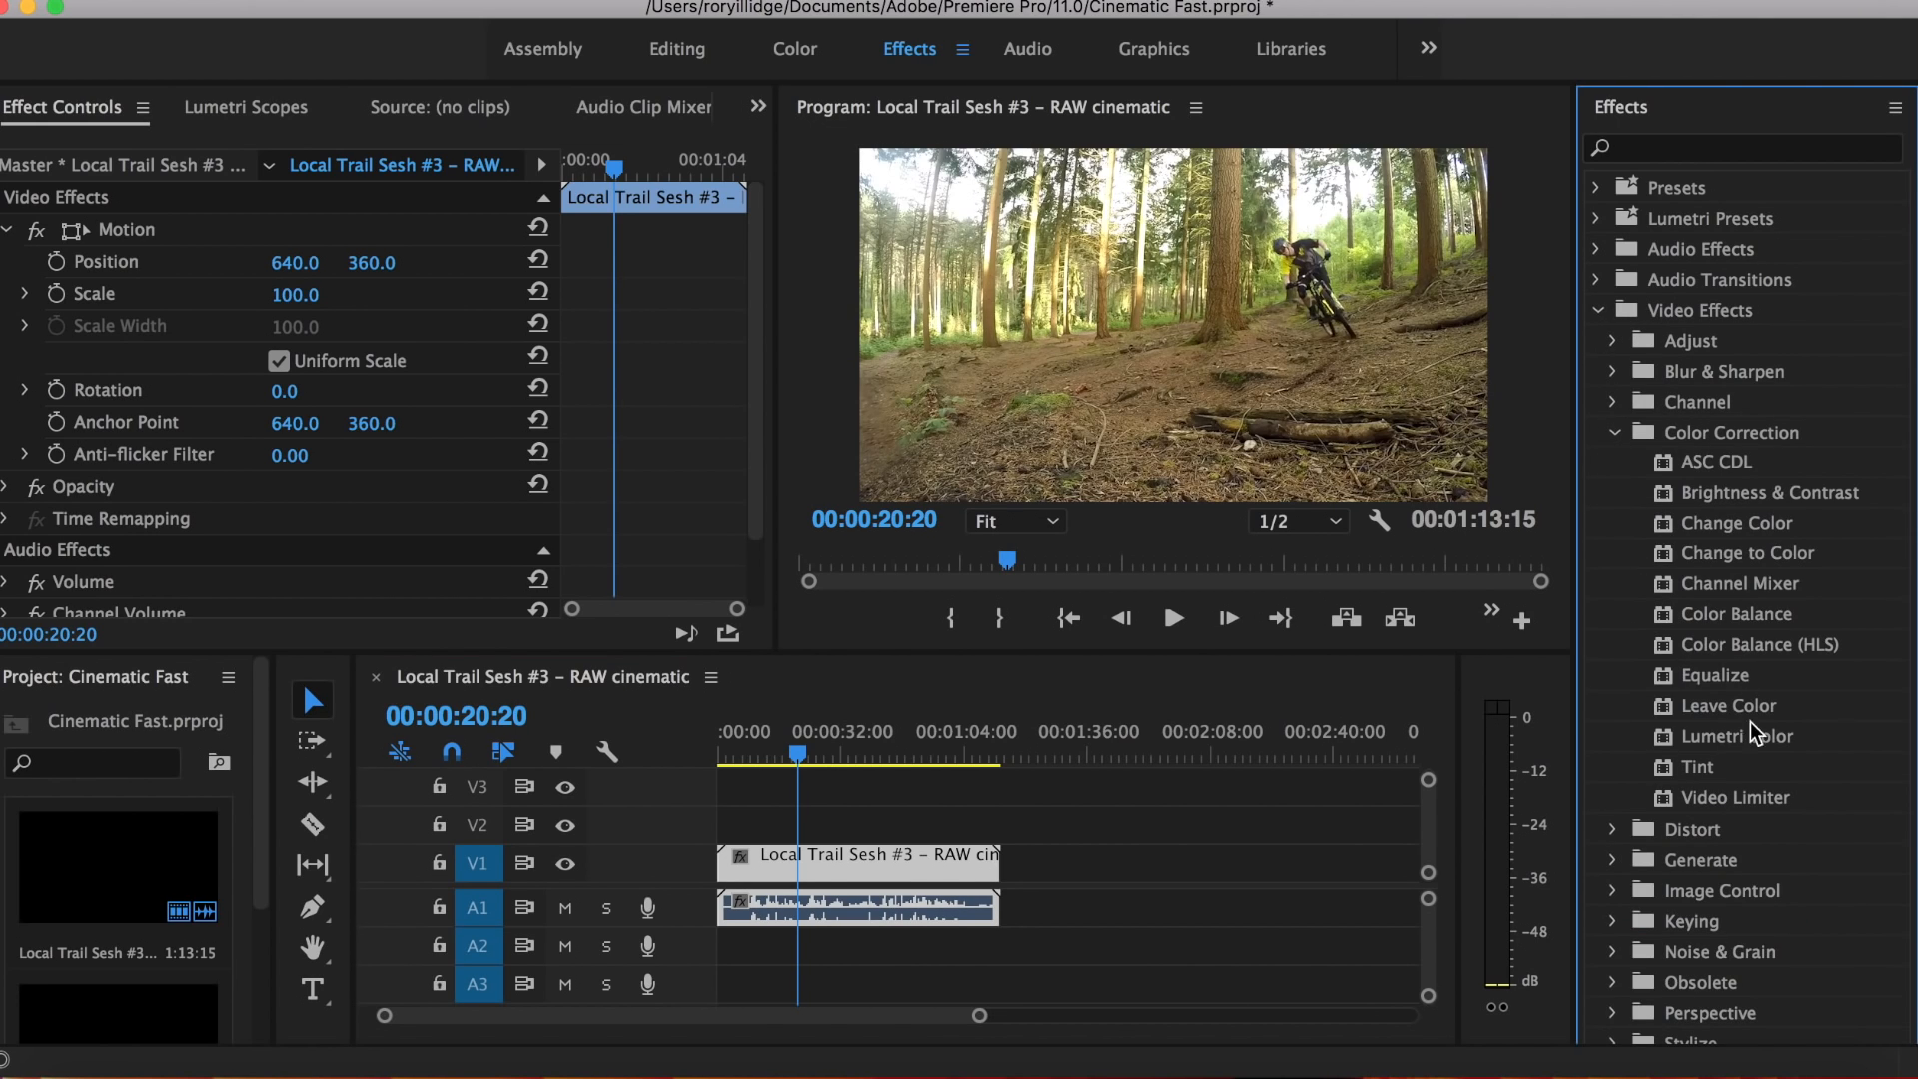
drag(1733, 737, 869, 861)
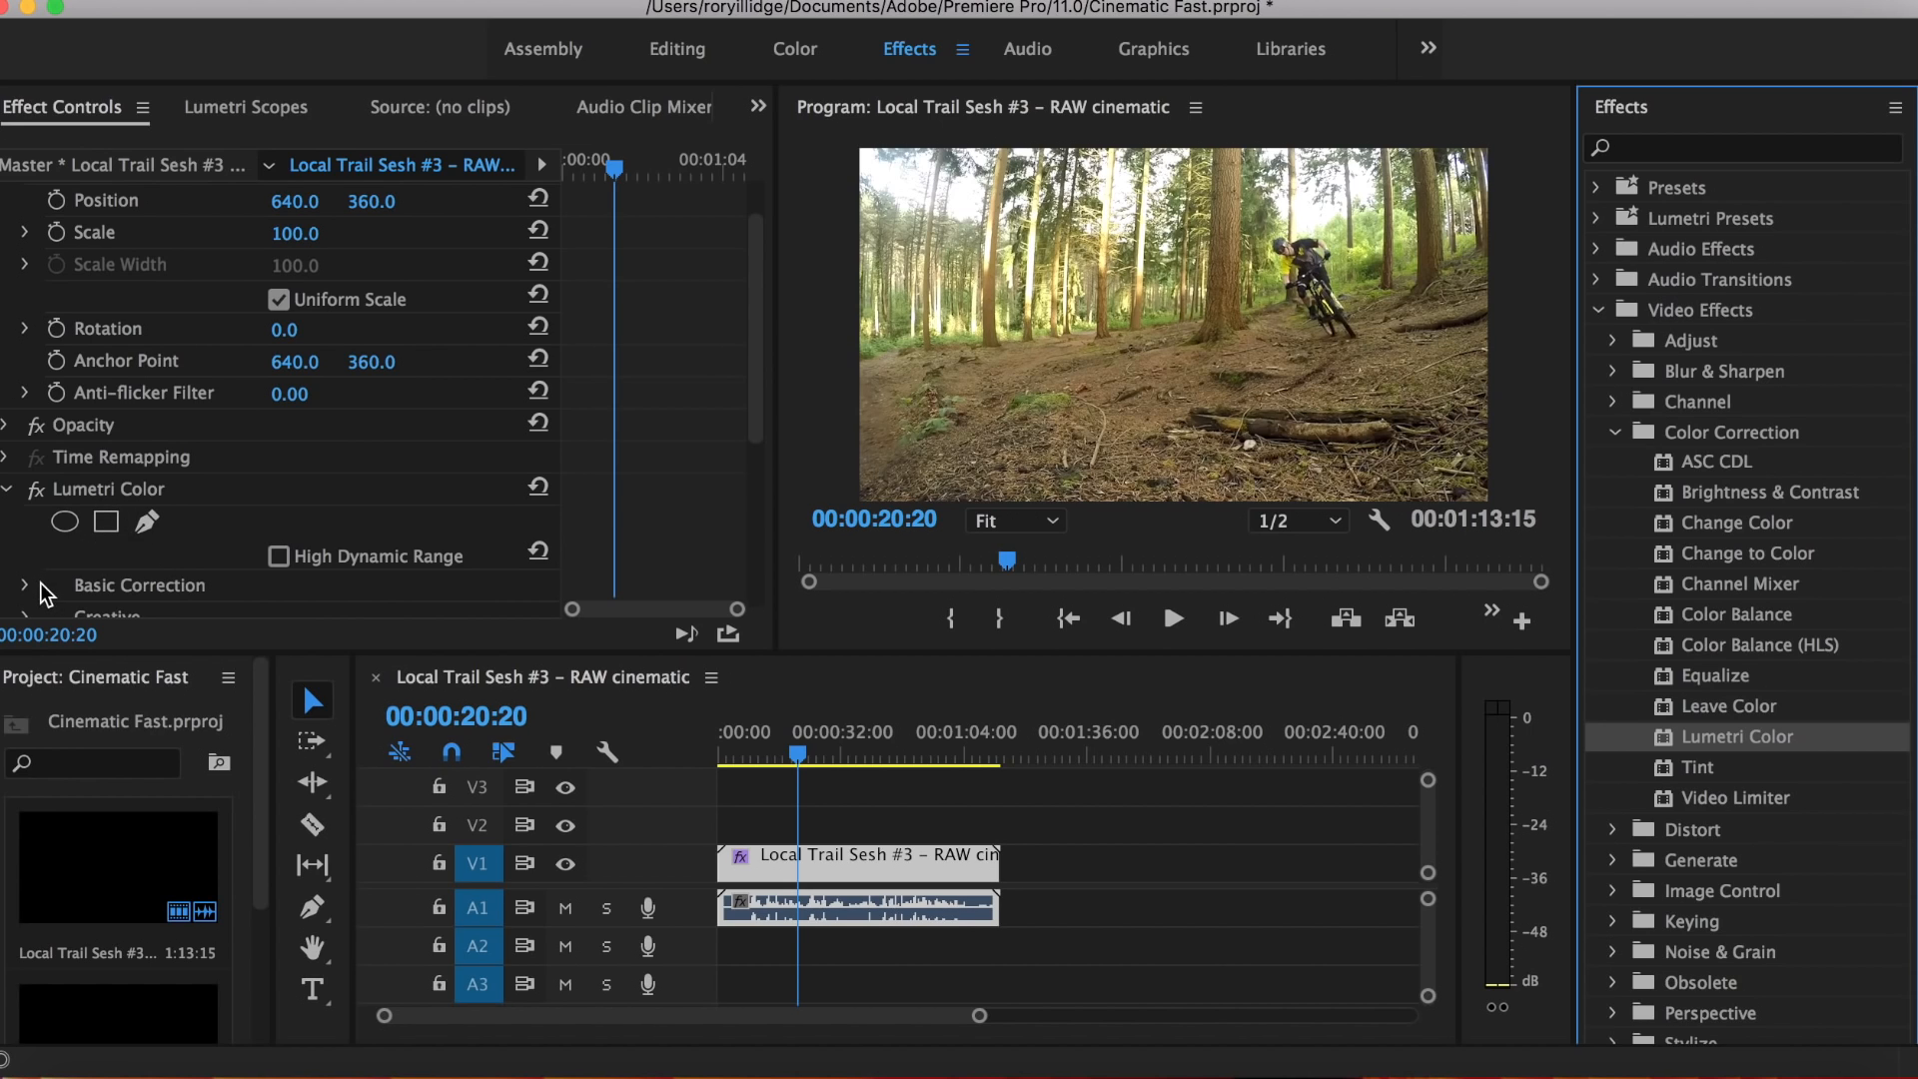
Step: Expand the Basic Correction settings of the Lumetri Color effect
click(24, 585)
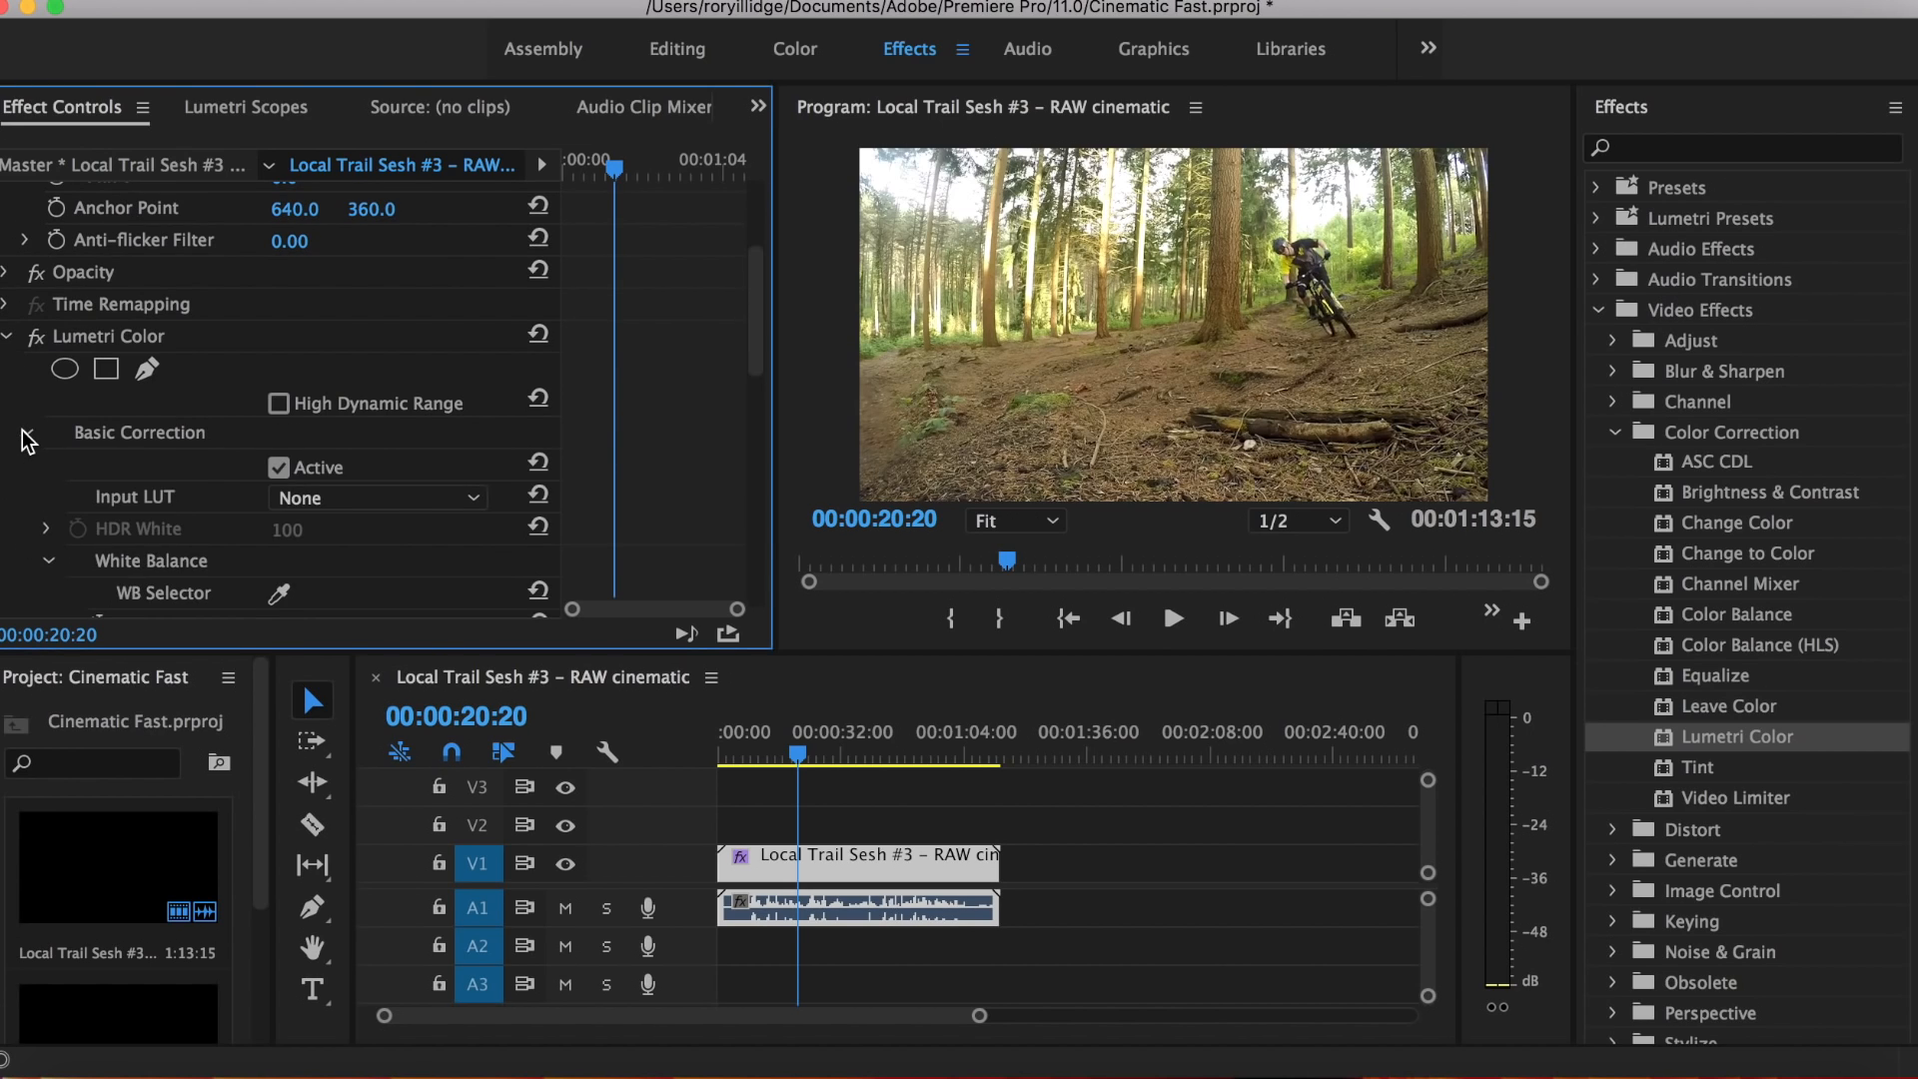
scroll(down, 3)
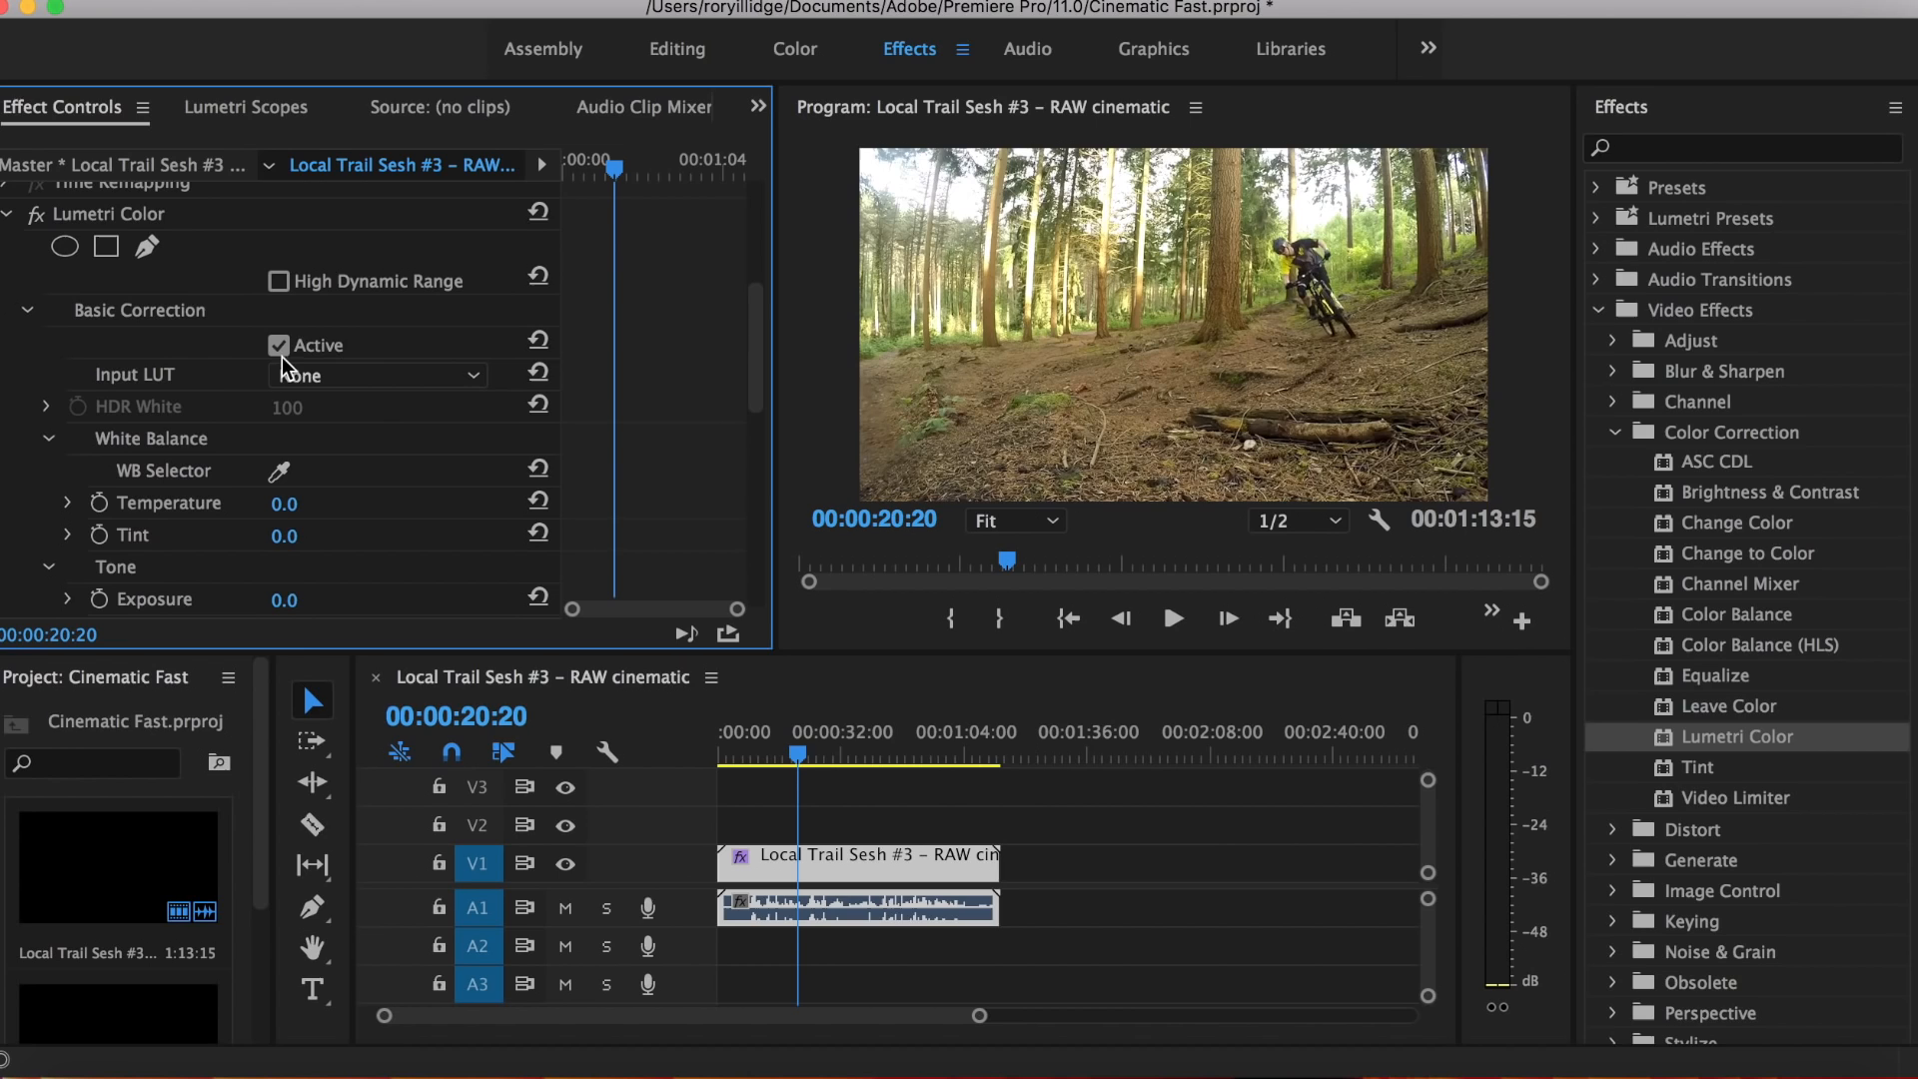
Step: Load A5 (Clean And Blue).cube from the Cinematic Fast folder as the clip's Input LUT
click(377, 373)
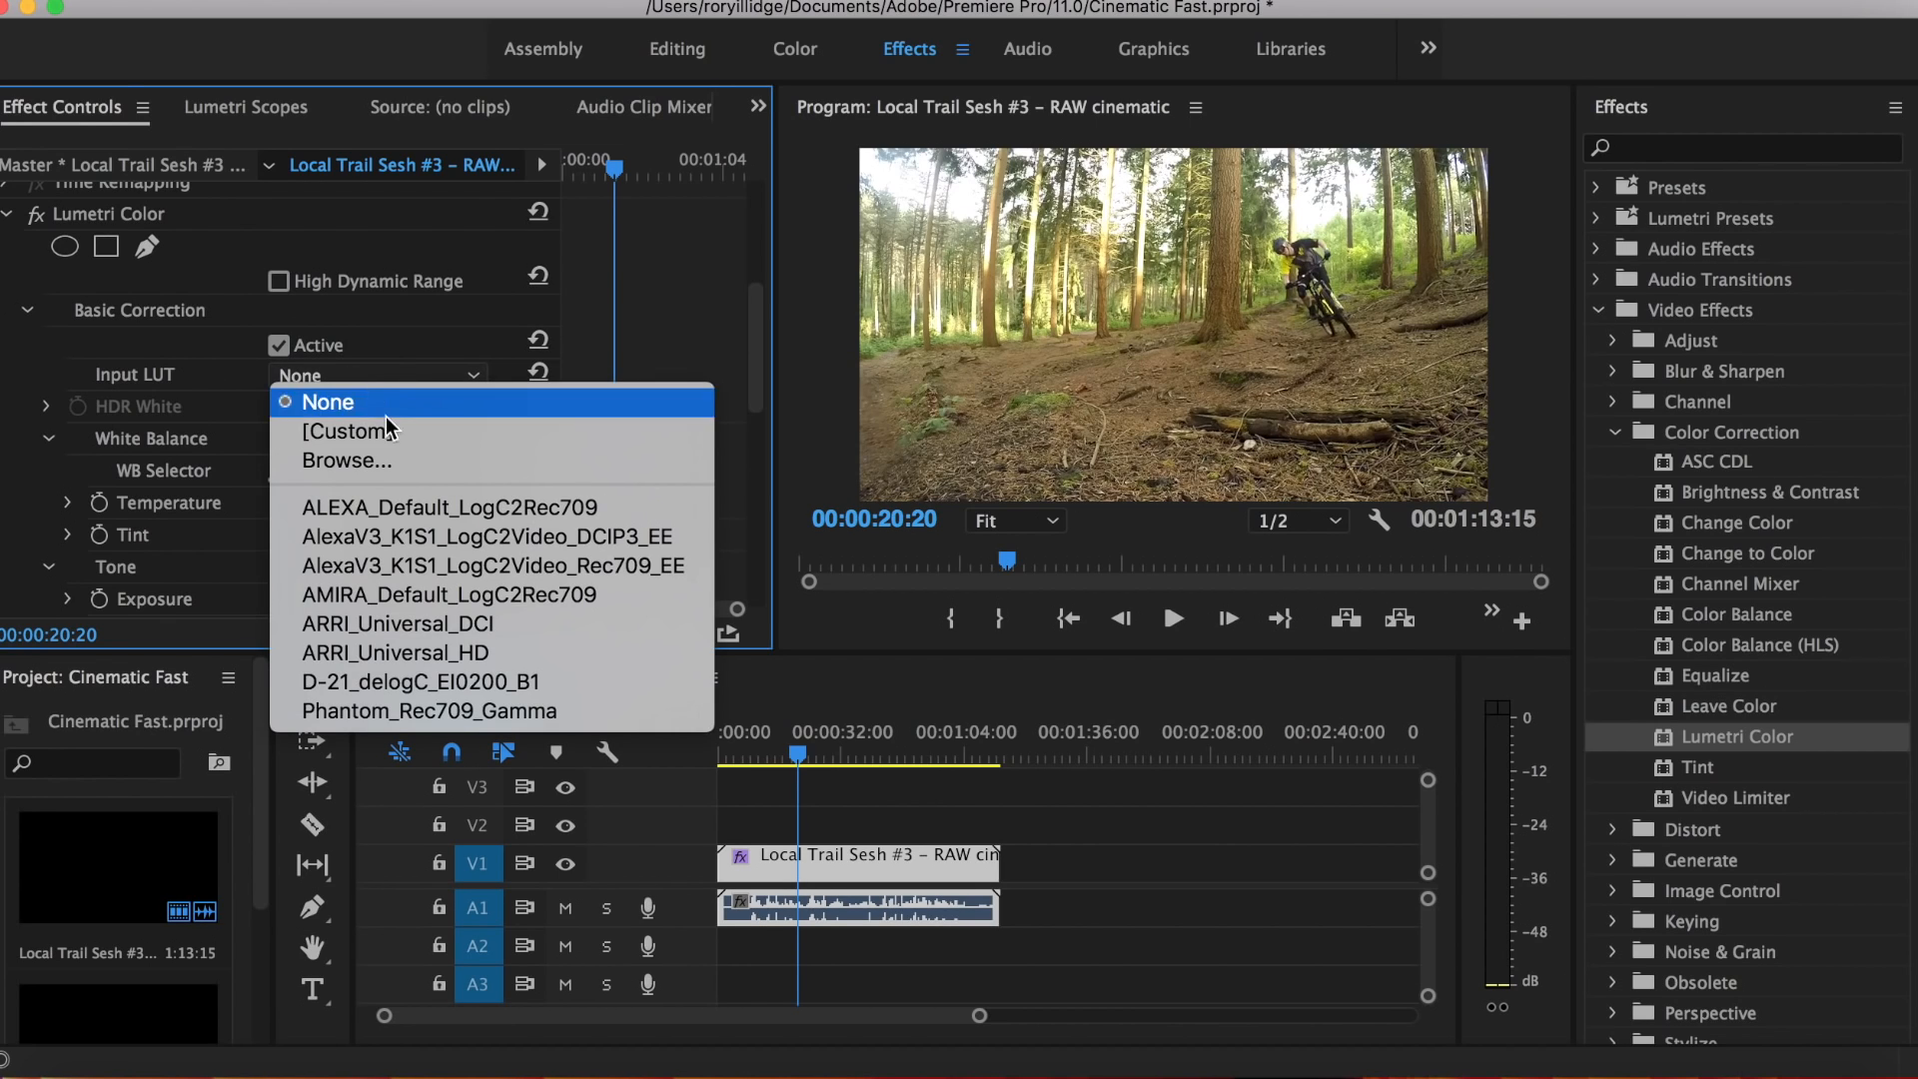
click(328, 401)
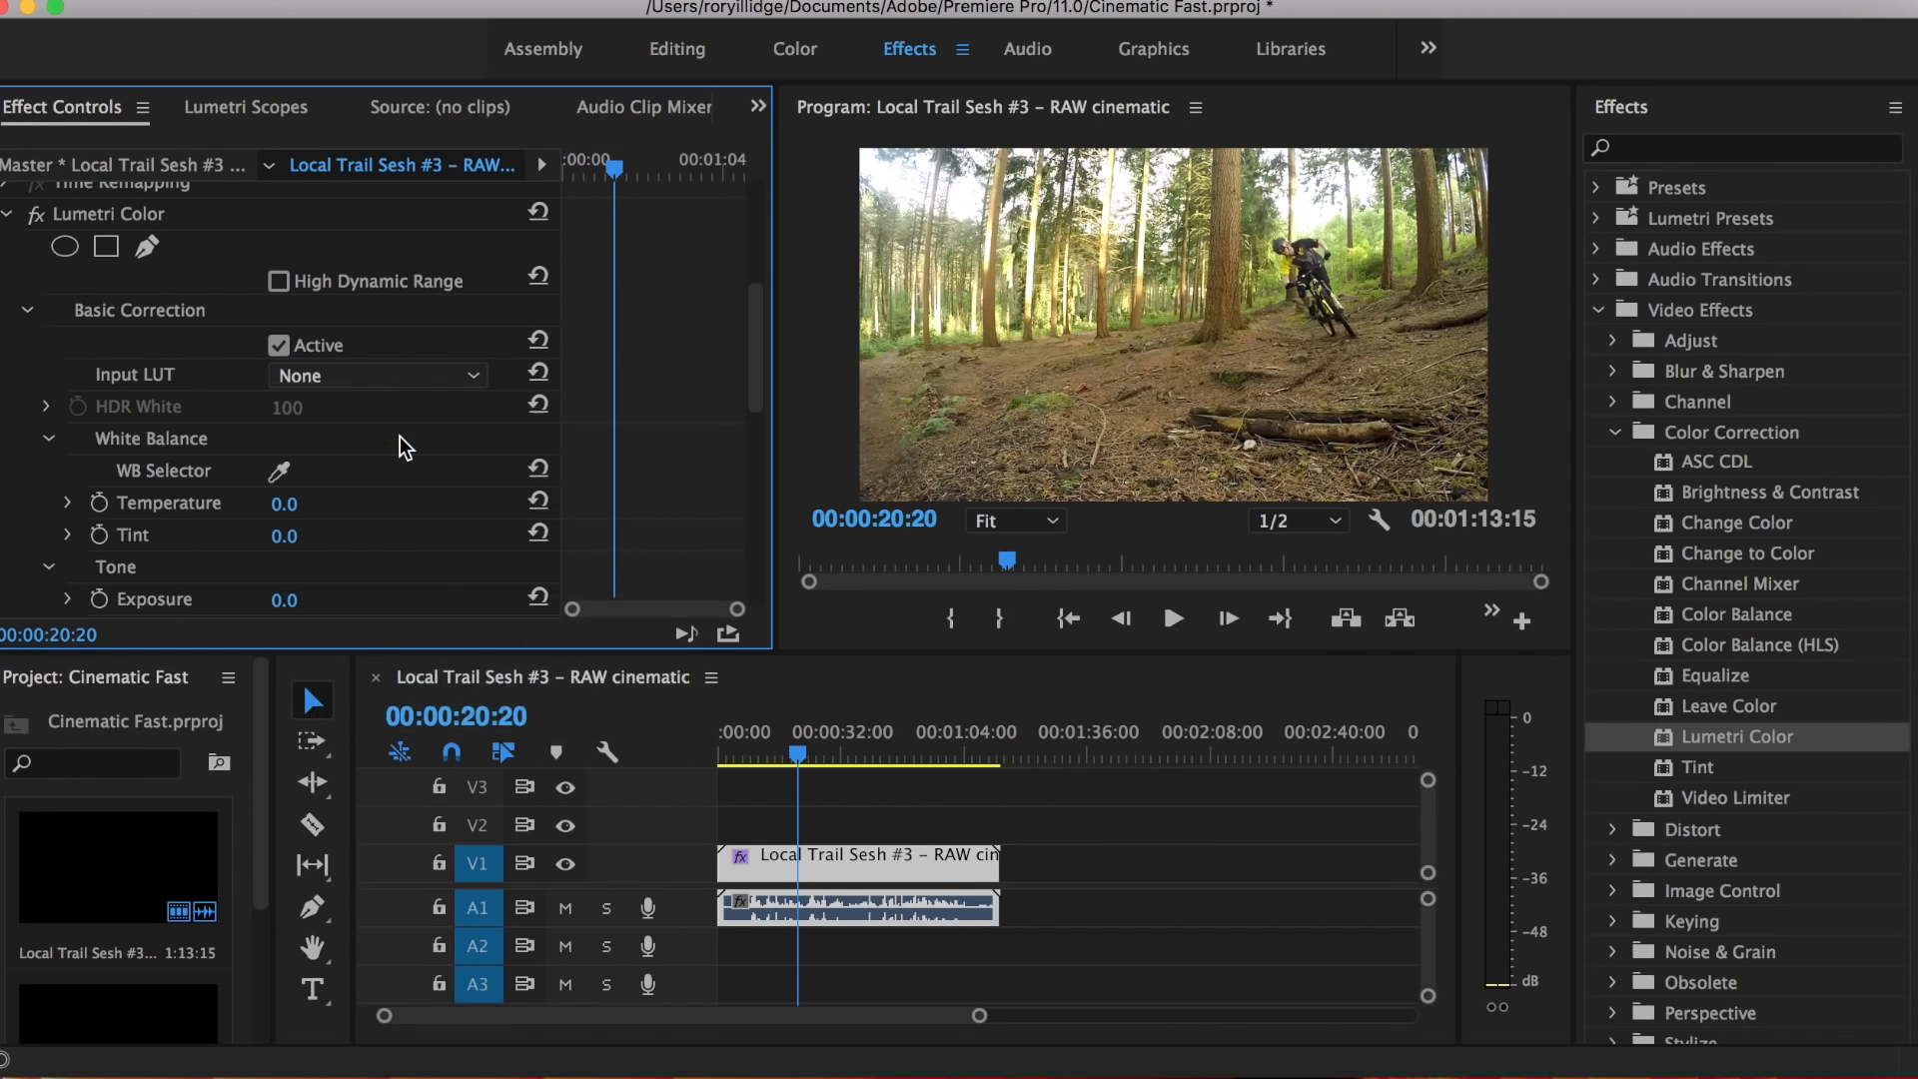
click(376, 375)
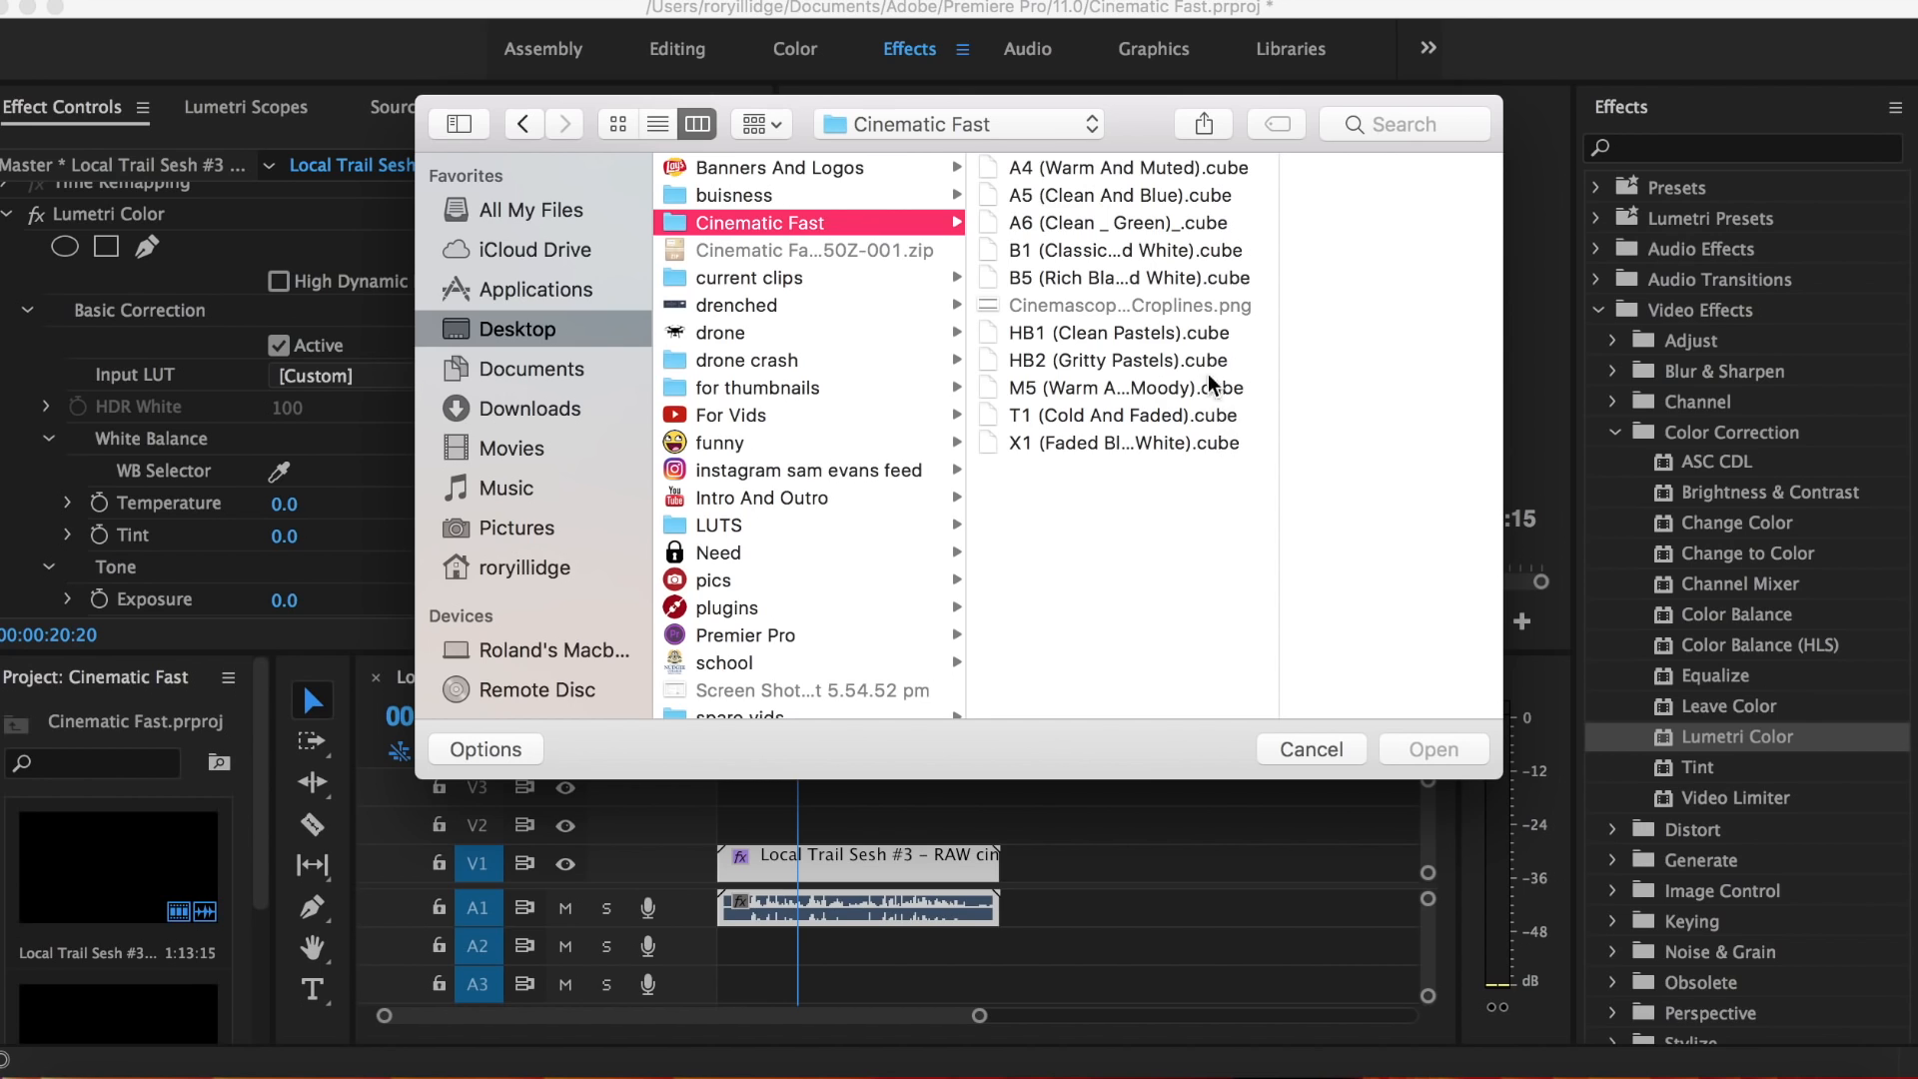
mouse_move(1229, 437)
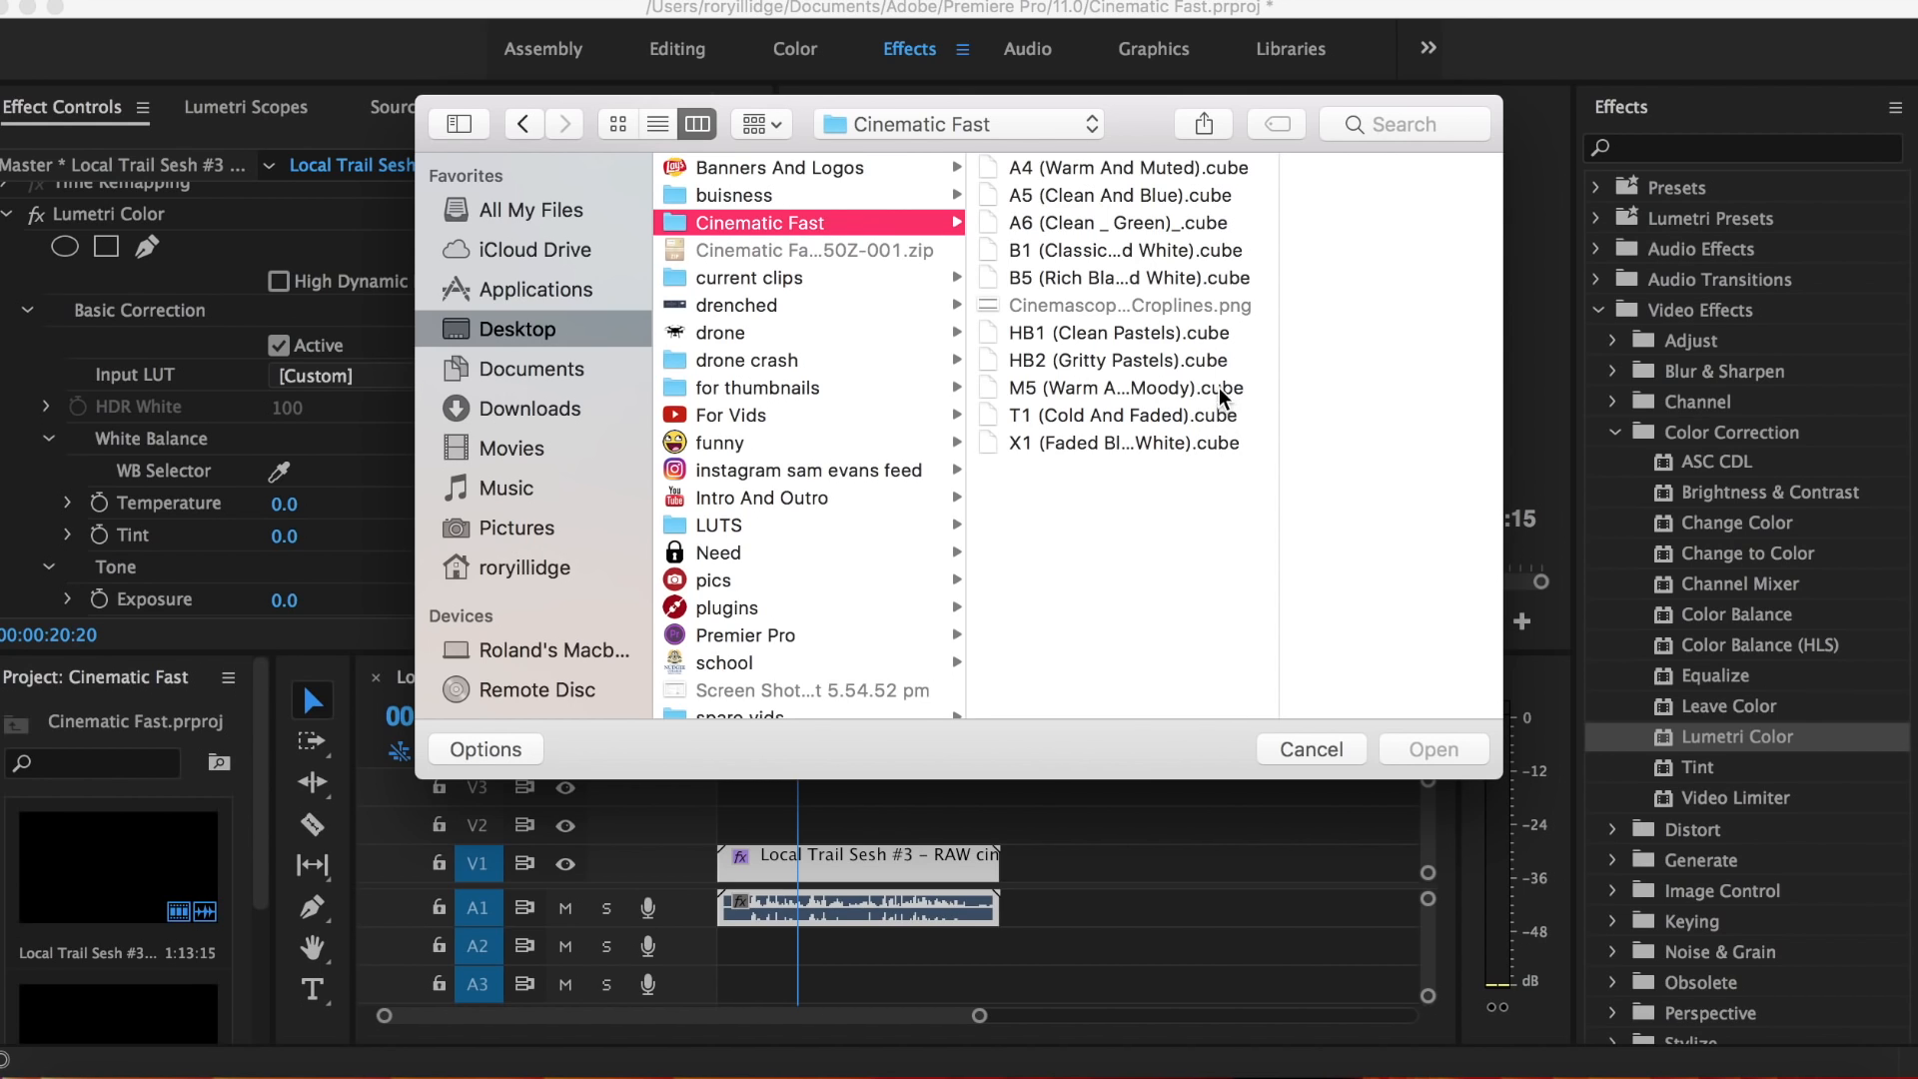
mouse_move(1113, 202)
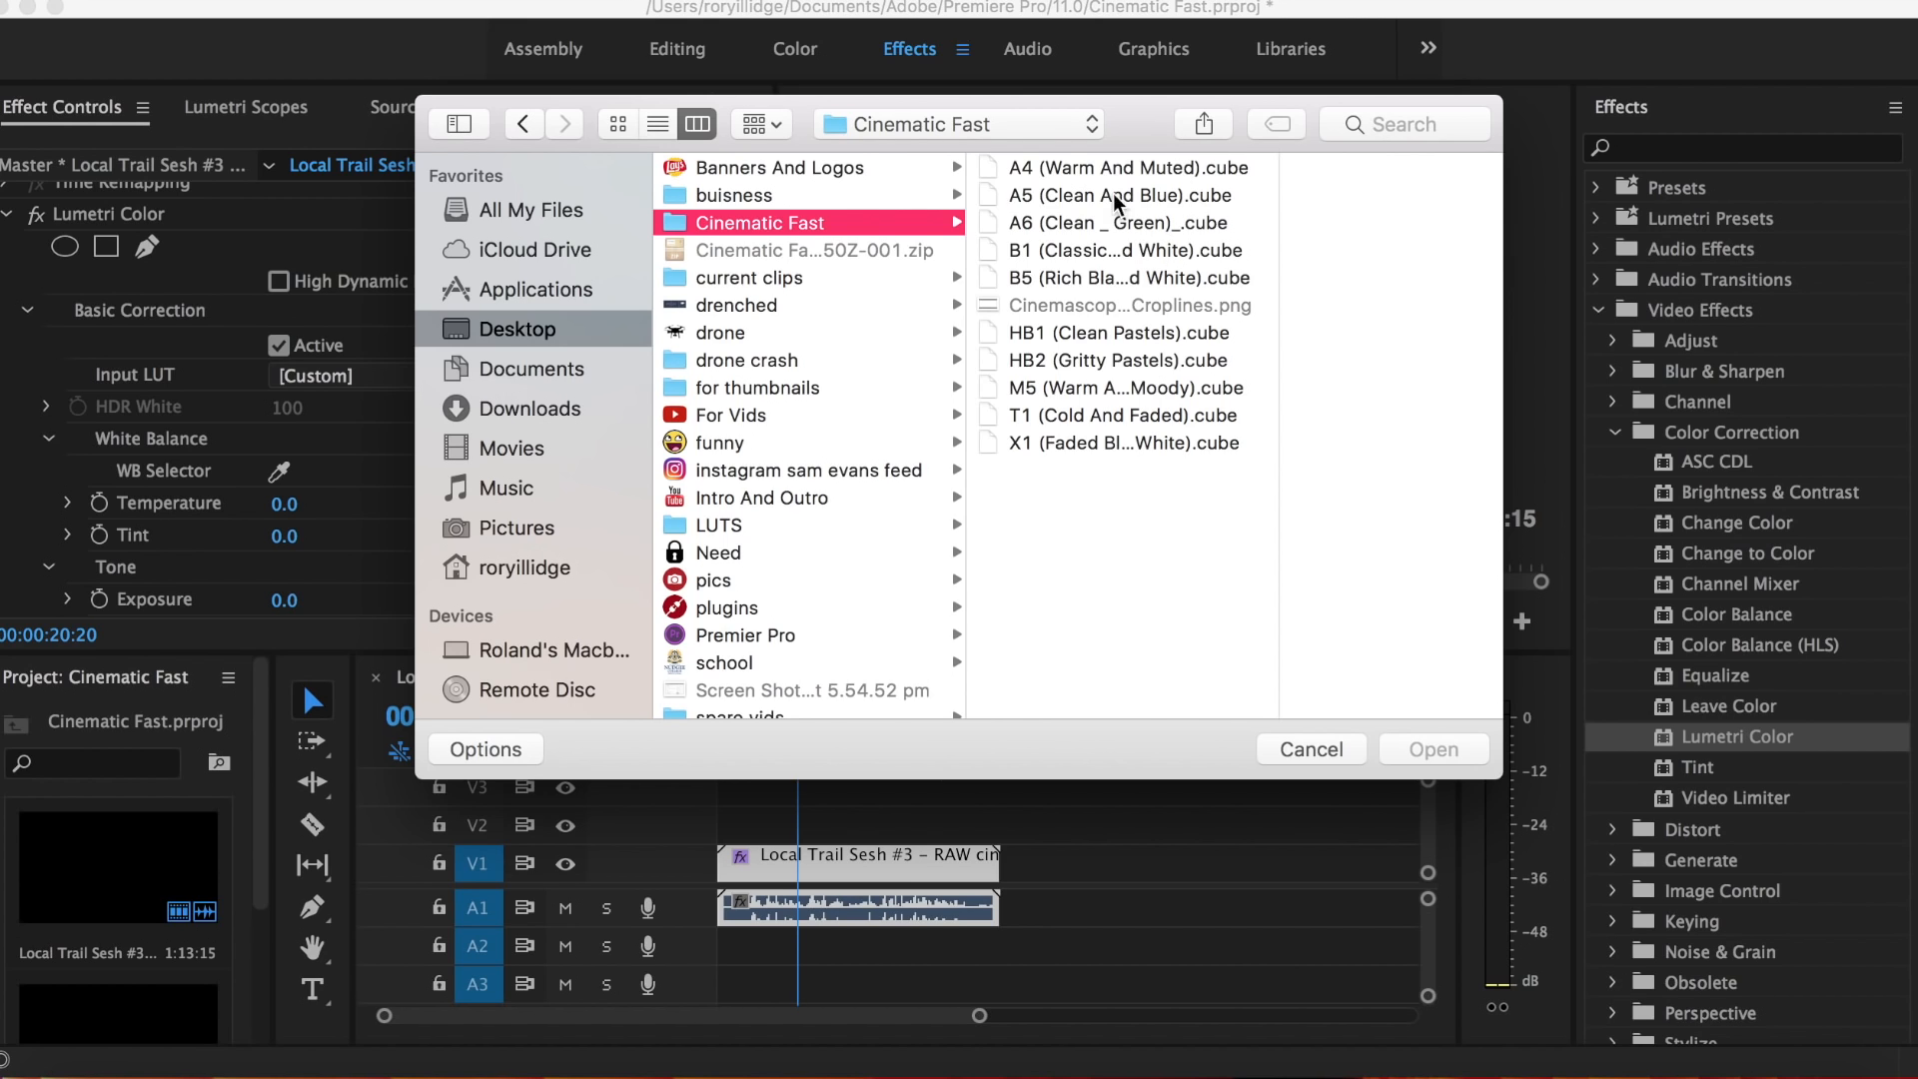
click(1089, 195)
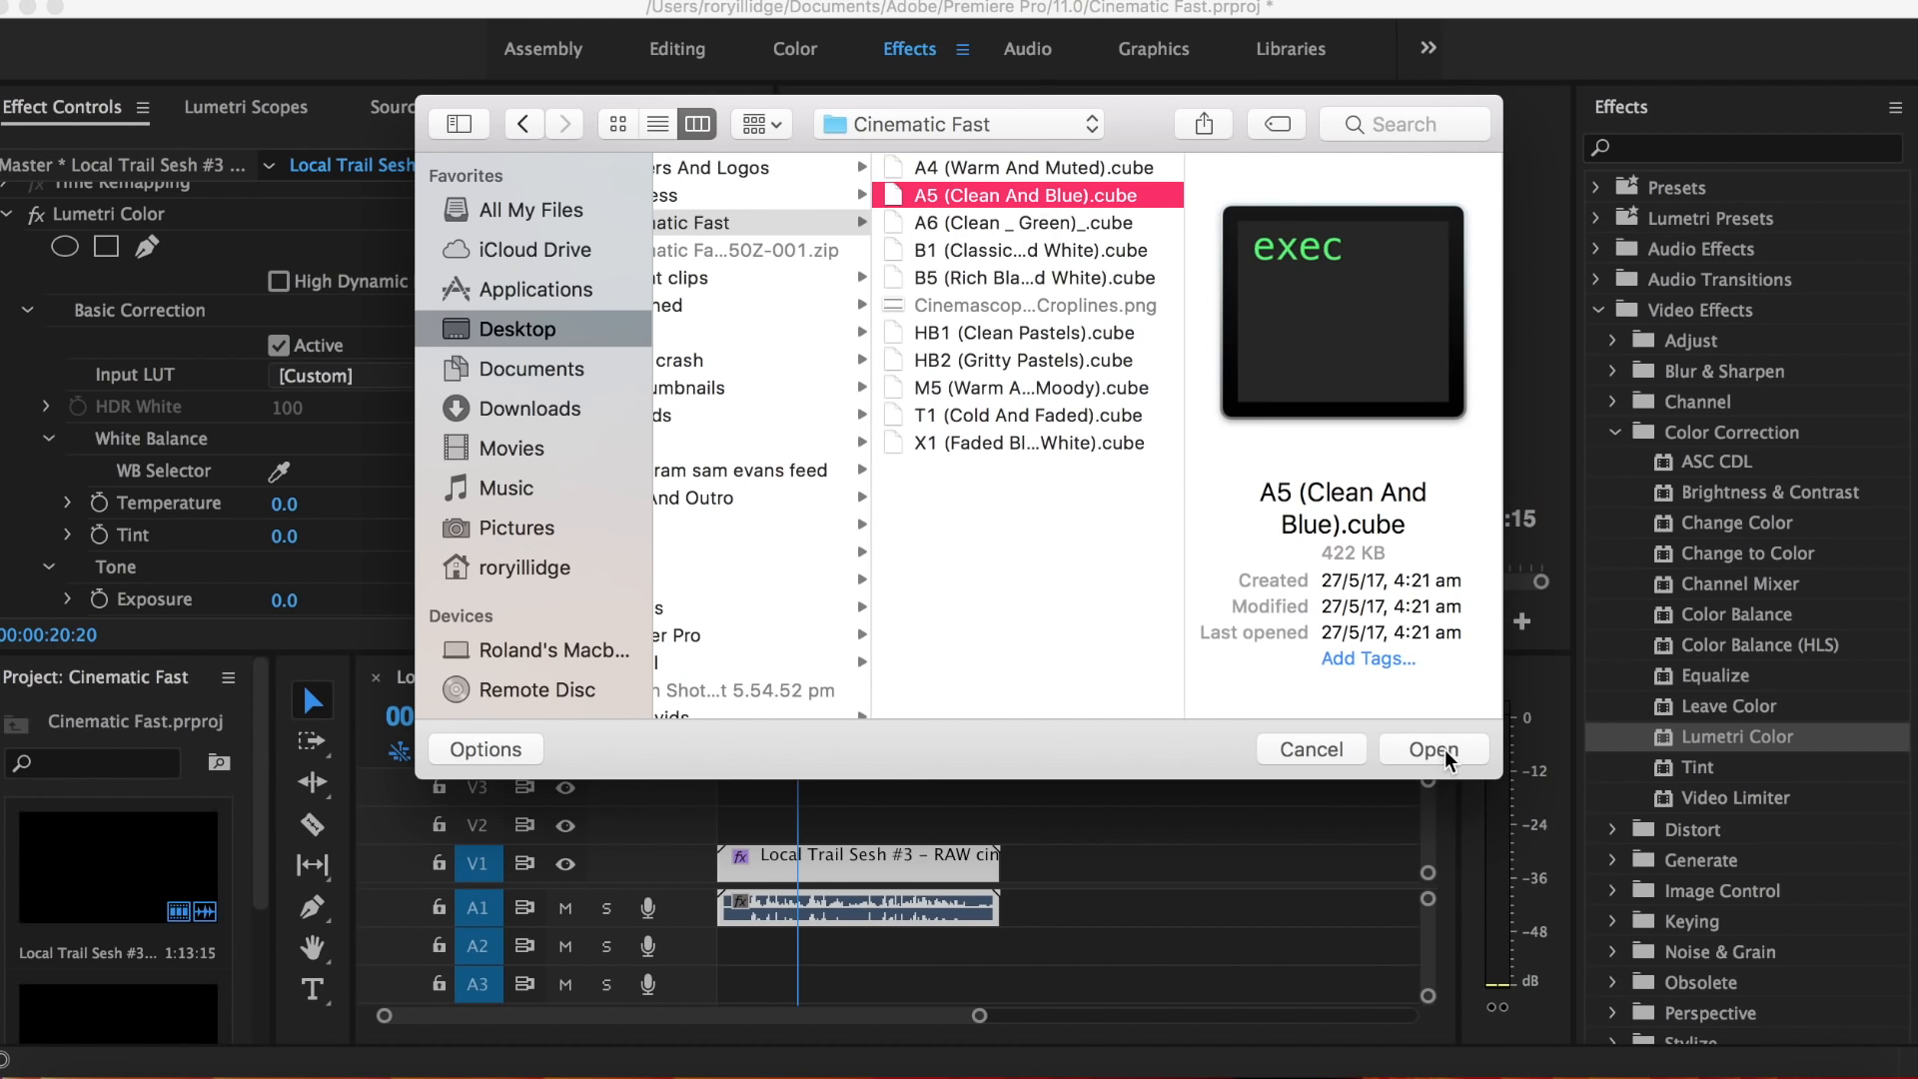
click(1430, 749)
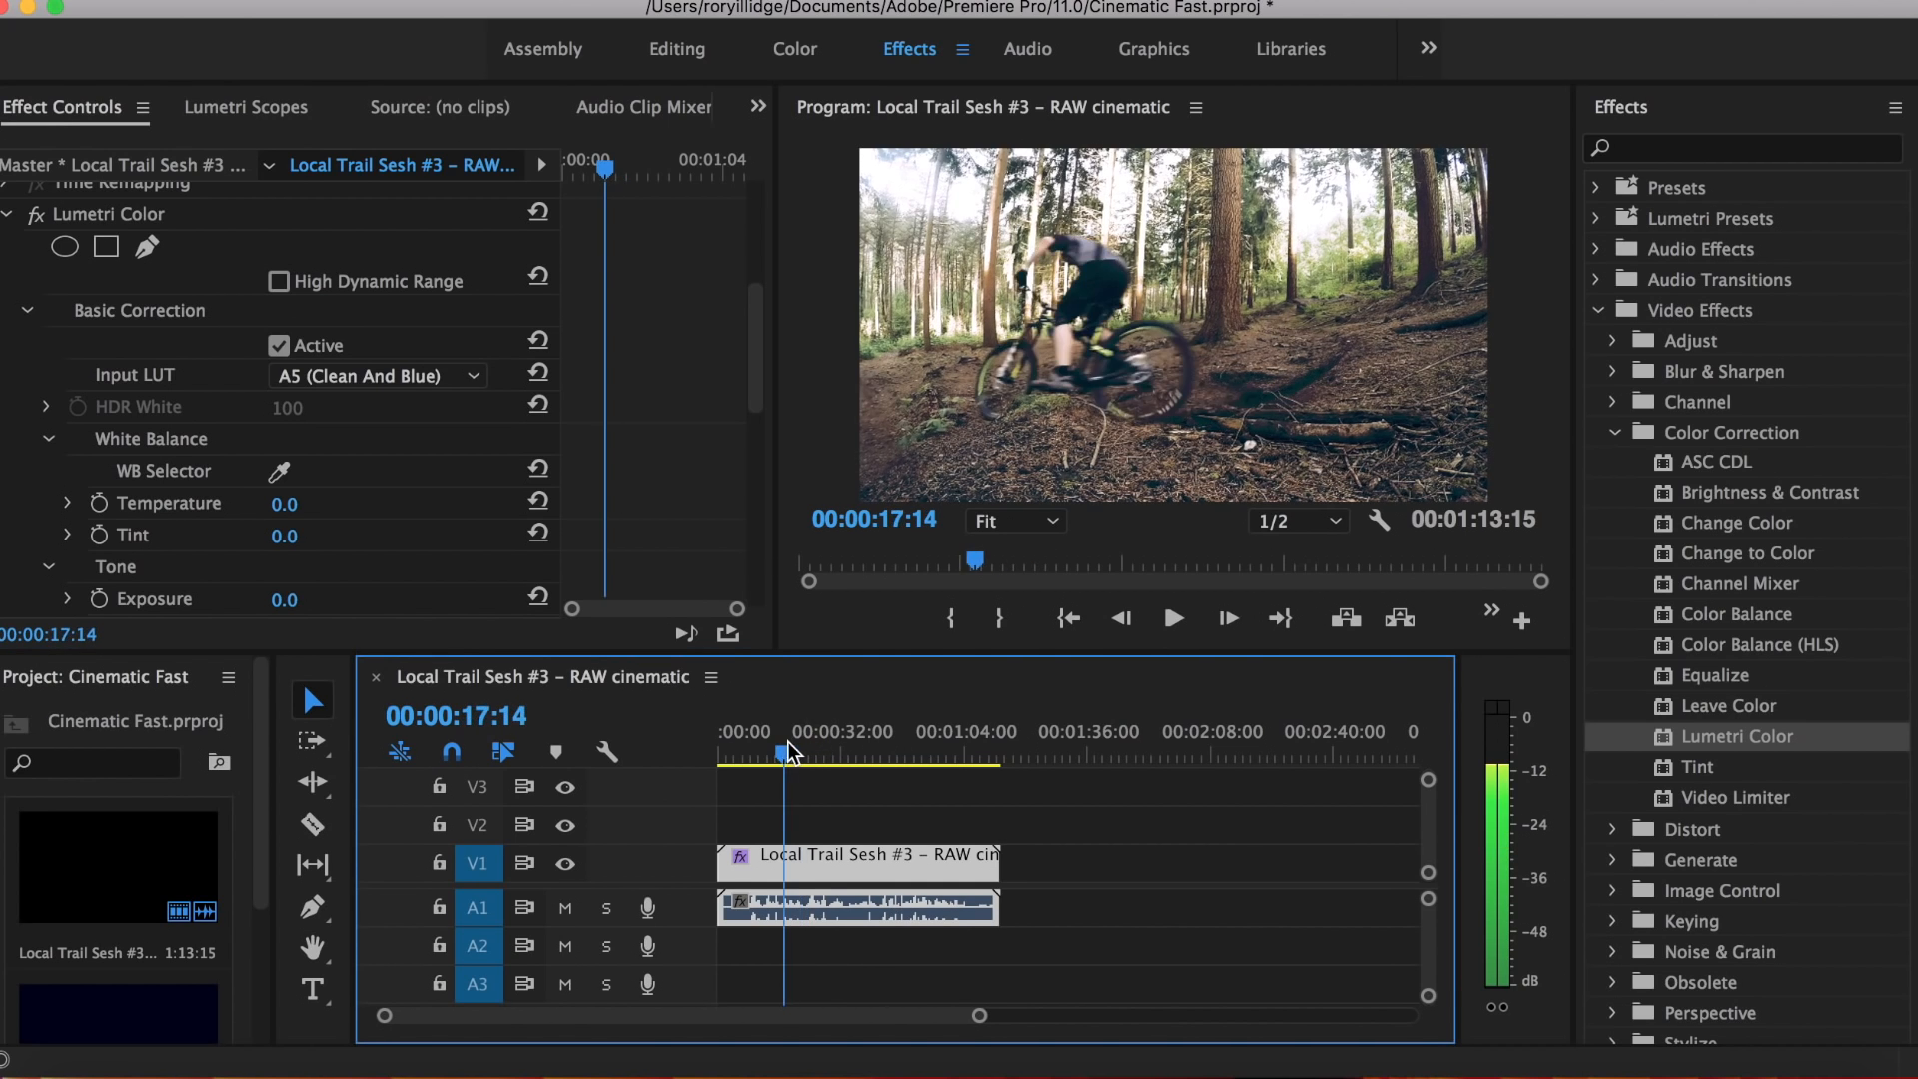
Step: Jump the playhead to preview the graded footage around 21 seconds in
click(803, 751)
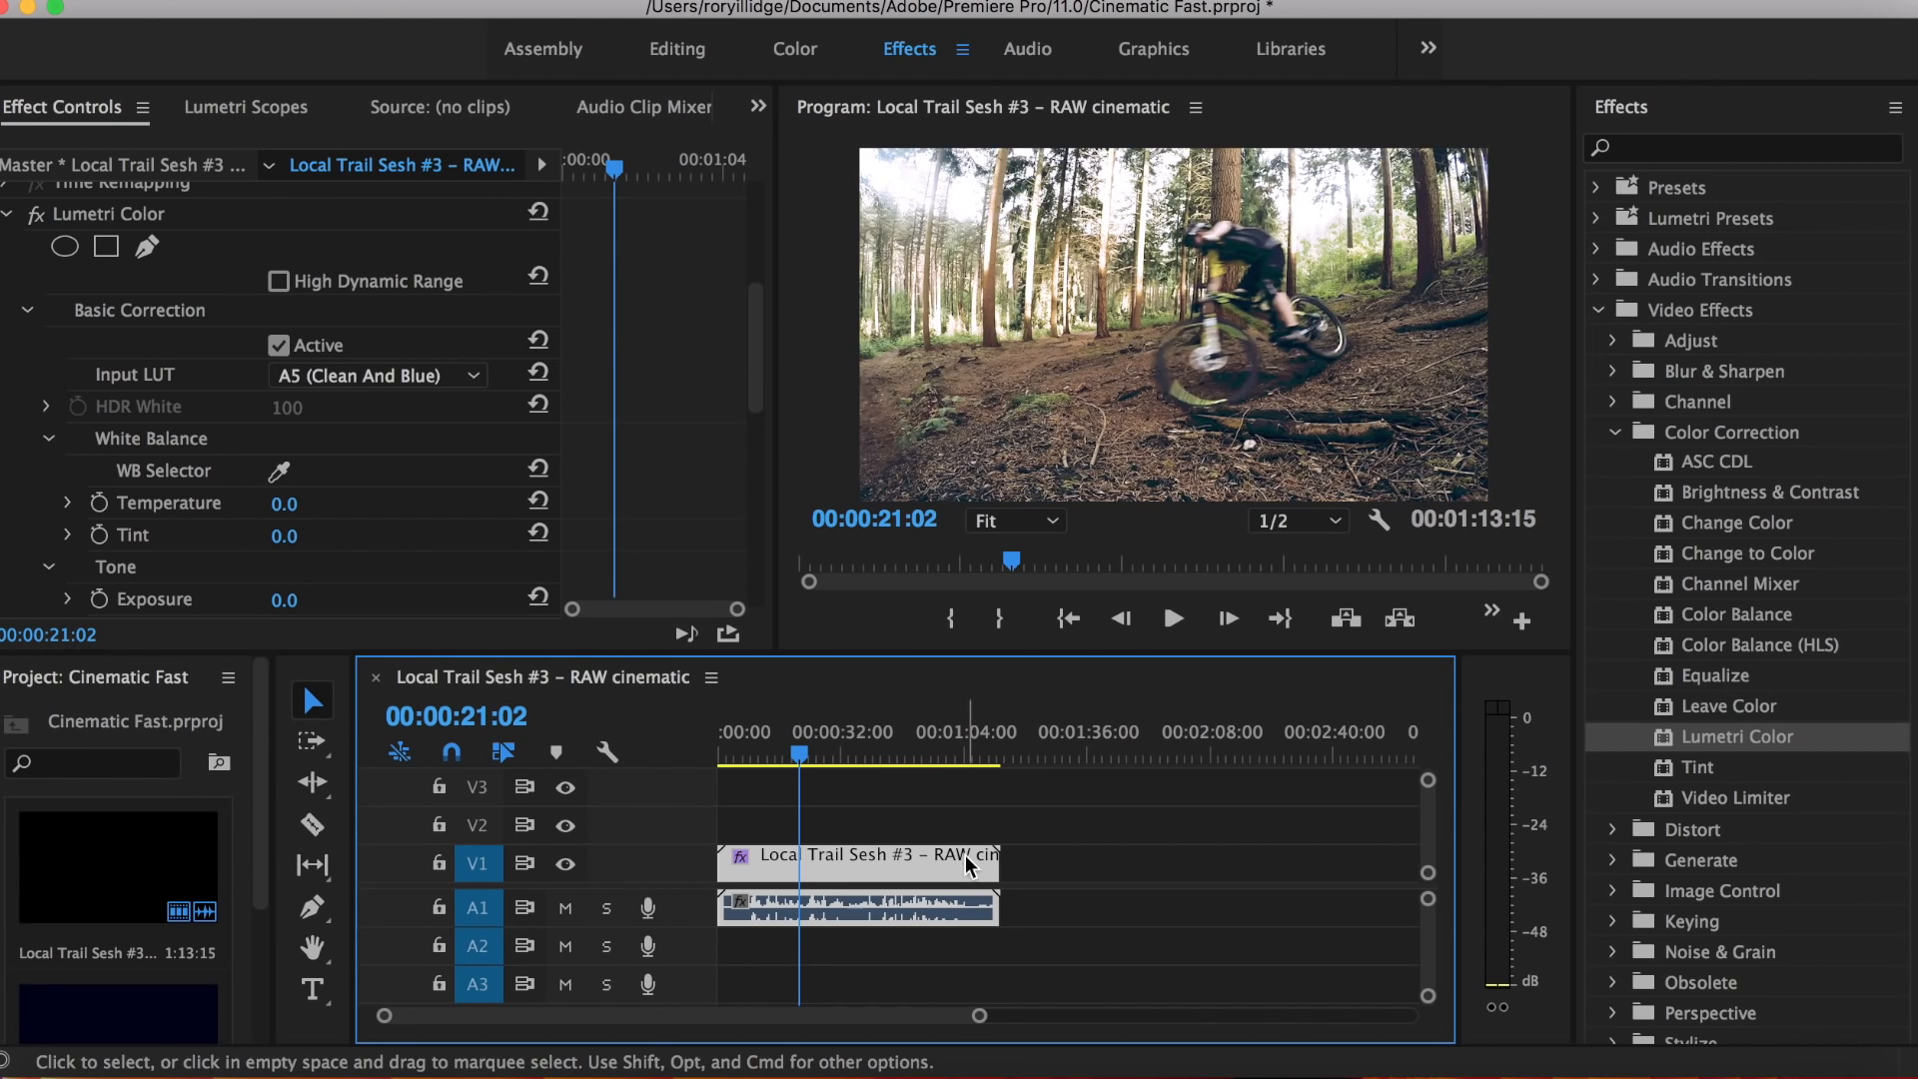
mouse_move(1359, 919)
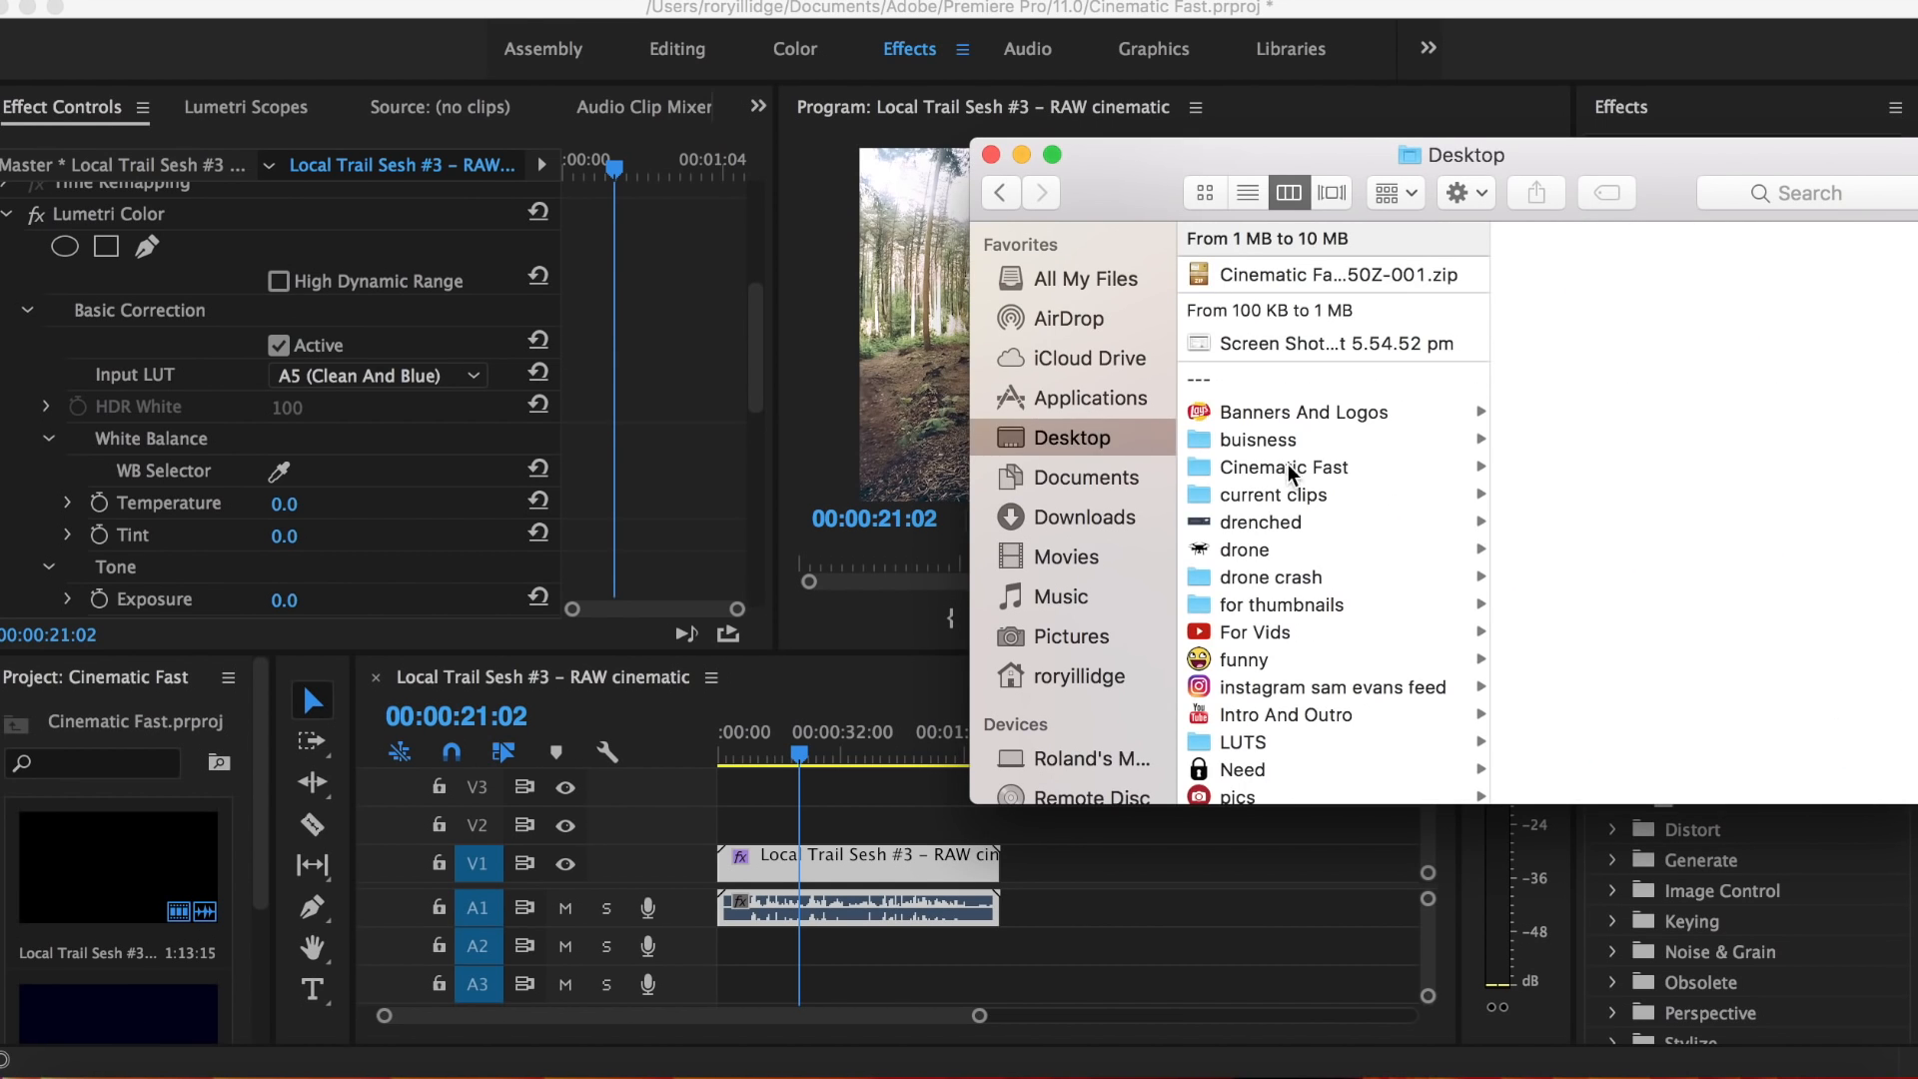
Step: Place the Cinemascope Croplines PNG on V2 and stretch it across the full trail clip
click(1285, 468)
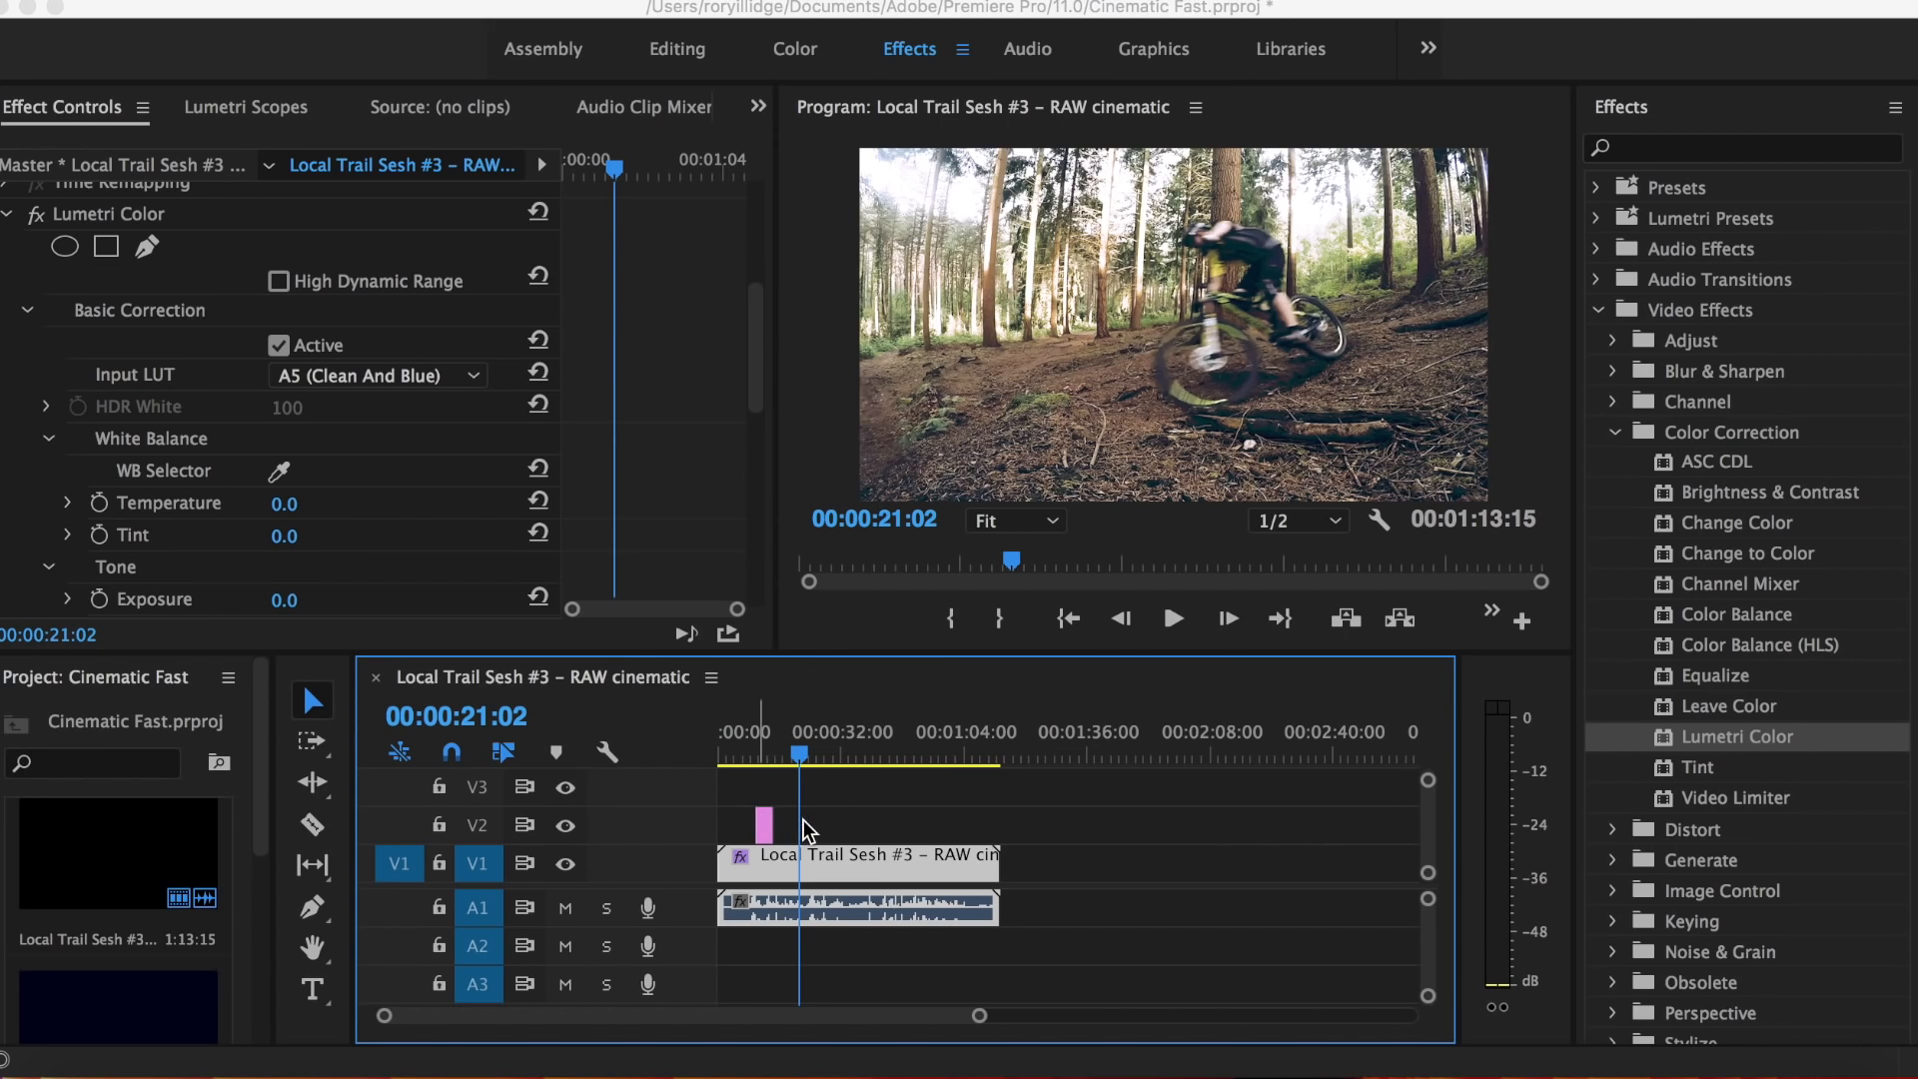
click(857, 853)
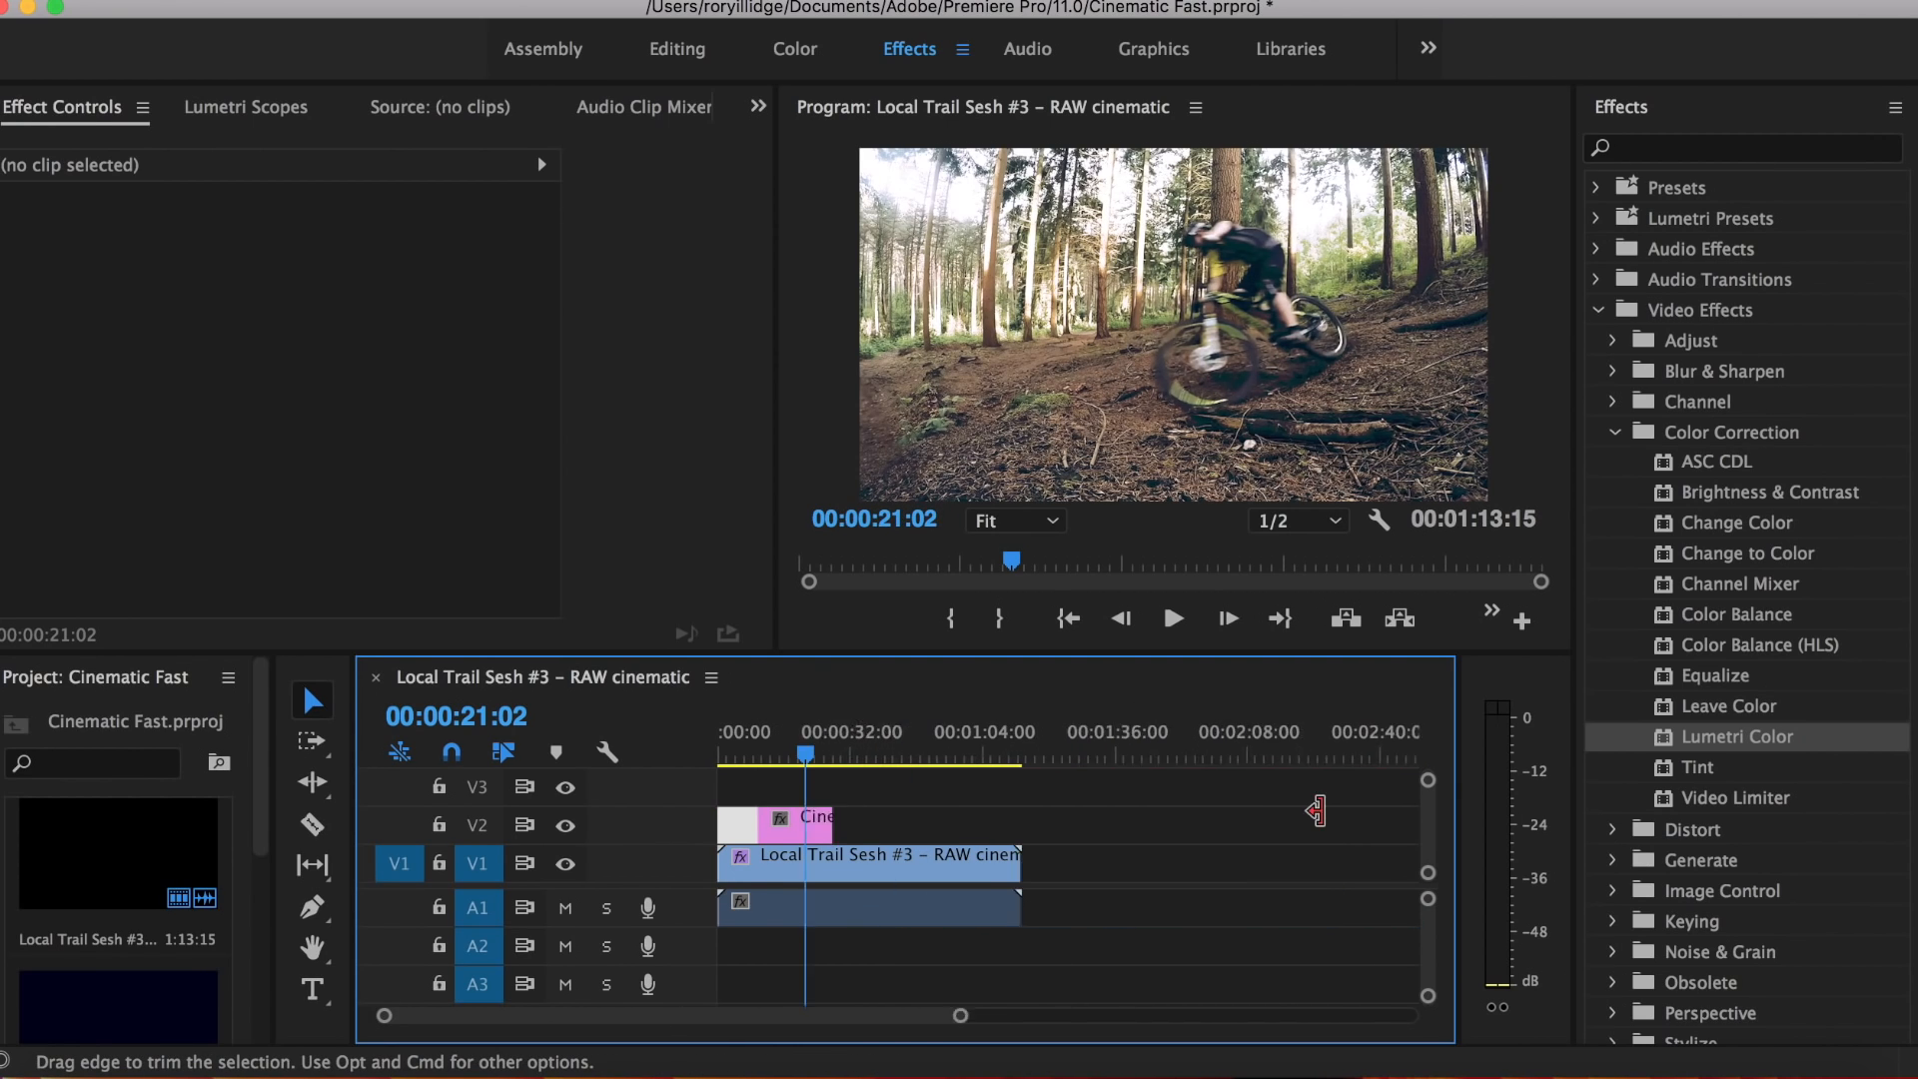
drag(837, 825, 917, 825)
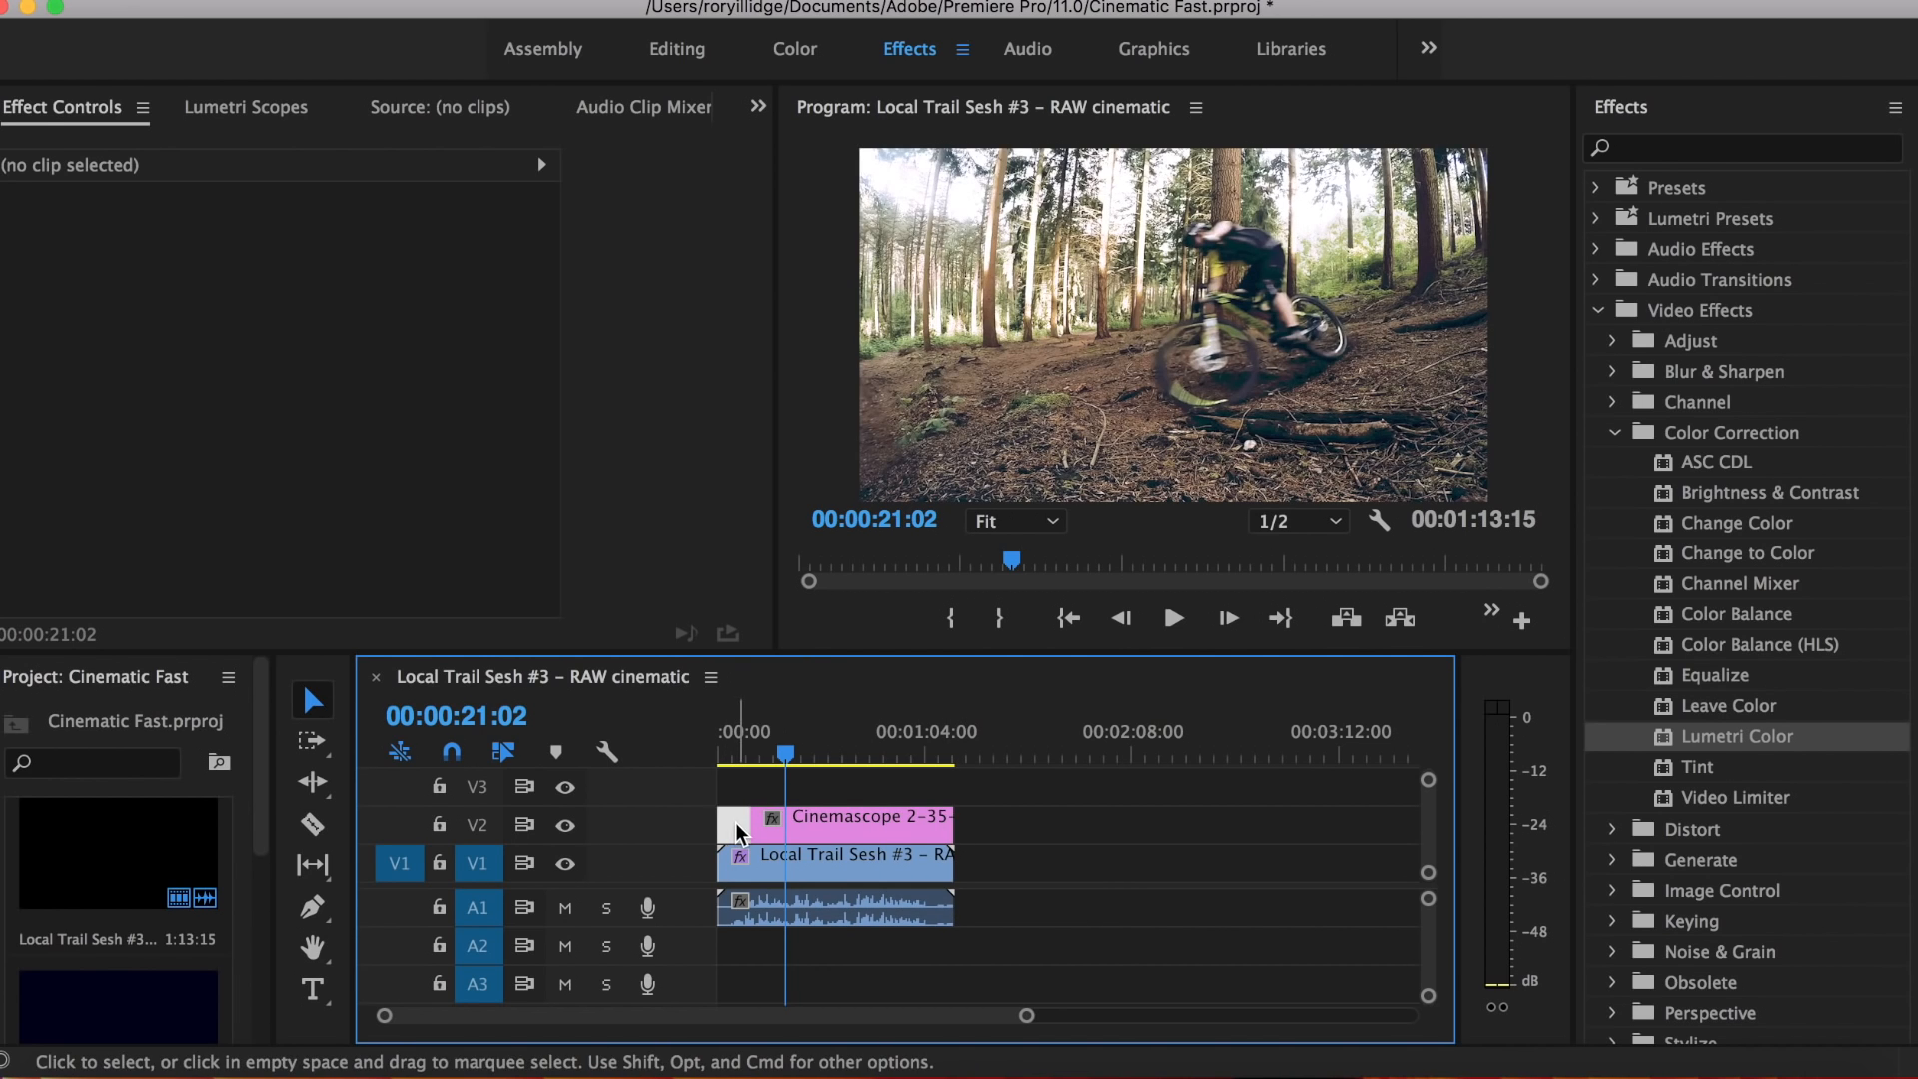
drag(733, 817, 707, 817)
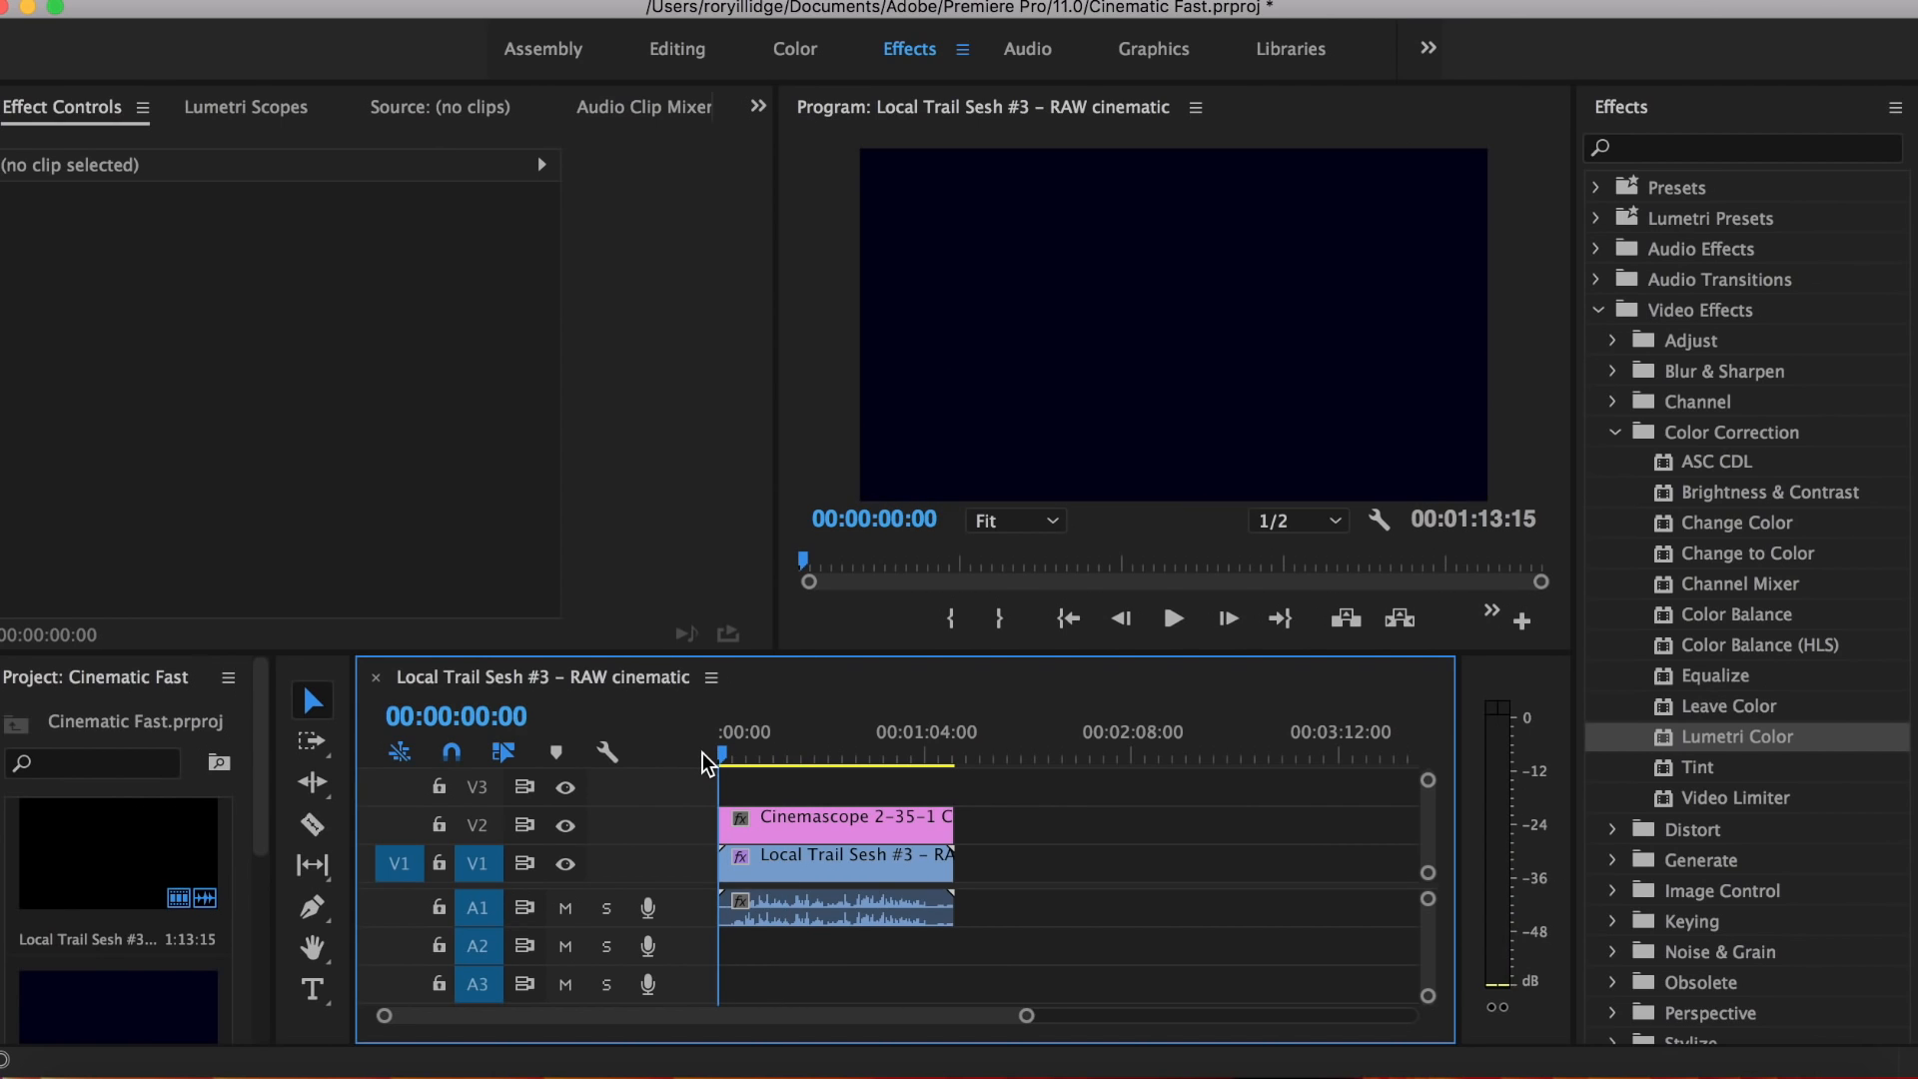
Step: Play from the start and set the Cinemascope overlay's Scale to 67
click(1171, 617)
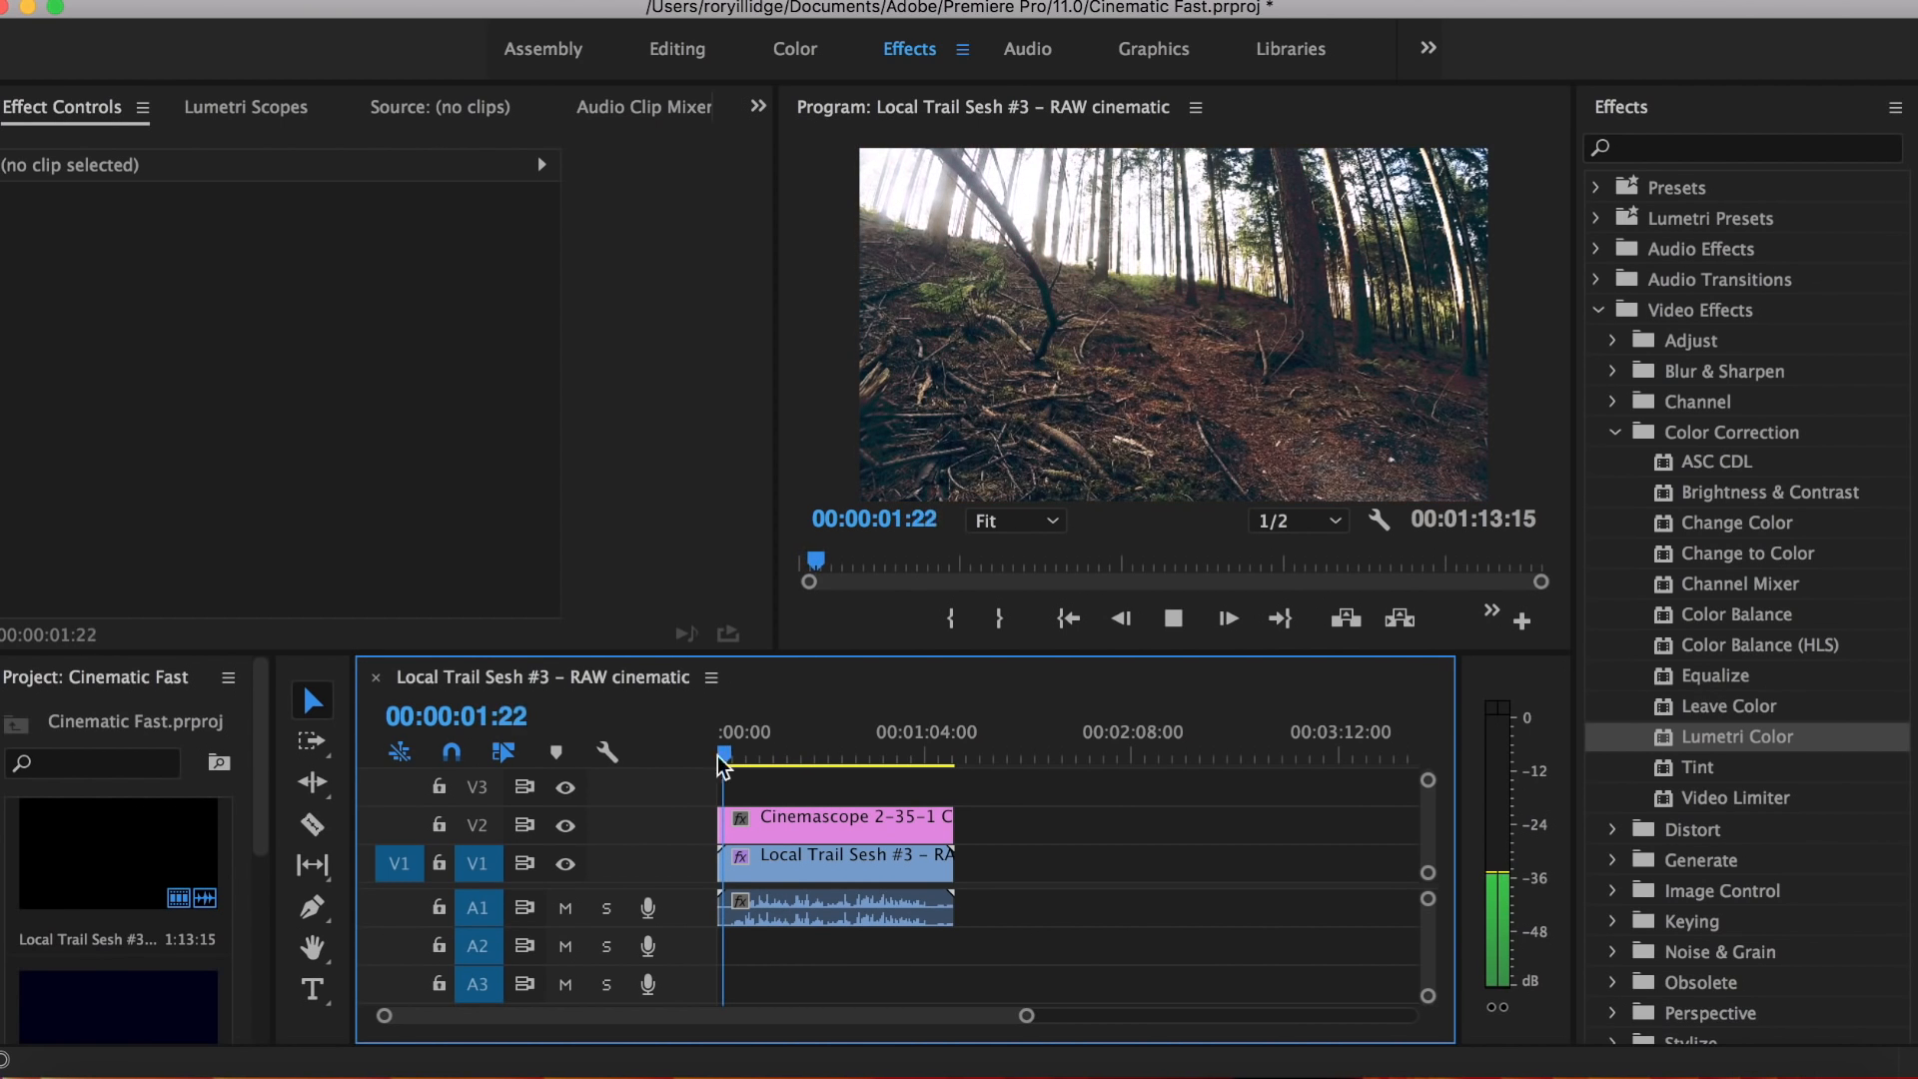
click(837, 817)
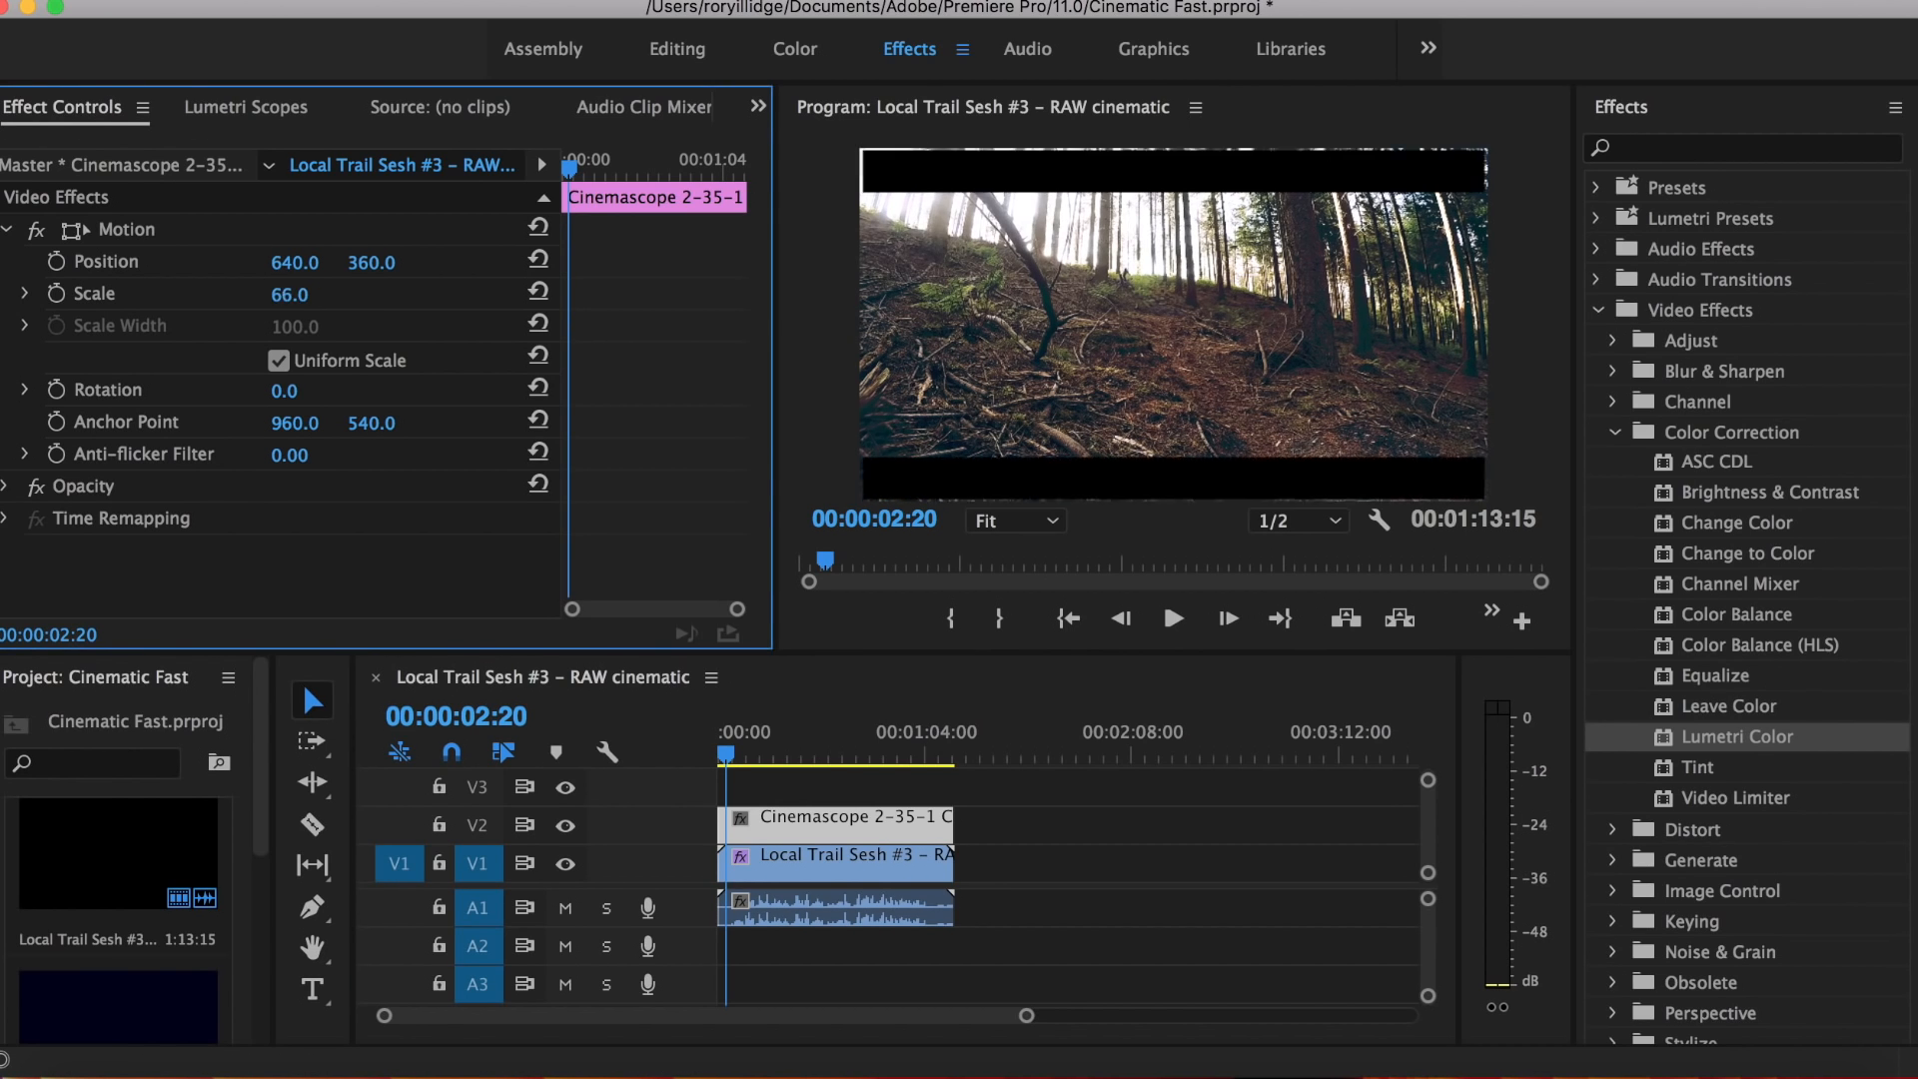
click(288, 294)
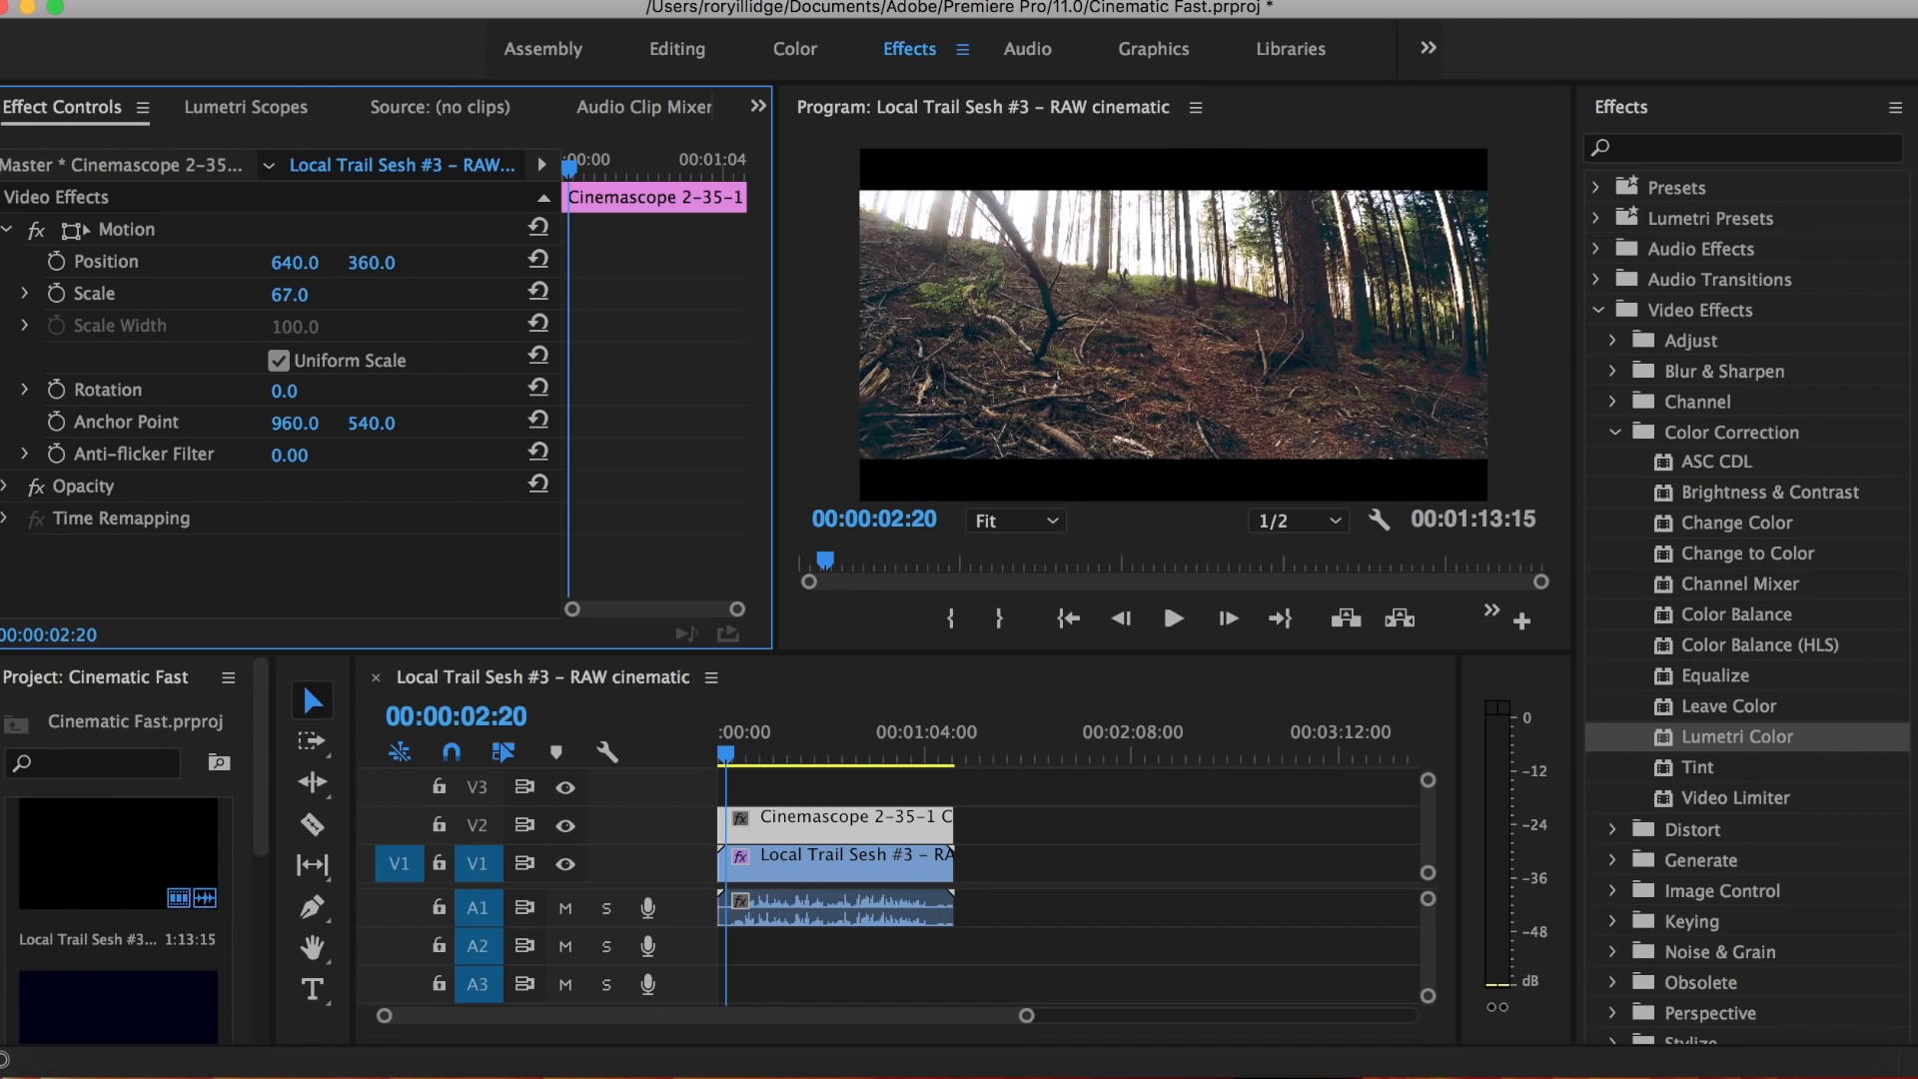